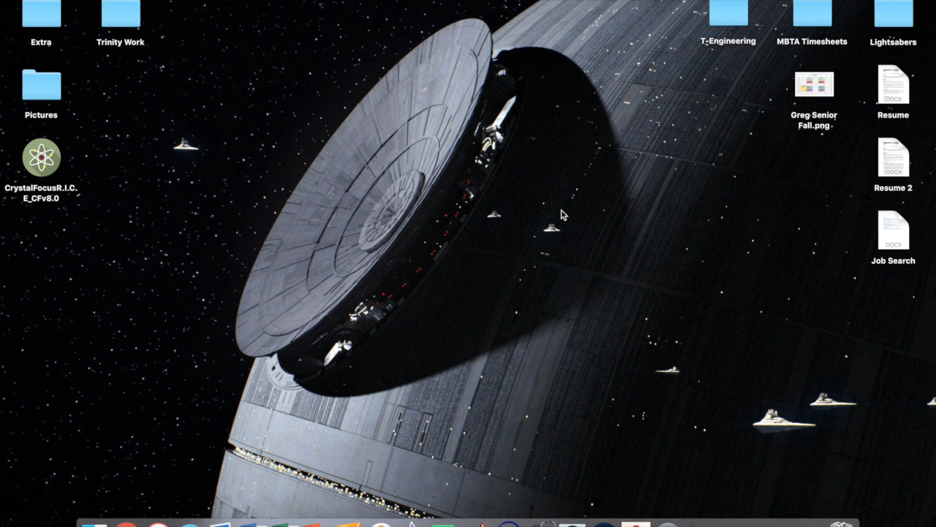
mouse_move(489, 310)
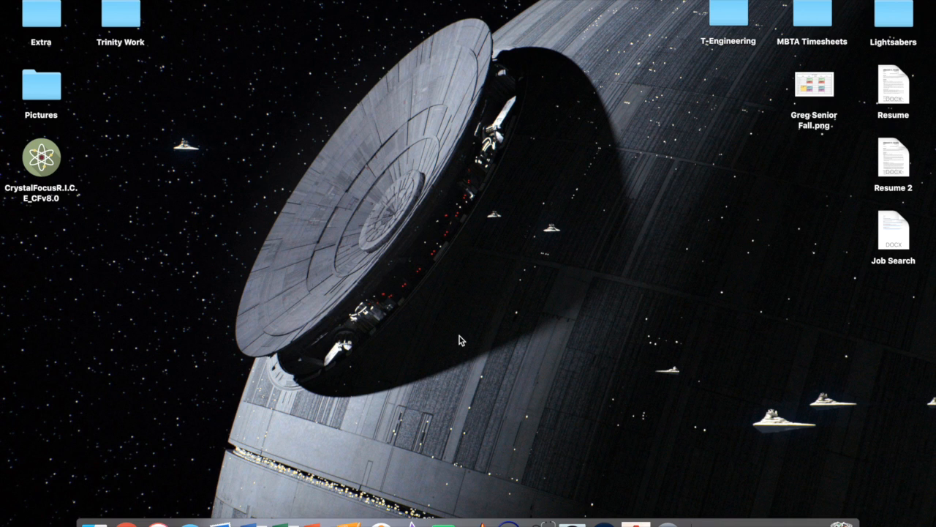
mouse_move(462, 341)
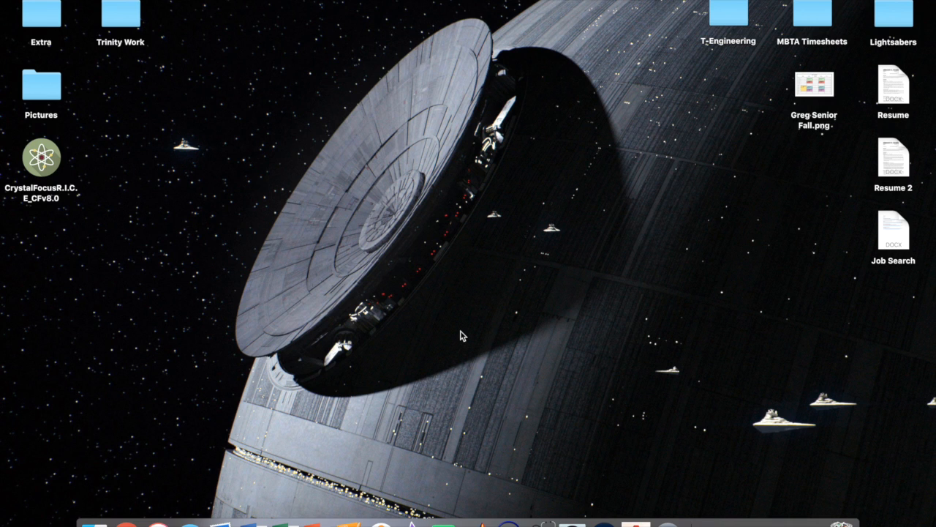
mouse_move(512, 289)
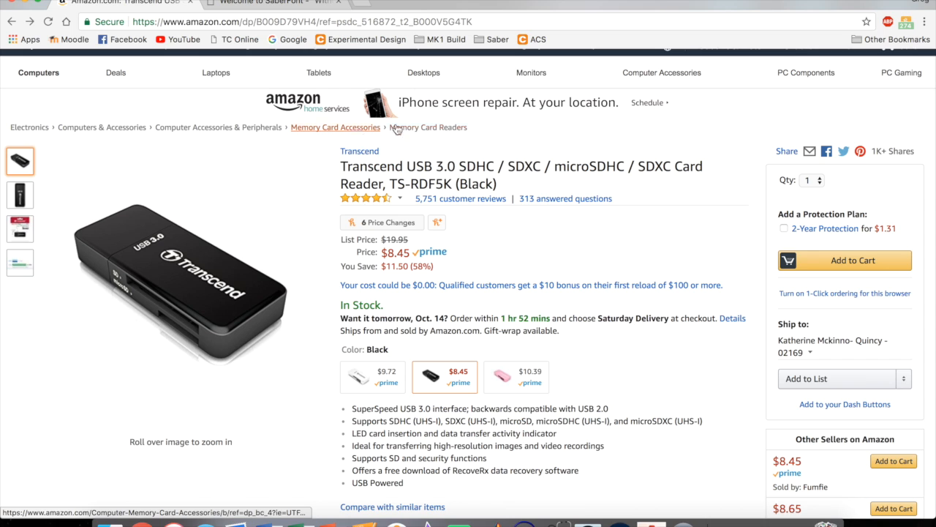
mouse_move(497, 132)
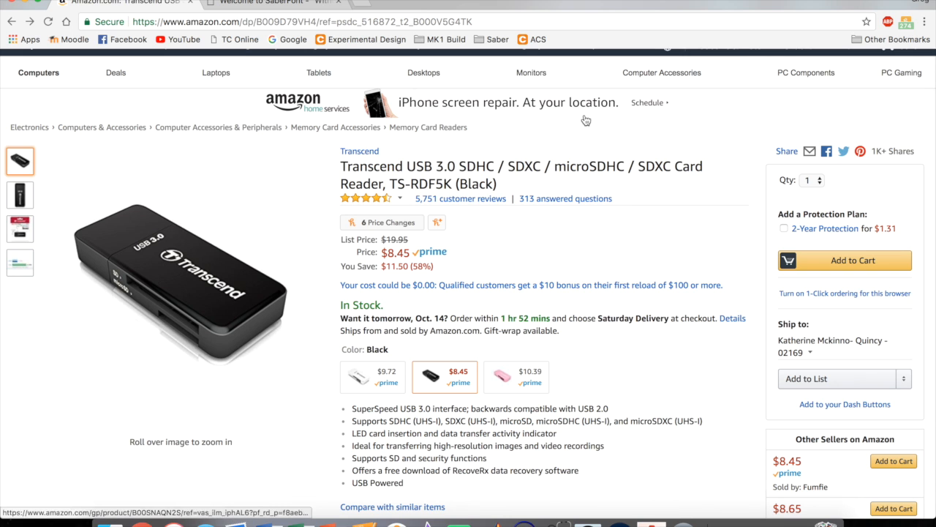
mouse_move(588, 133)
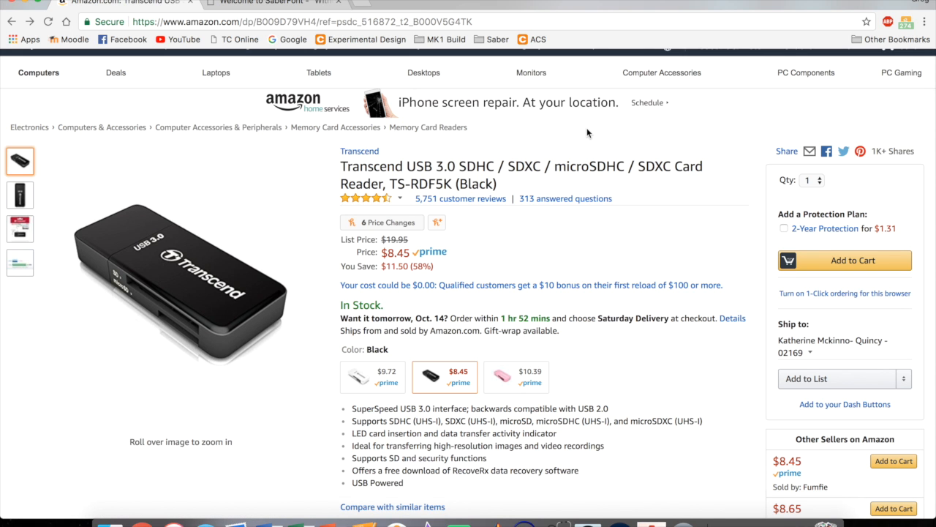
mouse_move(27, 6)
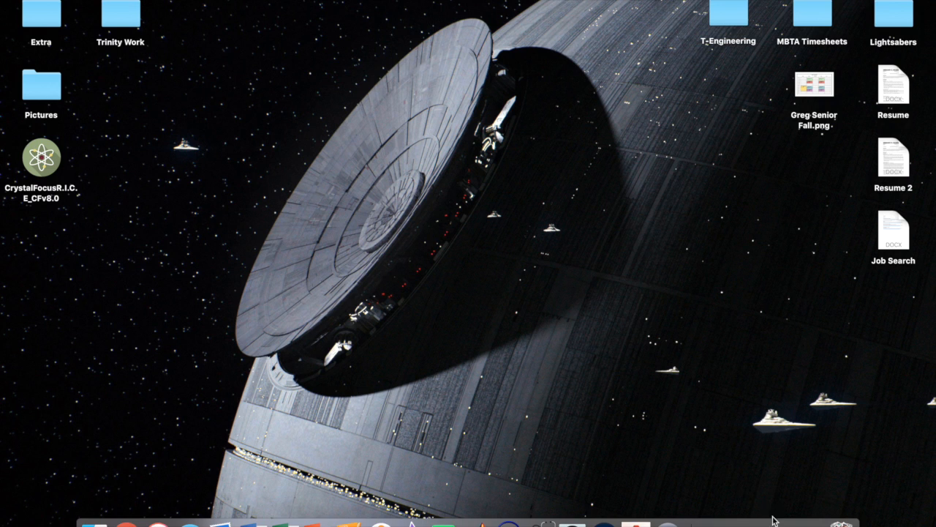
mouse_move(779, 521)
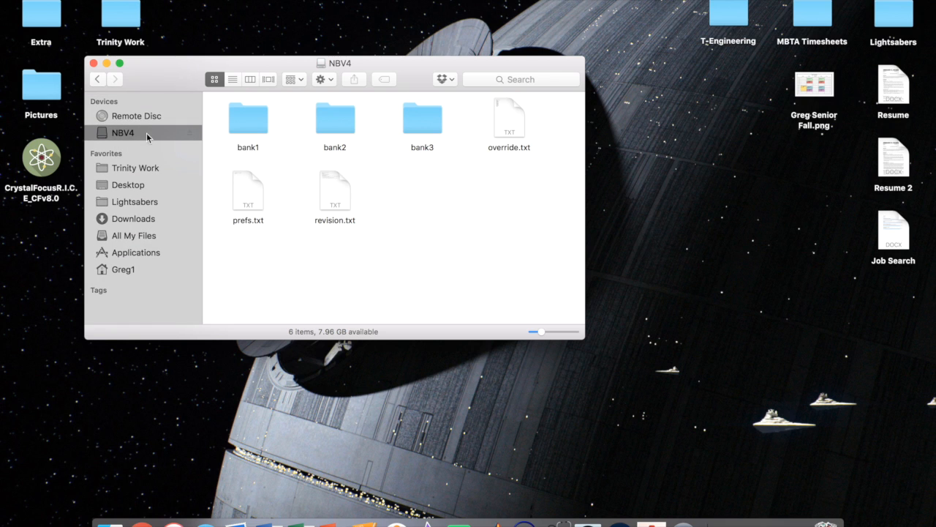
mouse_move(123, 135)
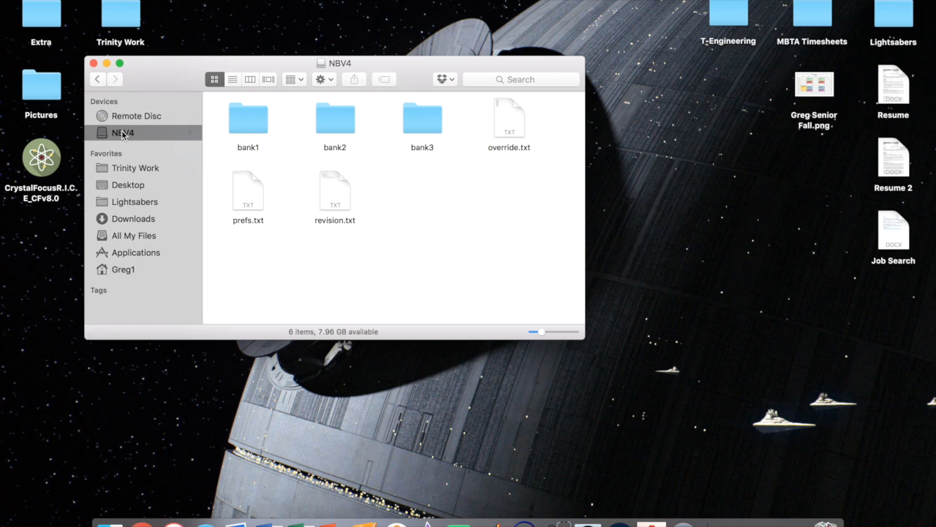
mouse_move(280, 129)
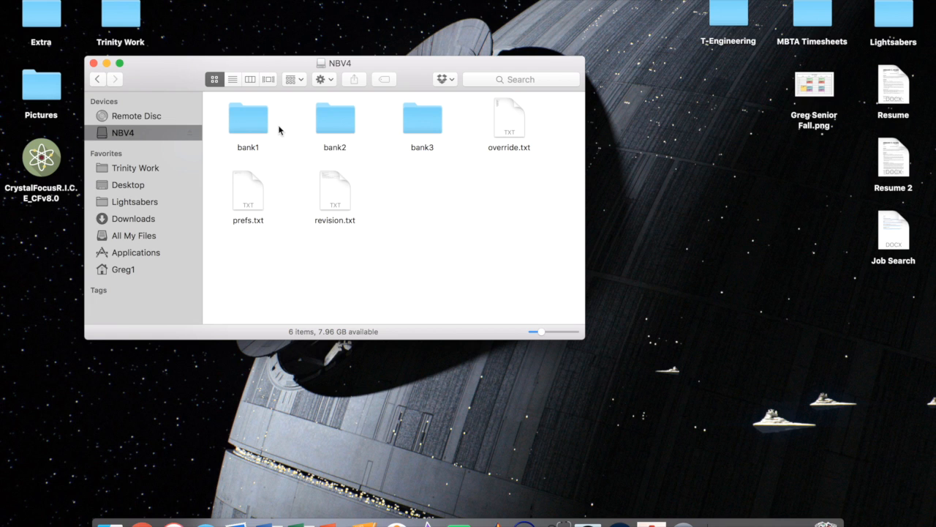
- Look inside bank1's sound files, then return to the NBV4 card's top level
double_click(247, 119)
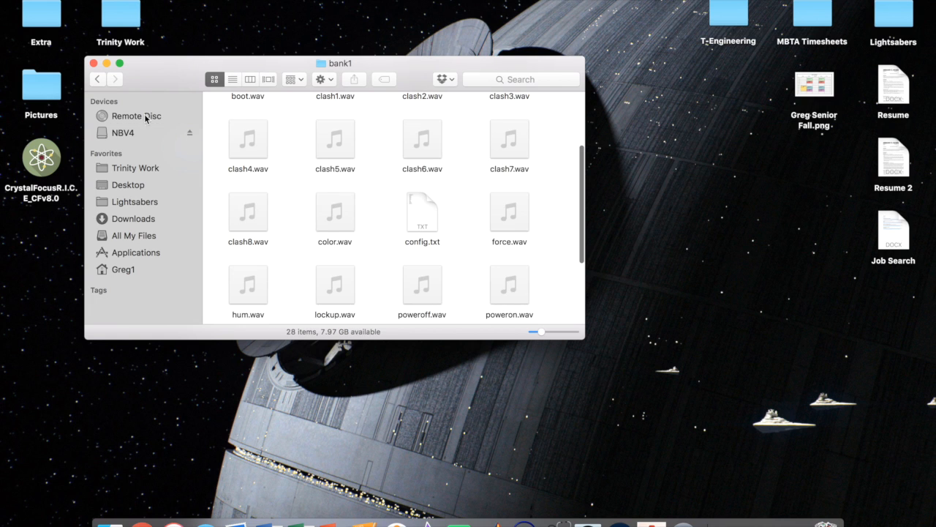
click(122, 132)
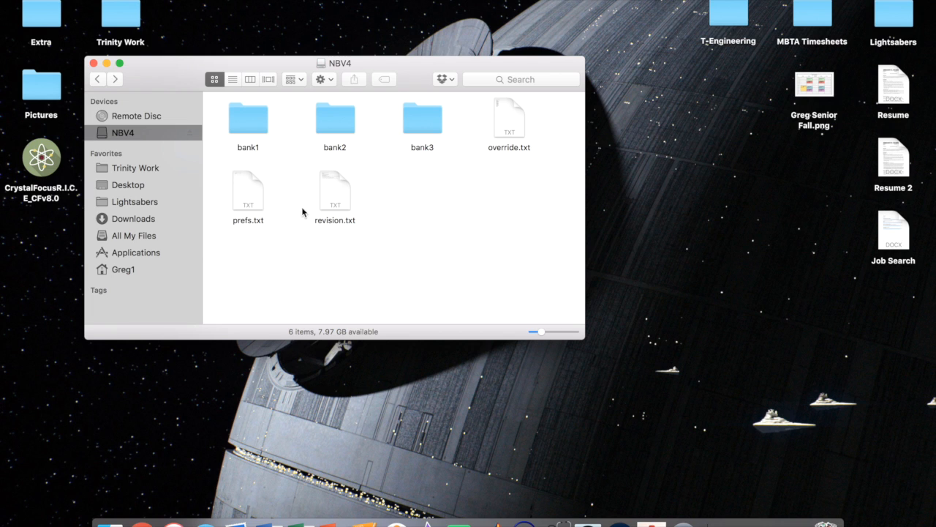
mouse_move(491, 263)
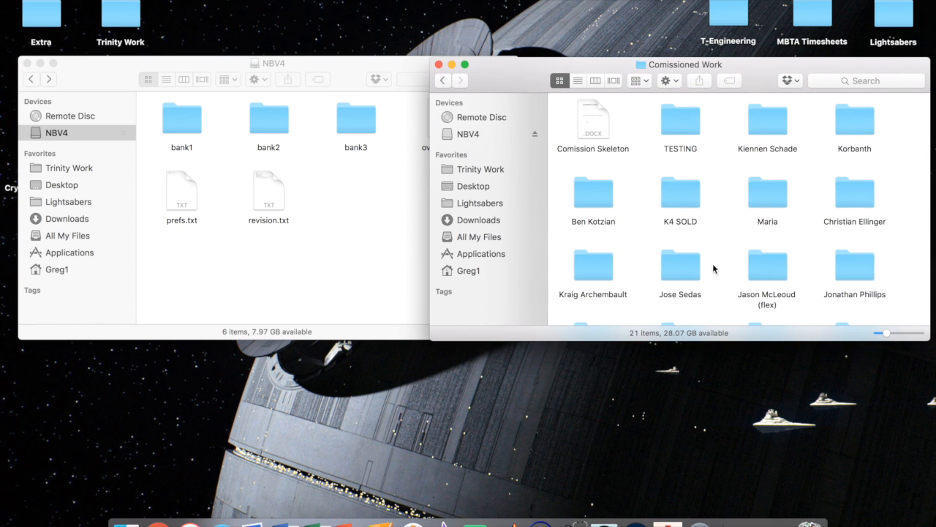
- Open the TESTING folder in the second Finder window beside the NBV4 window
scroll(down, 3)
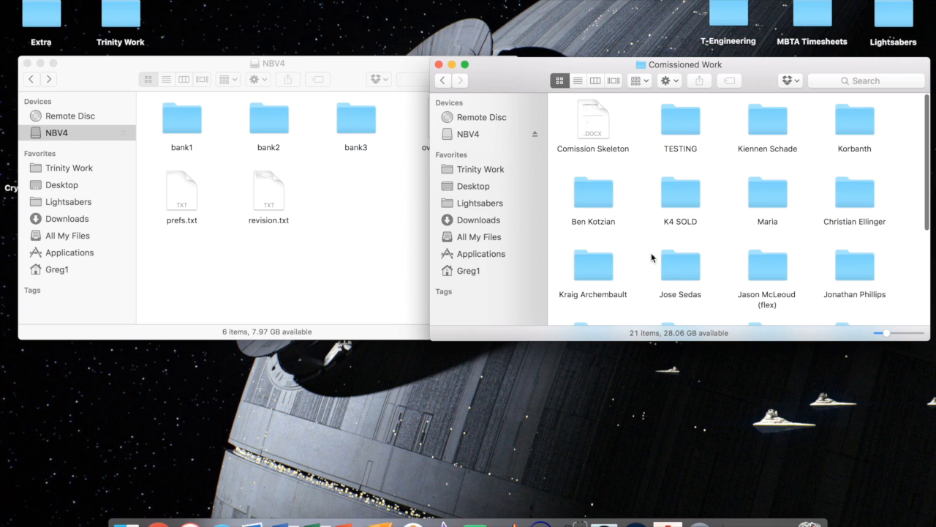
mouse_move(688, 143)
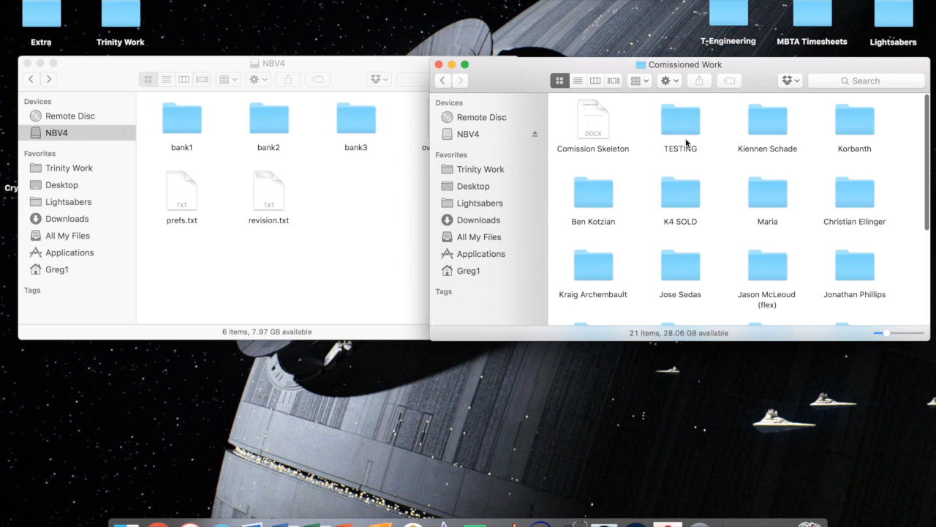
mouse_move(680, 126)
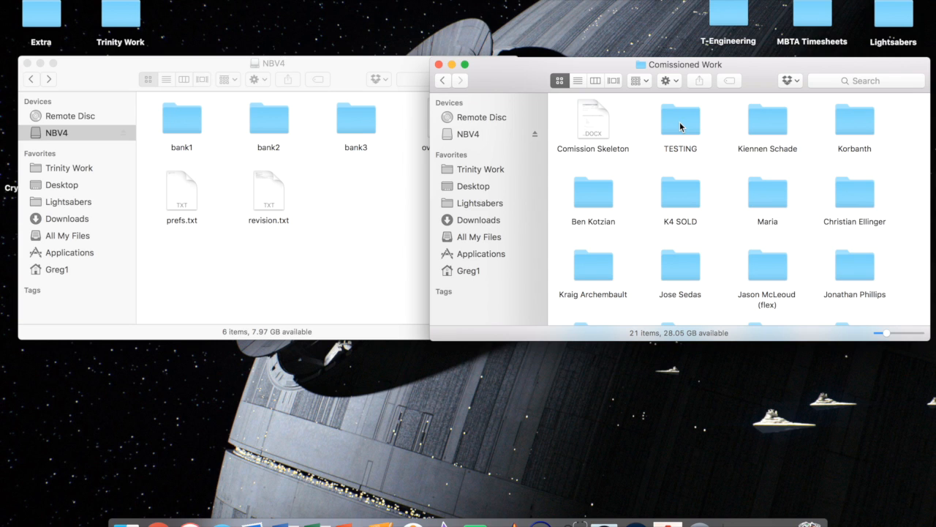
double_click(679, 120)
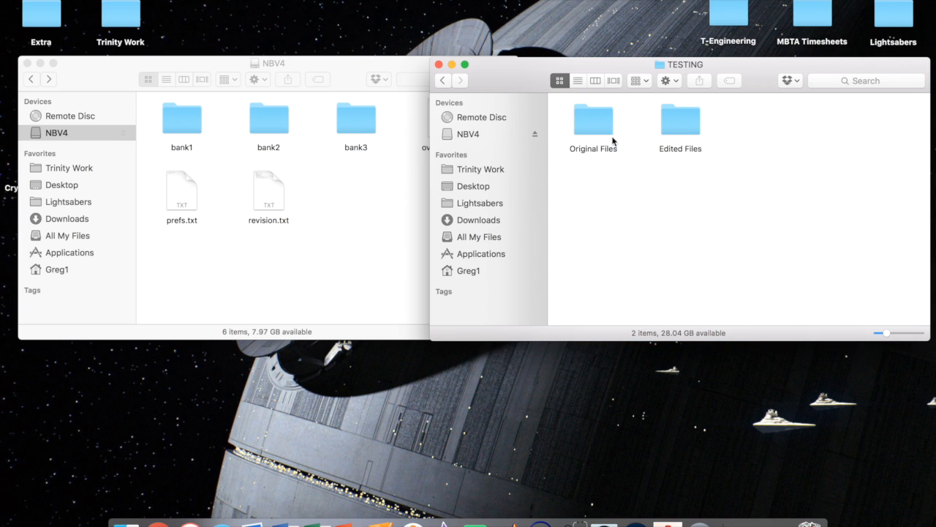
mouse_move(690, 205)
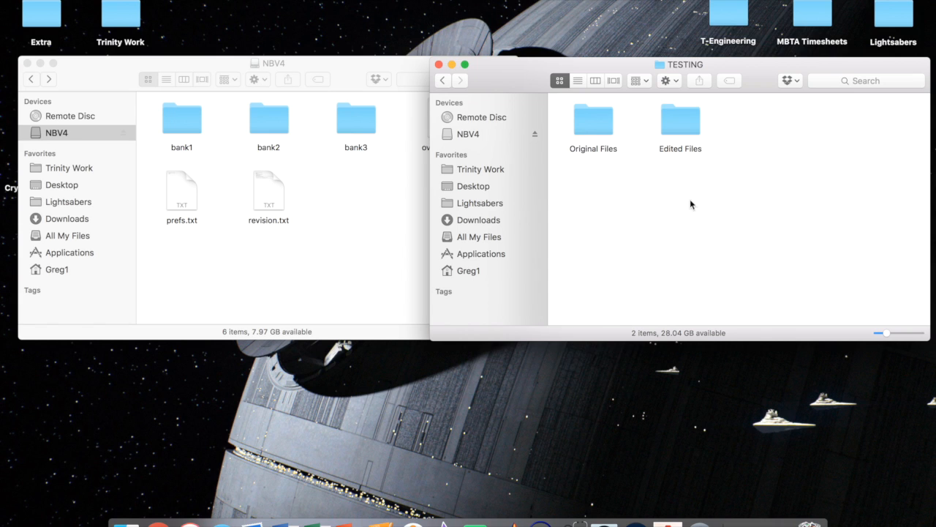
mouse_move(572, 125)
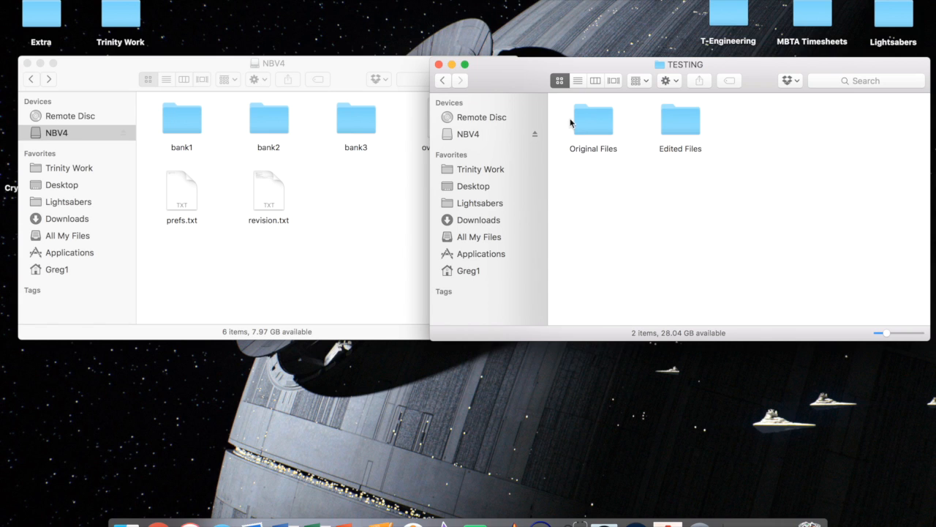
mouse_move(675, 120)
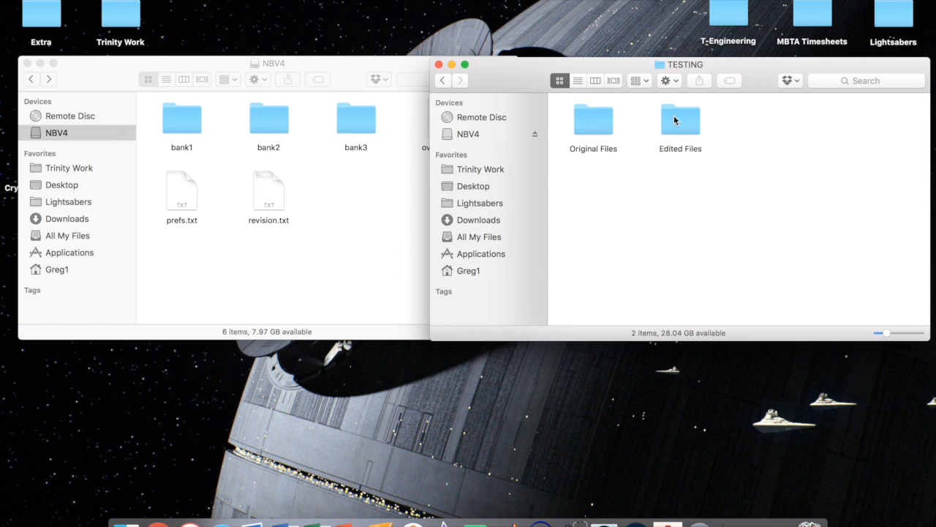
mouse_move(617, 204)
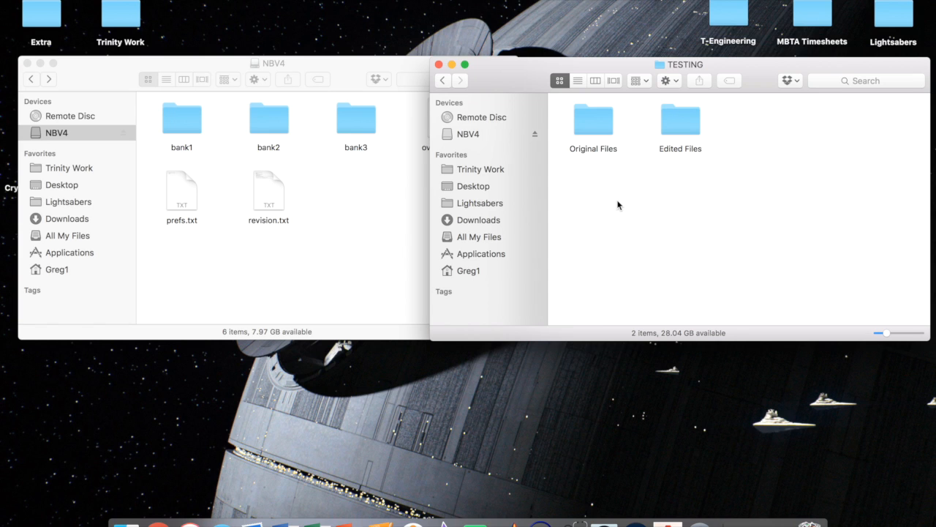
mouse_move(670, 146)
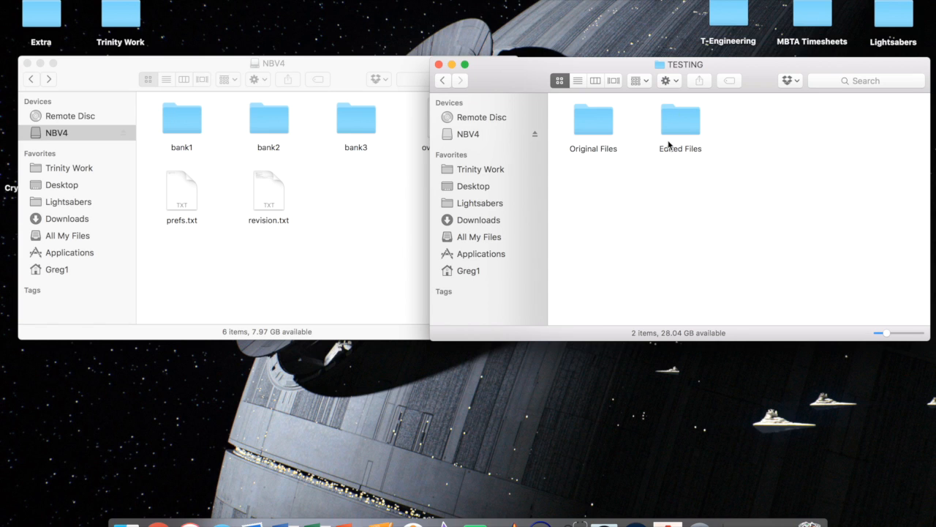
mouse_move(614, 99)
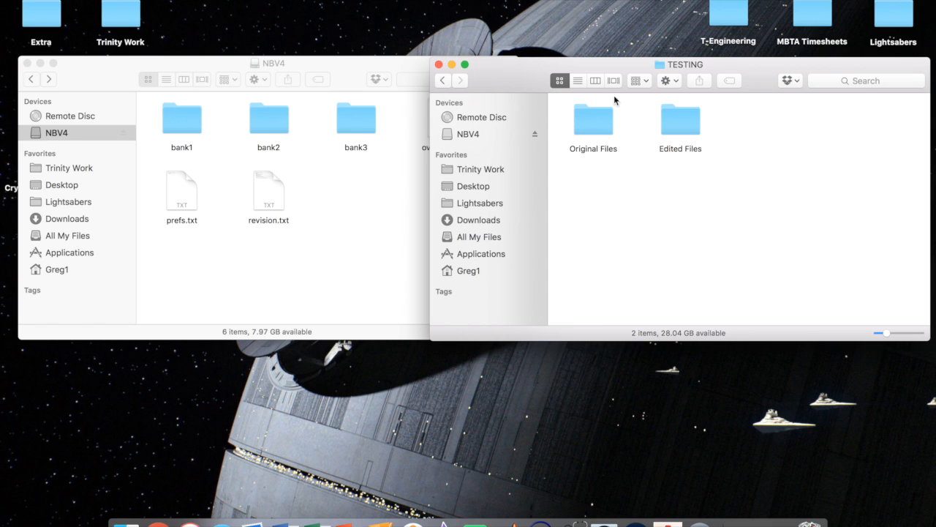
mouse_move(585, 154)
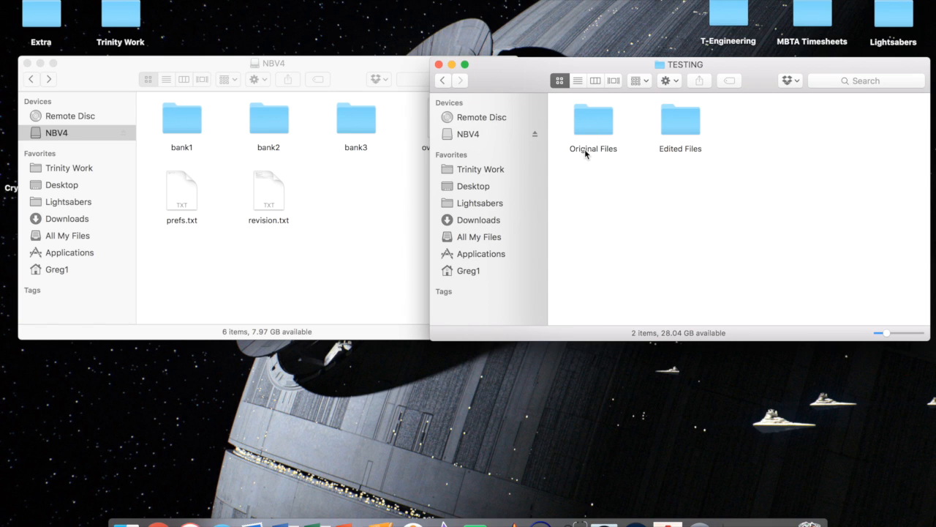
mouse_move(578, 149)
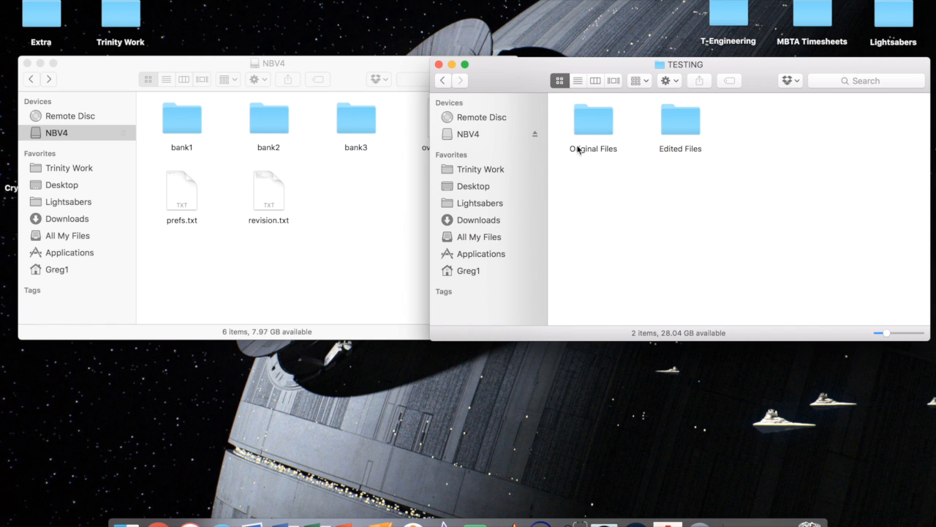
mouse_move(575, 167)
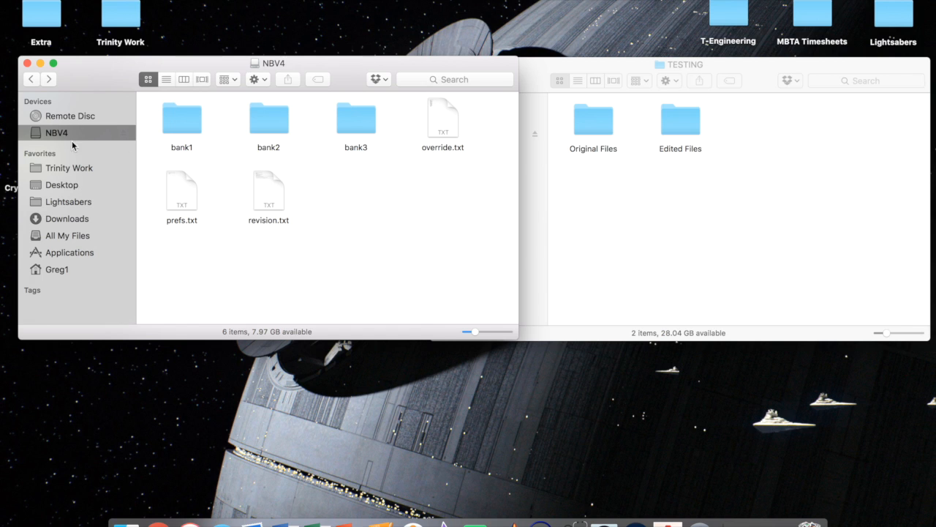
mouse_move(140, 136)
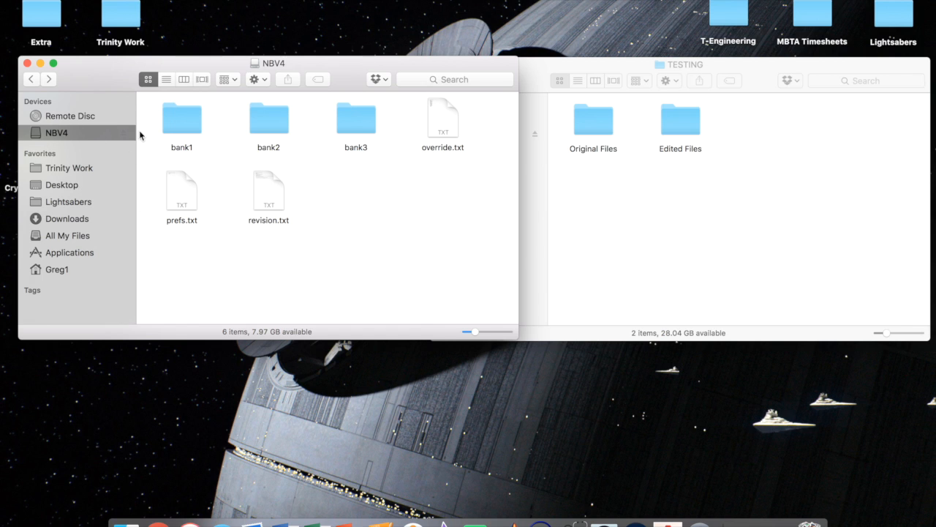
- Select everything on the NBV4 card and paste it into Original Files
key(cmd+a)
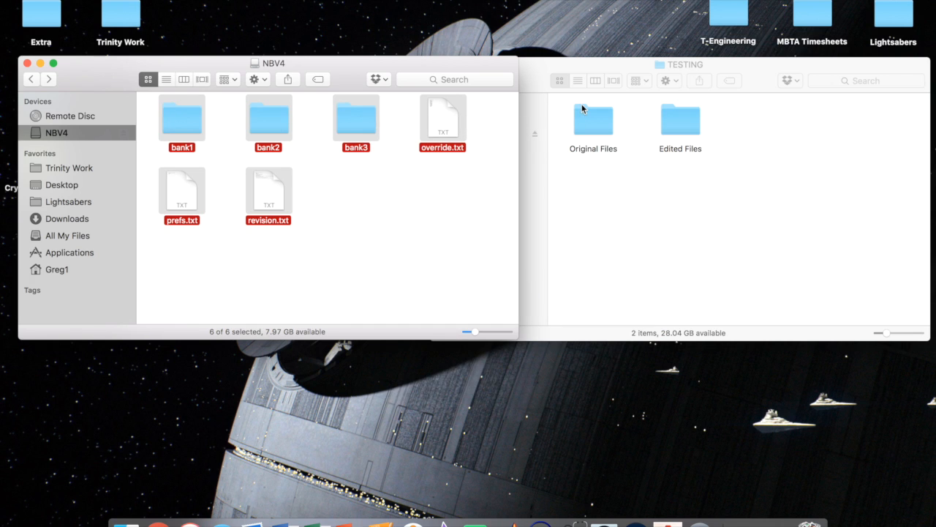
double_click(594, 118)
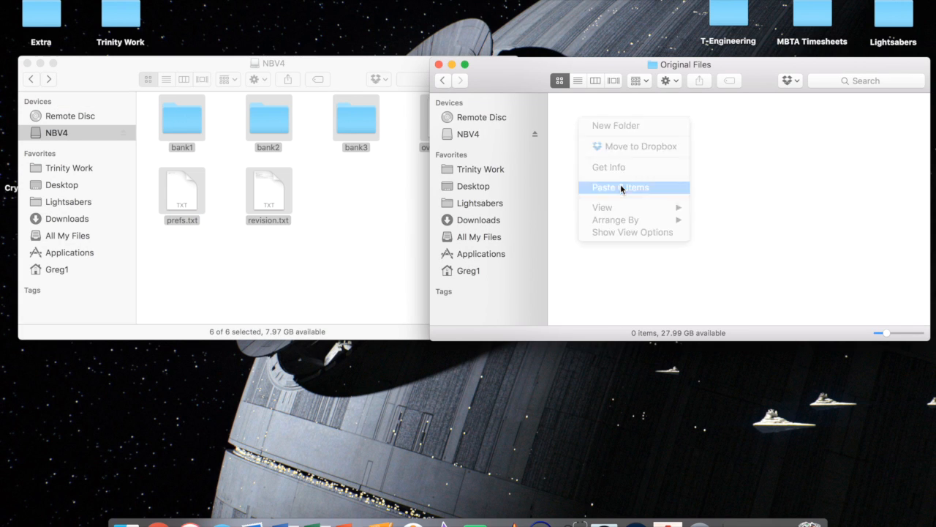
click(620, 187)
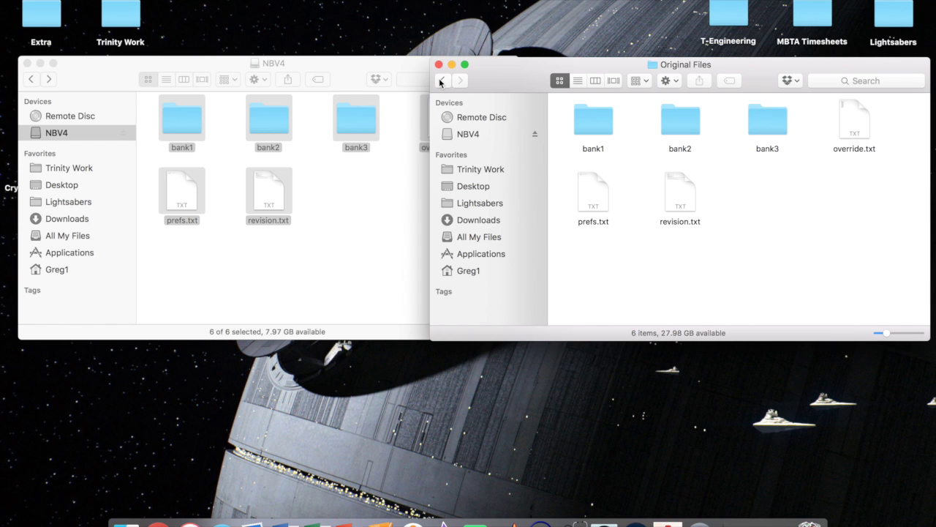
- Paste the card's contents into Edited Files as well and reopen that folder
click(441, 81)
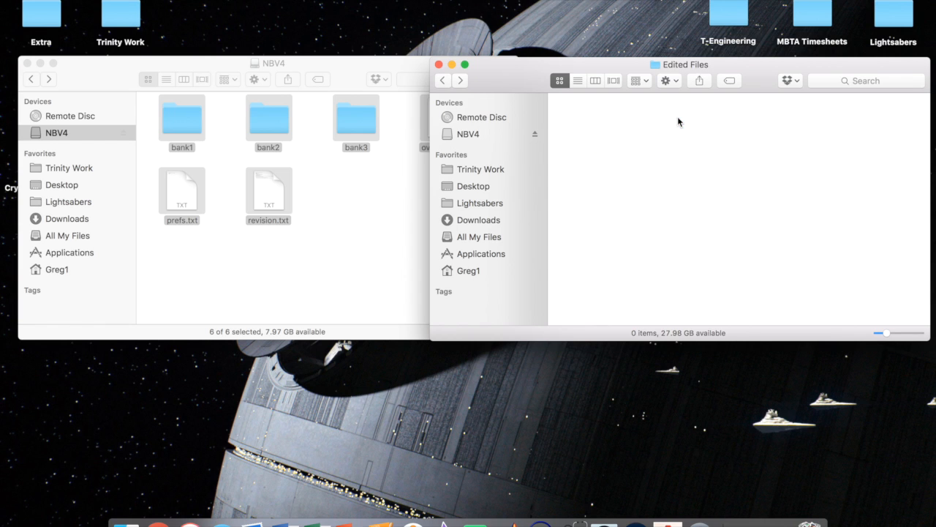
right_click(678, 121)
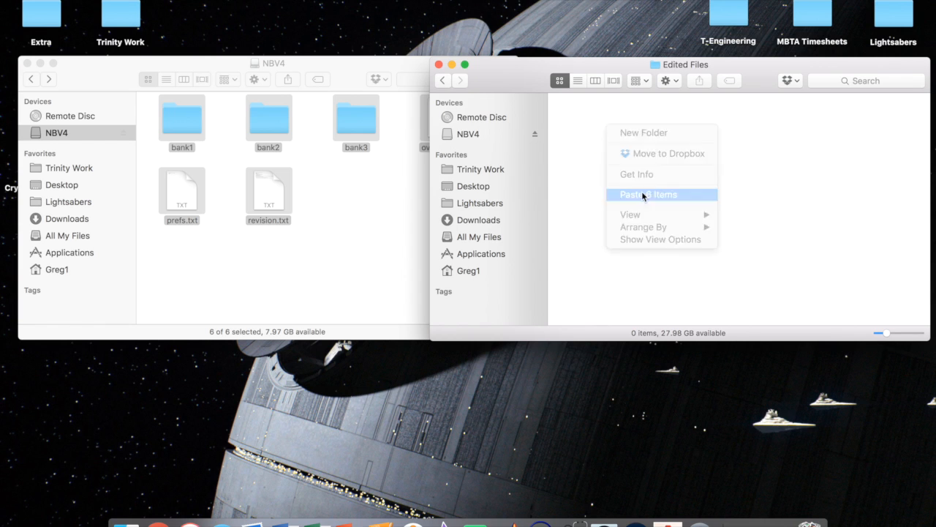
click(648, 193)
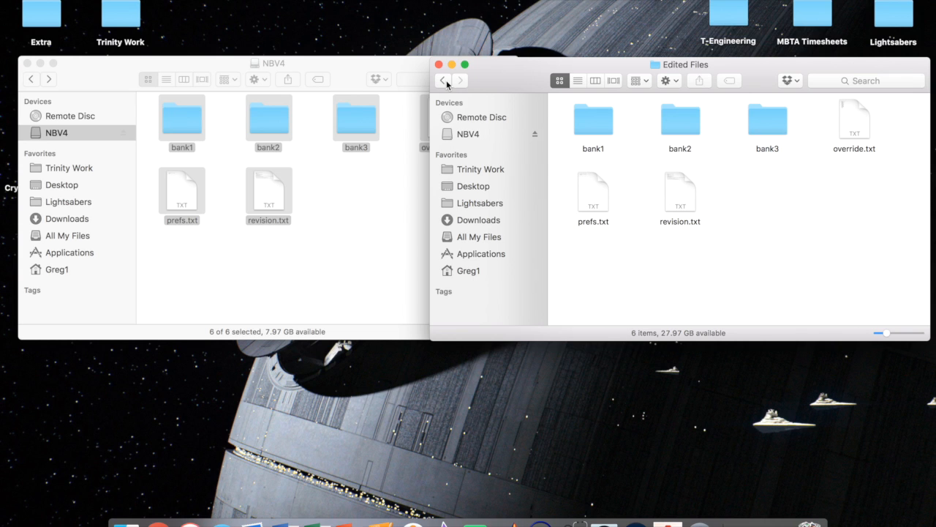
click(443, 81)
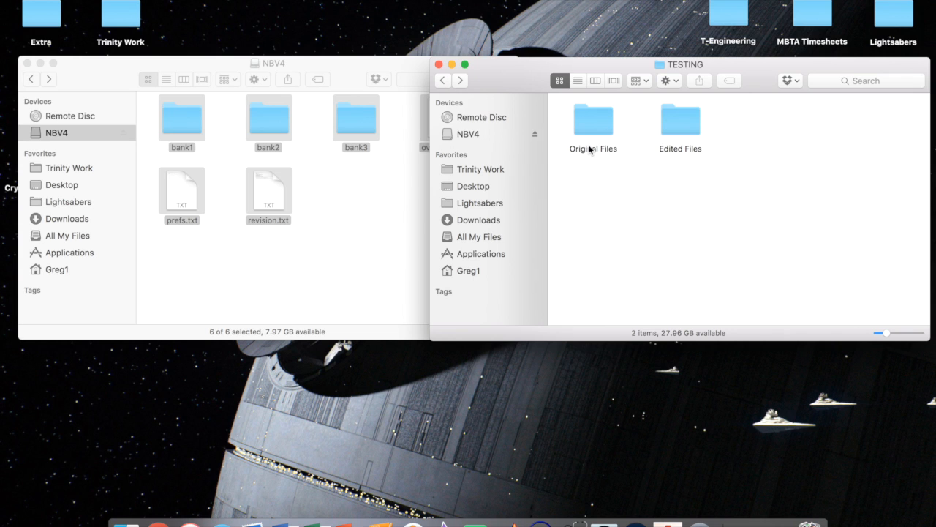
mouse_move(687, 134)
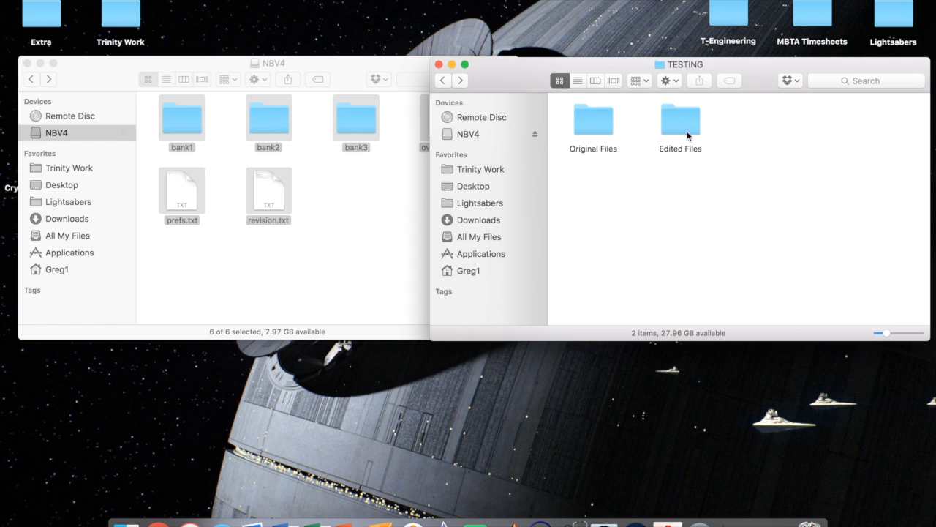
double_click(680, 120)
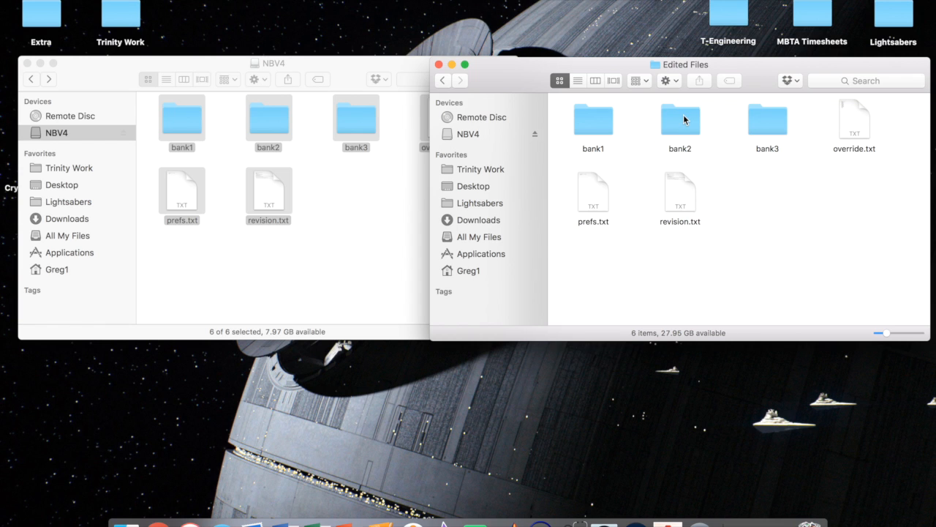
mouse_move(198, 65)
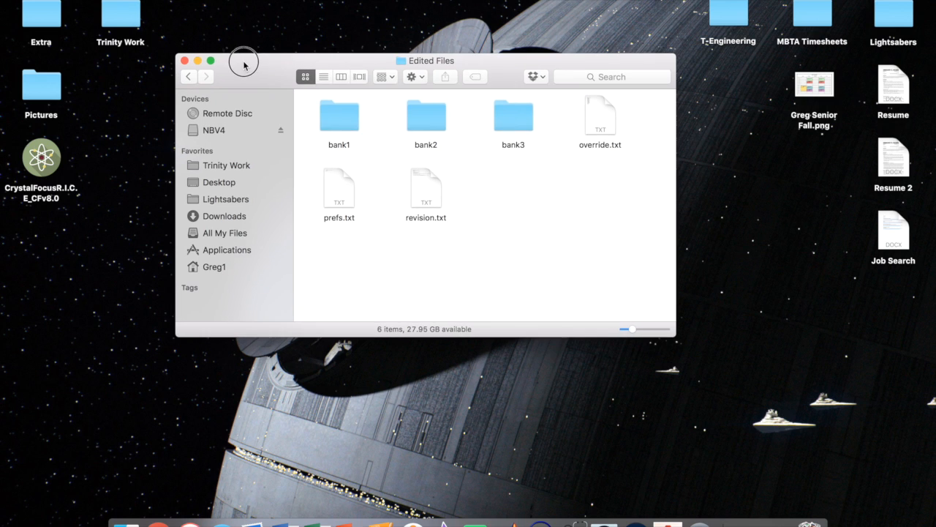
mouse_move(360, 177)
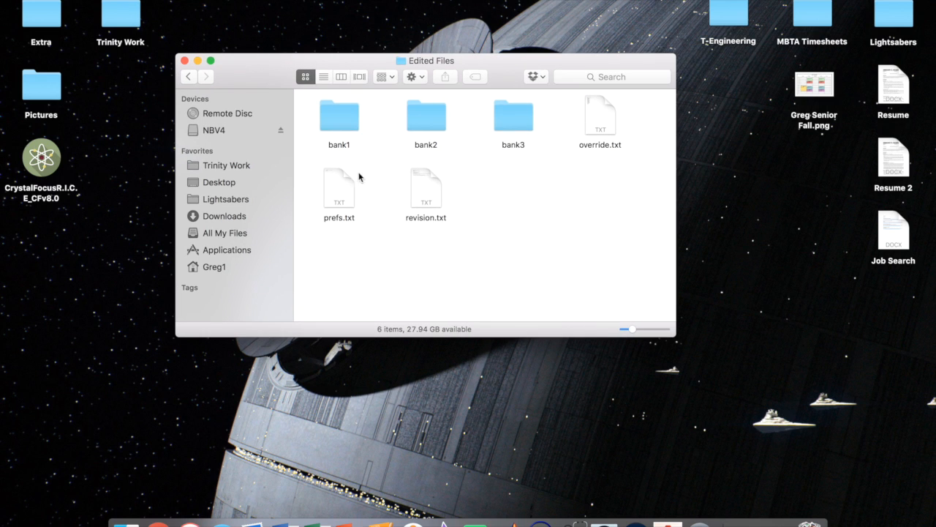
mouse_move(406, 210)
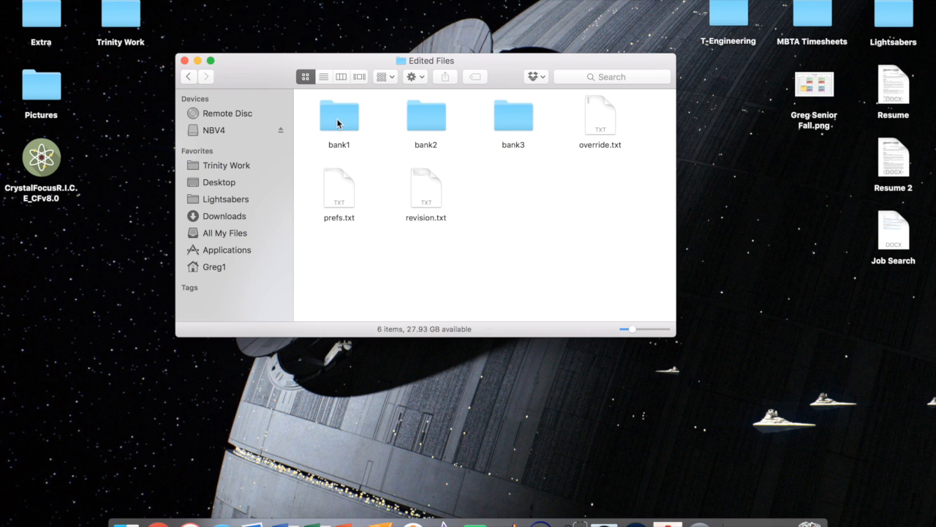
- Open the bank1 folder inside Edited Files to show its sound files
click(340, 114)
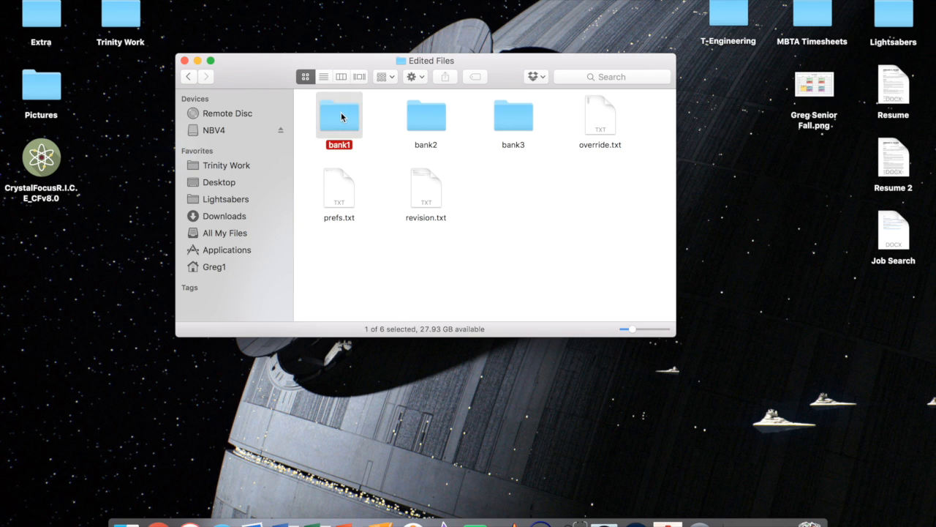
double_click(339, 114)
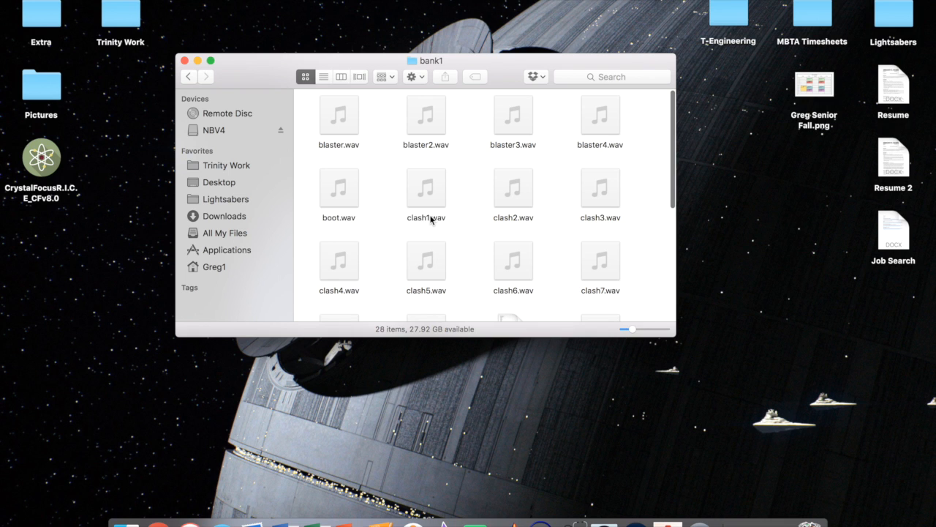
mouse_move(360, 182)
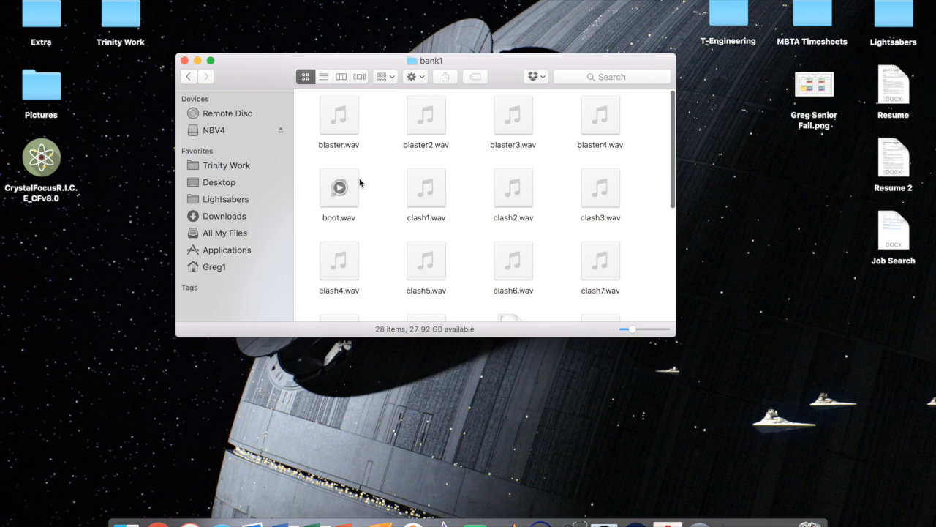
- Select every file in bank1 except config.txt, ready to trash the sound files
scroll(down, 3)
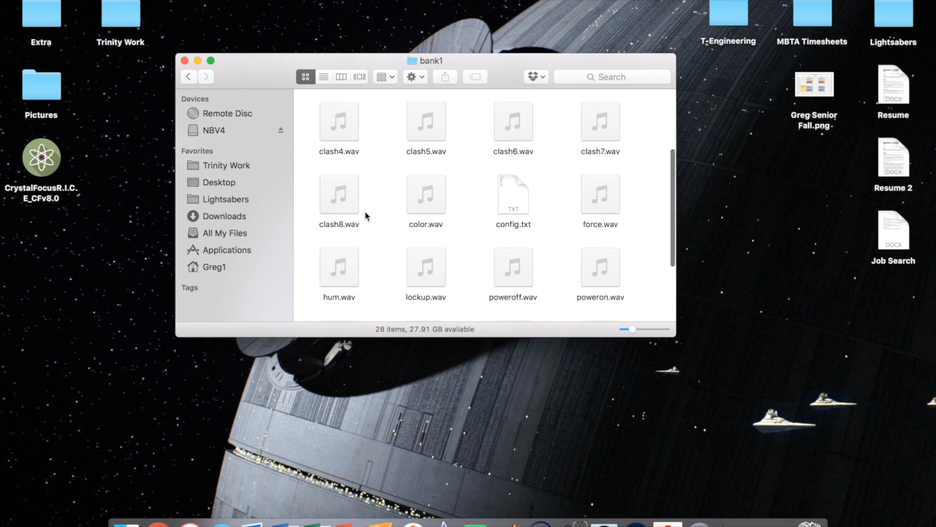
scroll(down, 3)
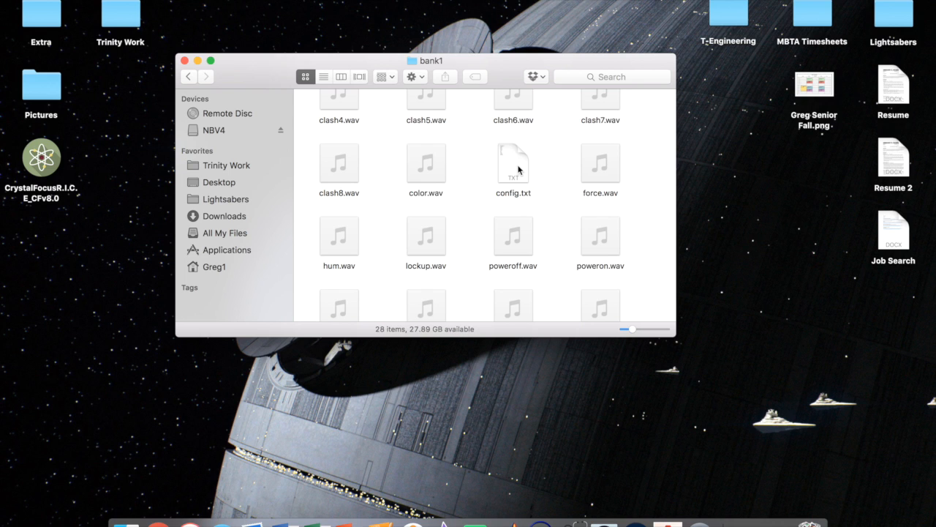
key(cmd+a)
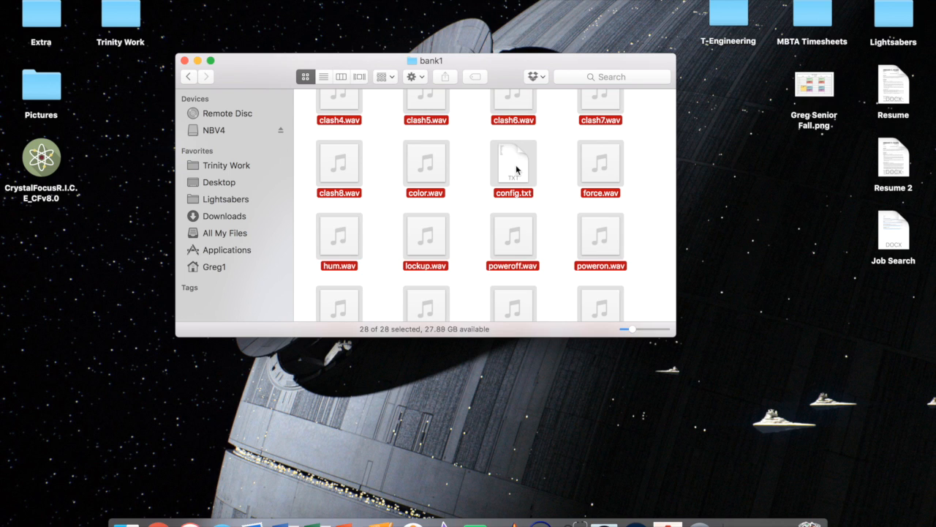
click(512, 163)
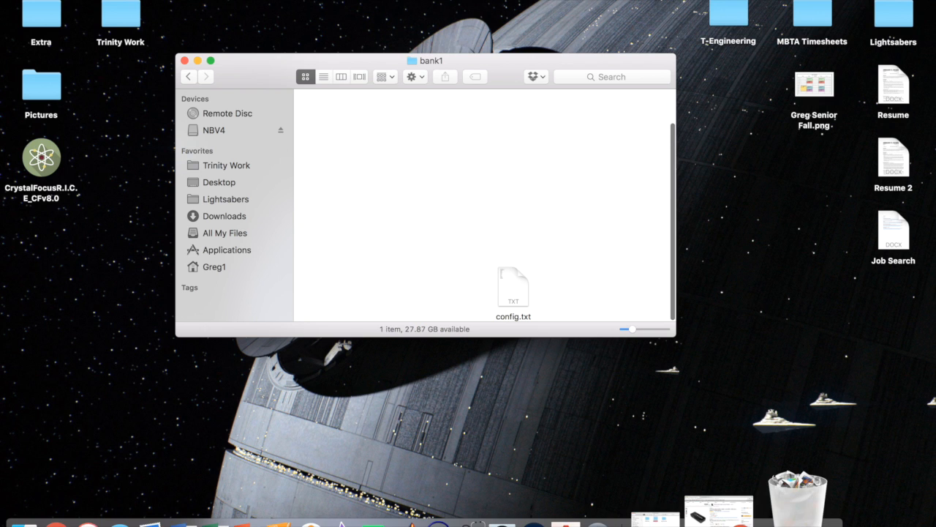
- Move config.txt up, clean it into its grid spot, and reopen bank1
drag(513, 287, 413, 191)
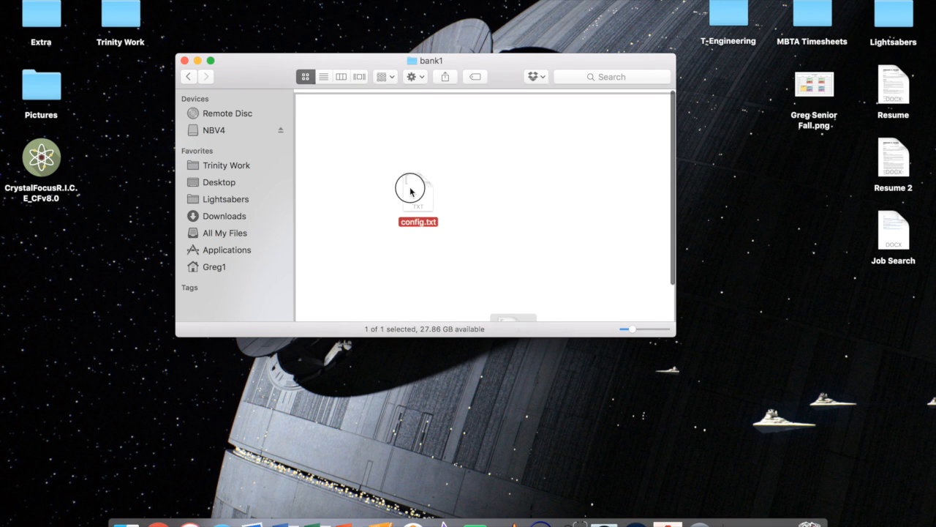
right_click(412, 190)
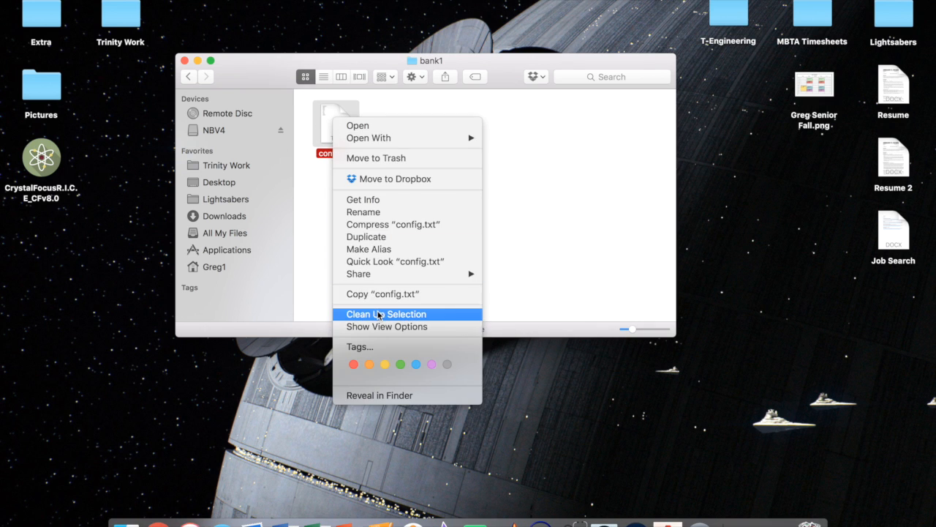
click(384, 313)
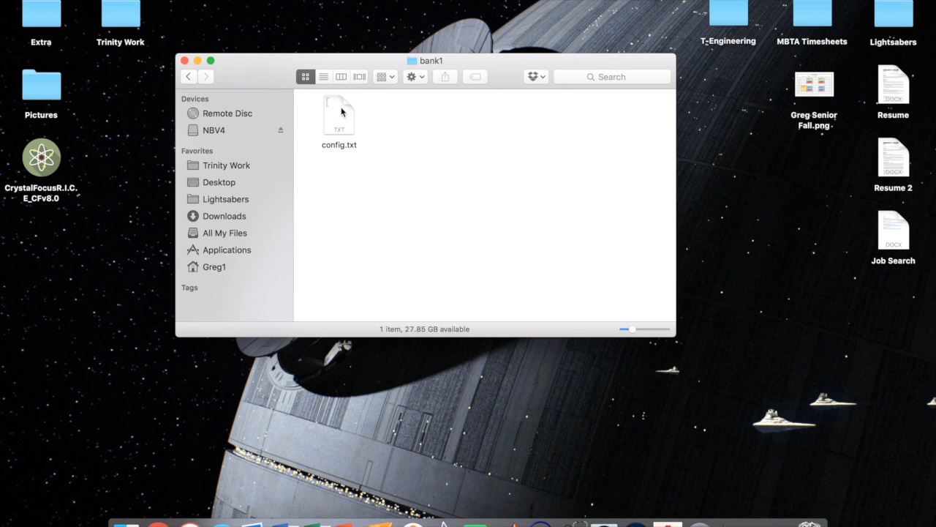
mouse_move(363, 126)
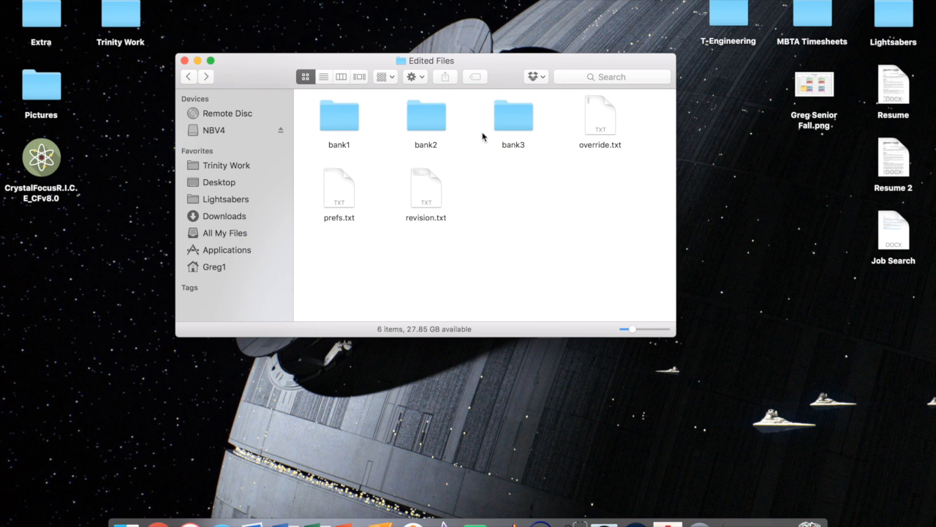
double_click(337, 114)
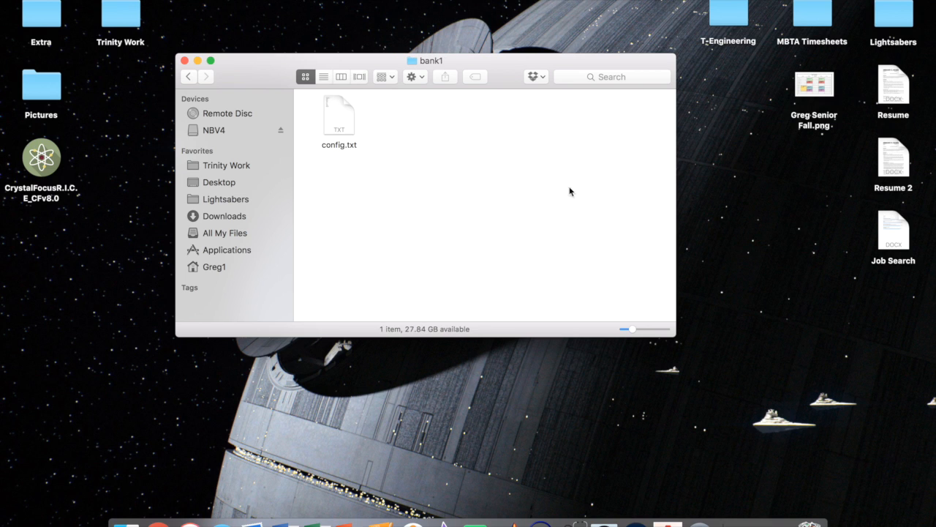
mouse_move(870, 155)
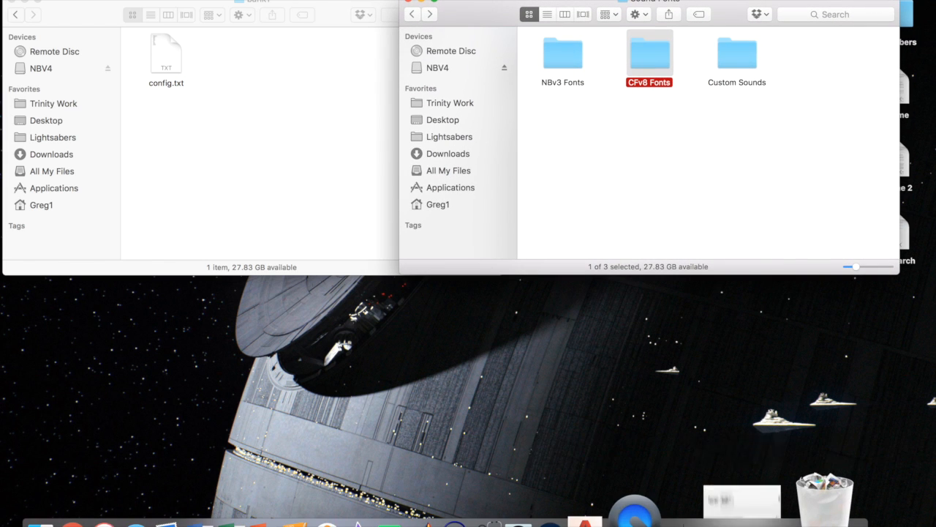
- Switch to the SaberFont tab in Chrome and scroll down the site
click(262, 3)
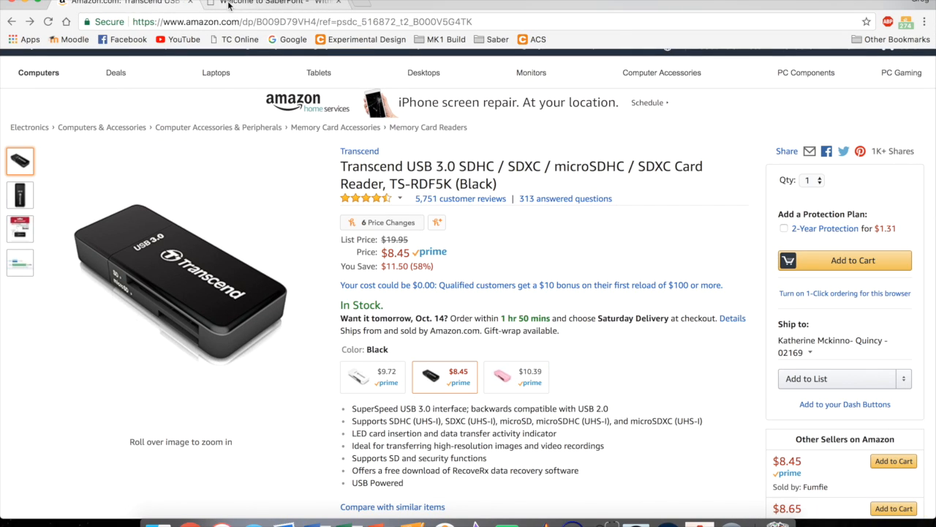
click(263, 3)
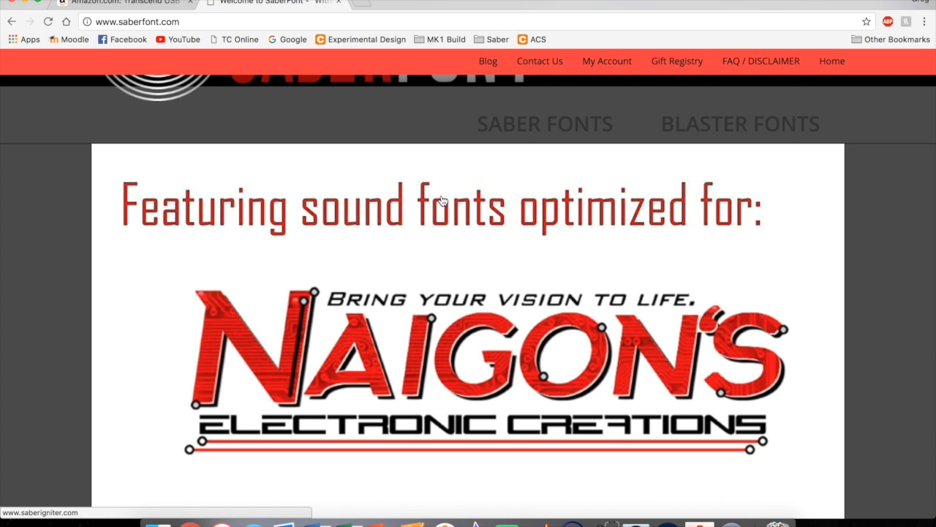
mouse_move(336, 213)
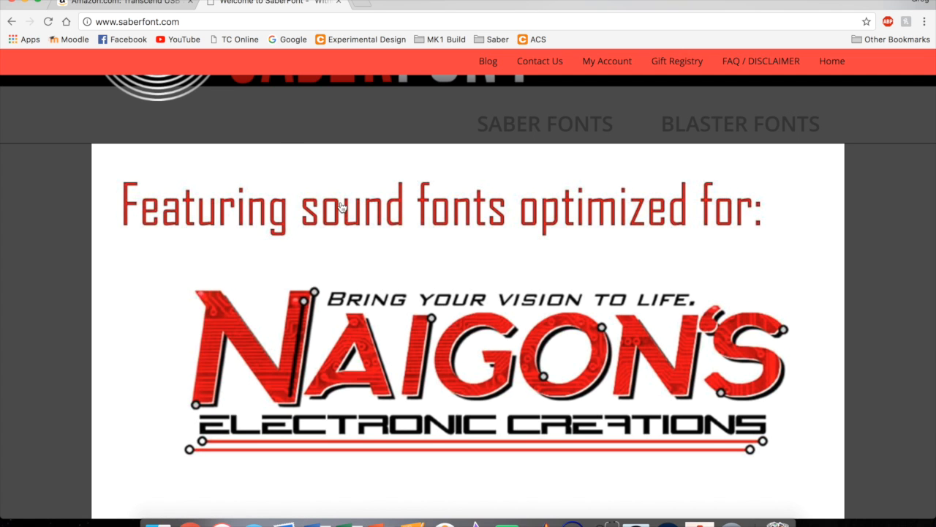
scroll(down, 3)
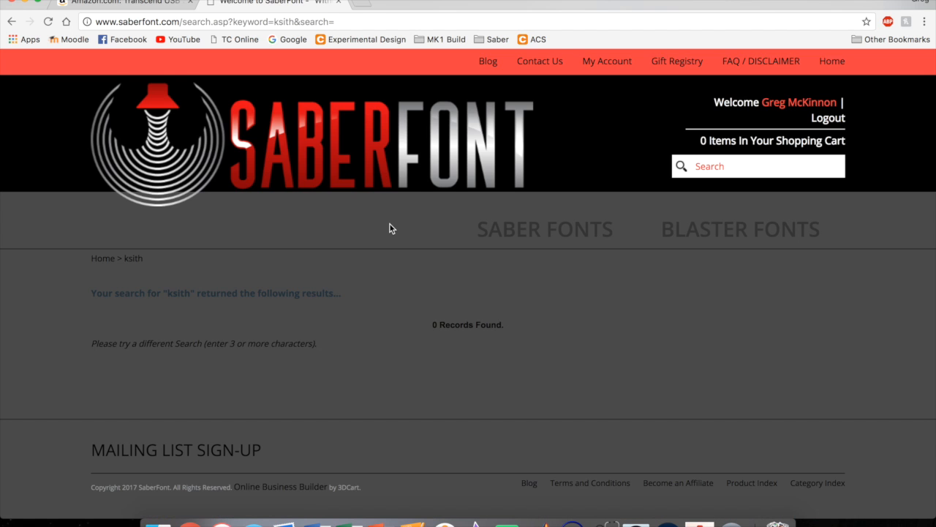
mouse_move(545, 228)
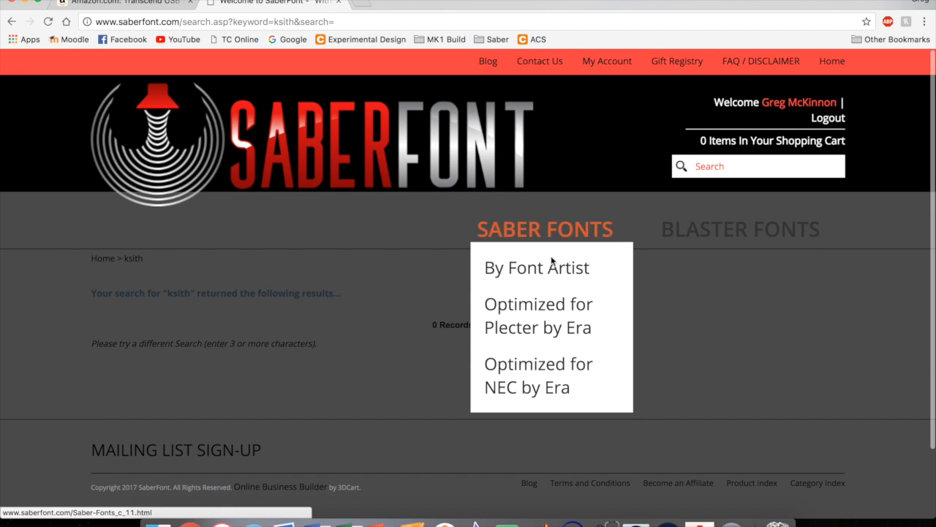
- Browse fonts by artist, open the KSith collection and scroll to the Desolation listings
click(535, 267)
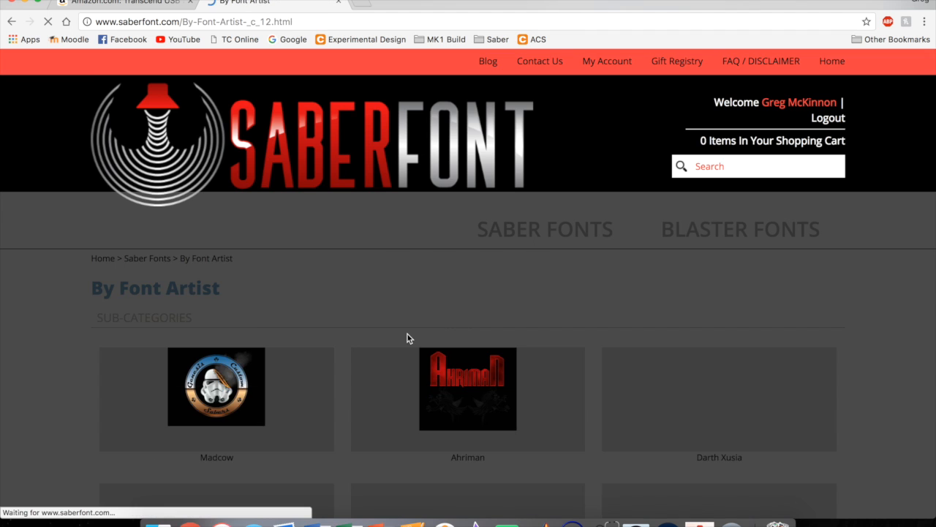
scroll(down, 3)
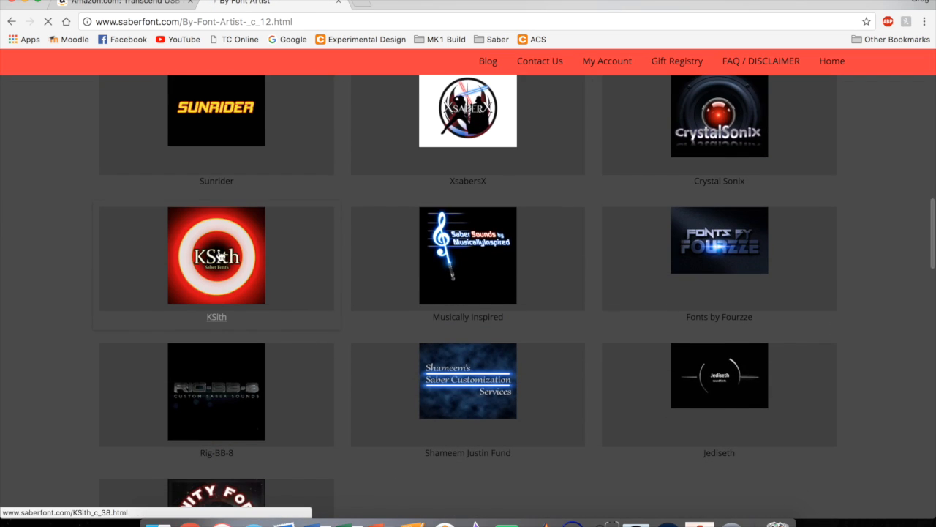
click(216, 255)
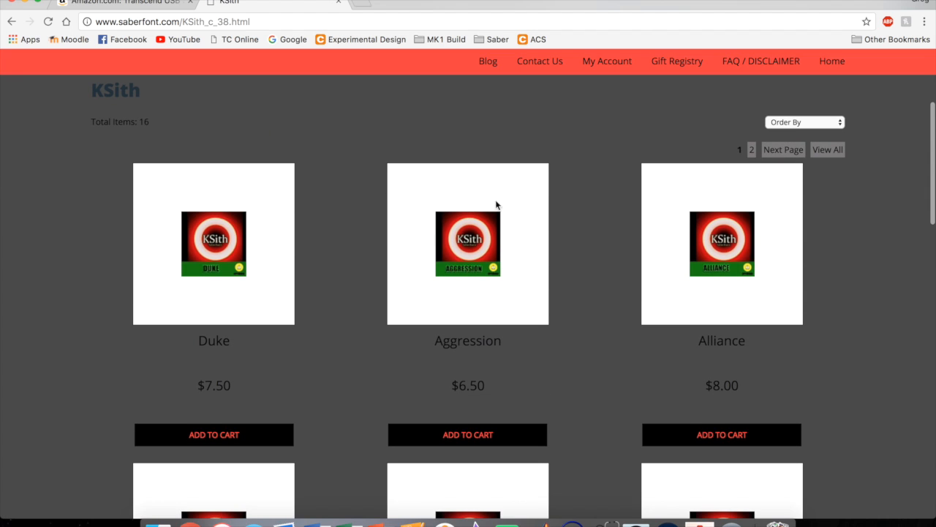
scroll(down, 3)
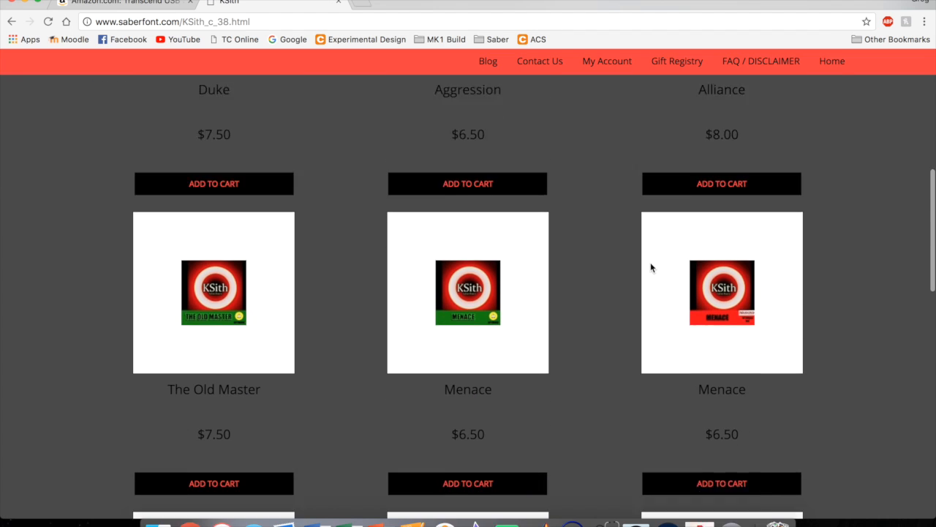
scroll(down, 3)
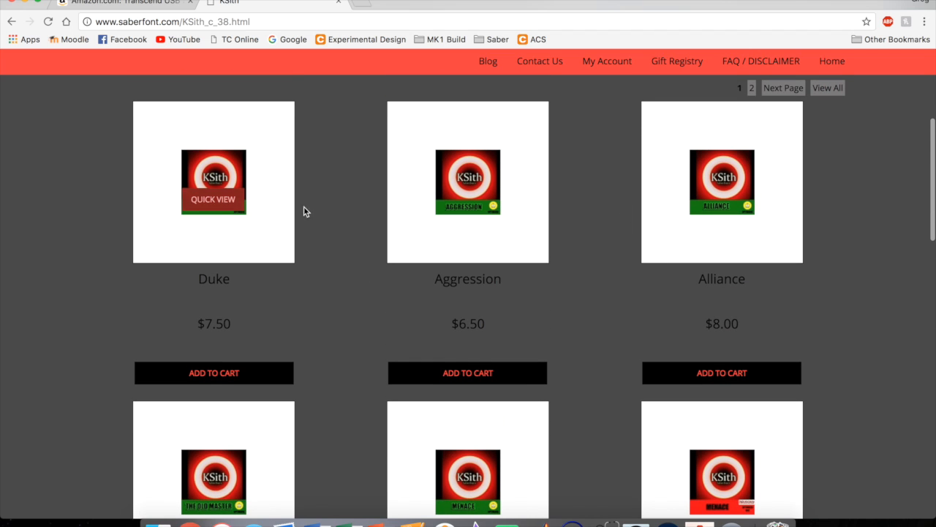
mouse_move(354, 225)
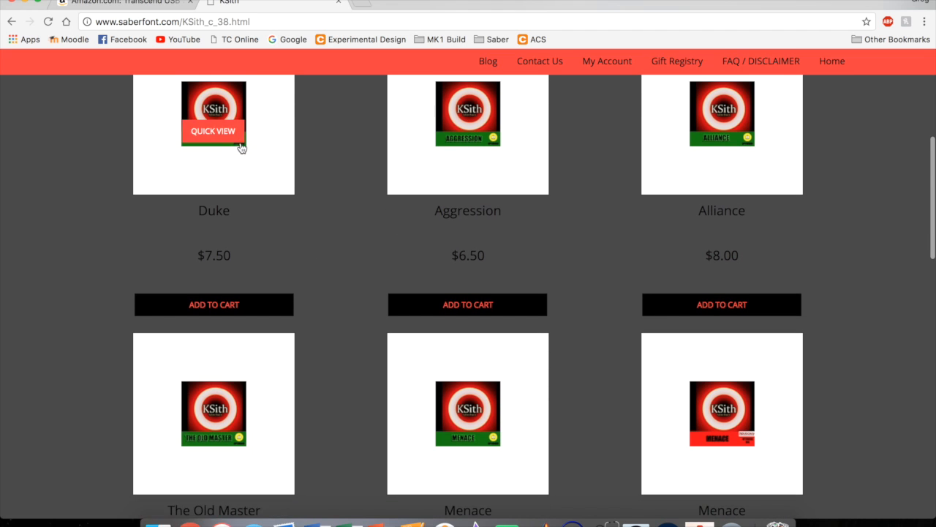
mouse_move(237, 193)
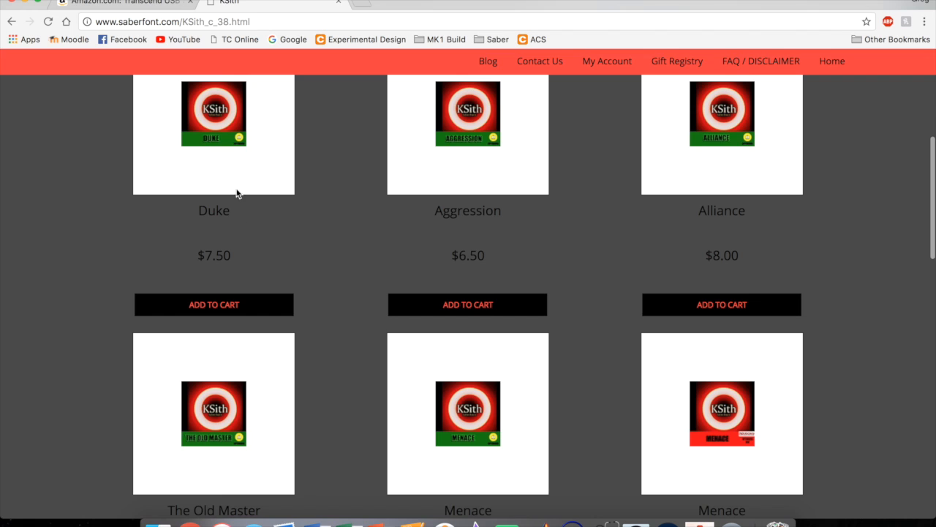
mouse_move(589, 340)
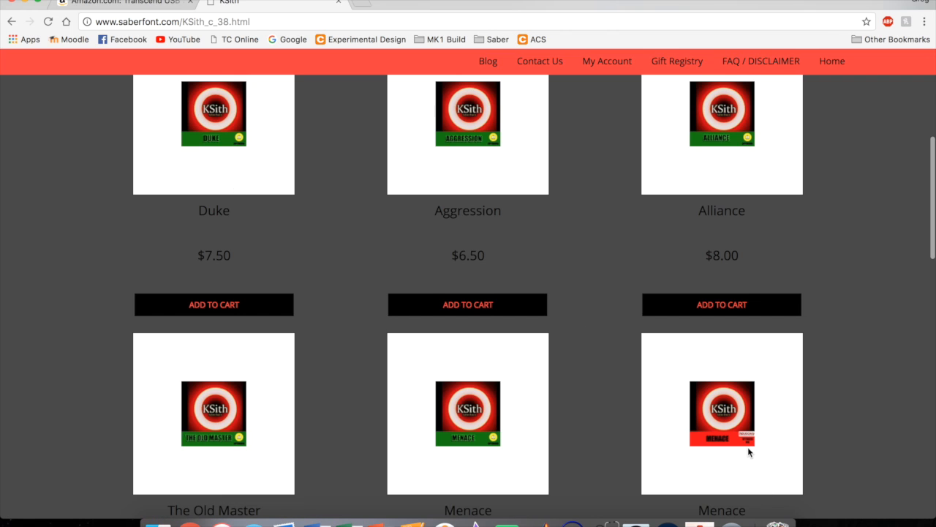
scroll(down, 3)
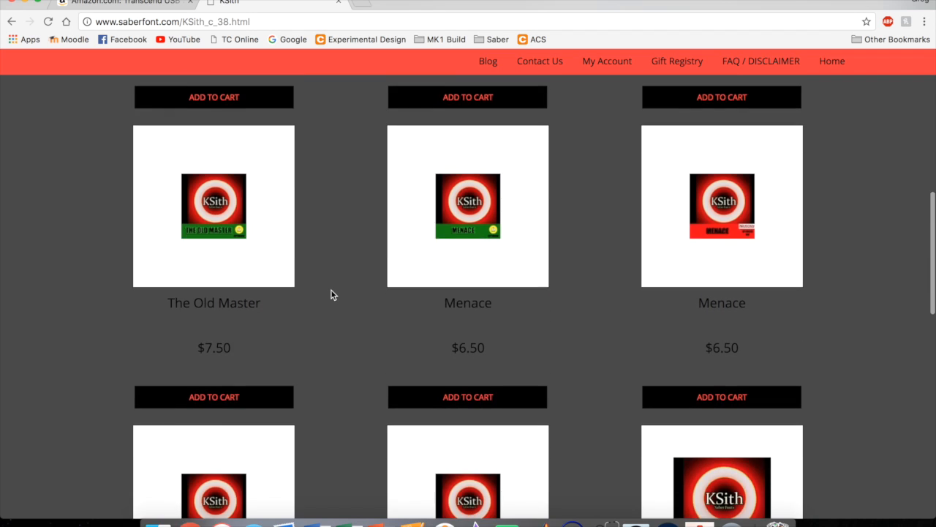
scroll(down, 3)
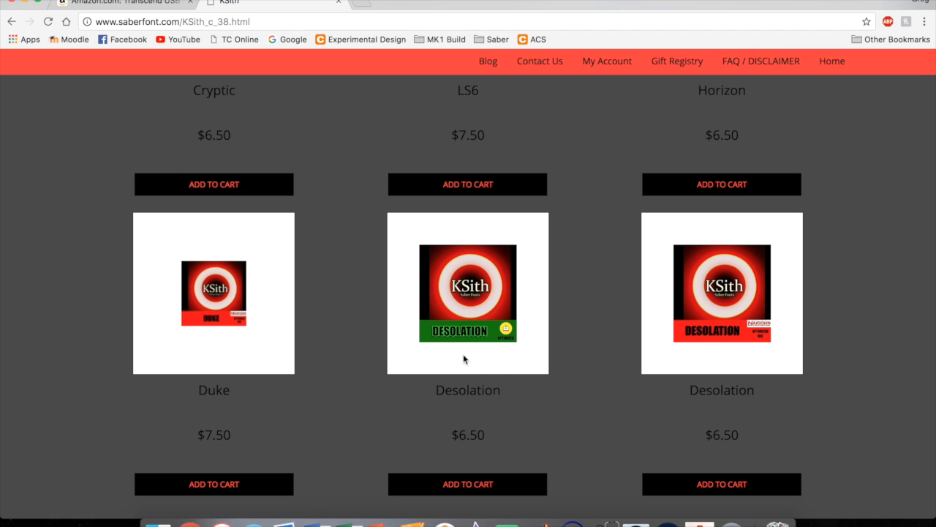
- Open the Desolation font's product page and scroll through it
click(468, 293)
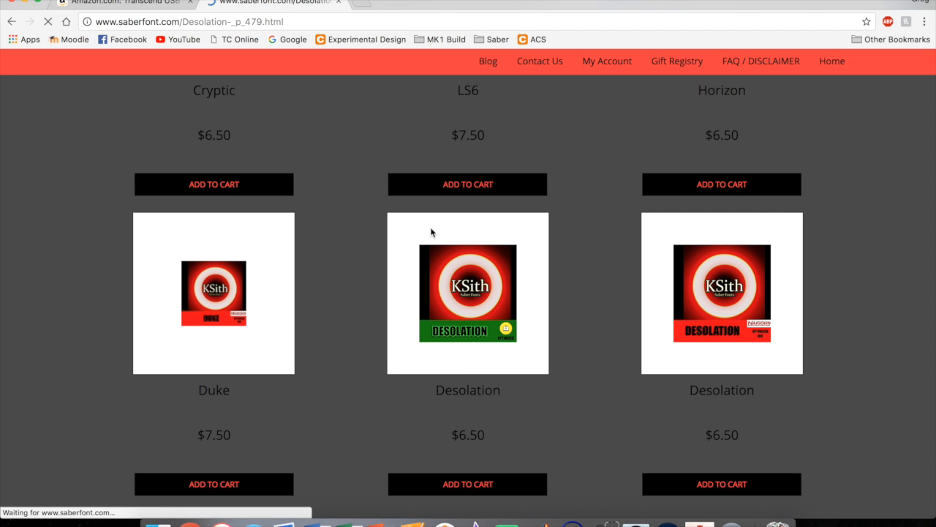
click(468, 293)
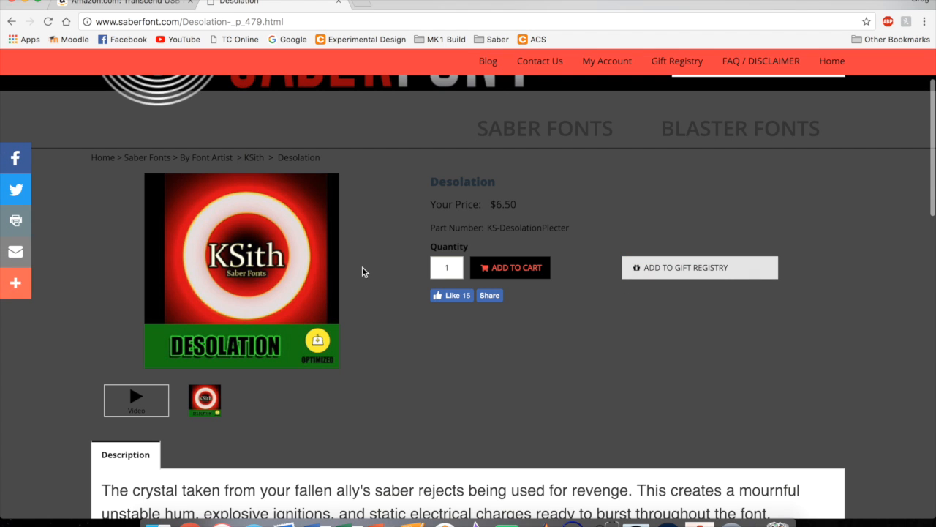
scroll(down, 3)
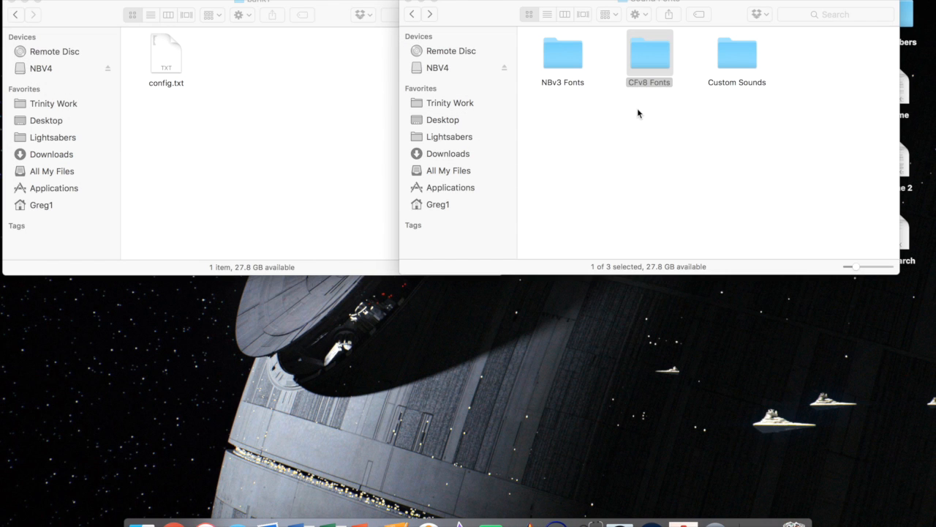
- Open the CFv6 Fonts folder and browse toward the Desolation 2 font folder
double_click(649, 51)
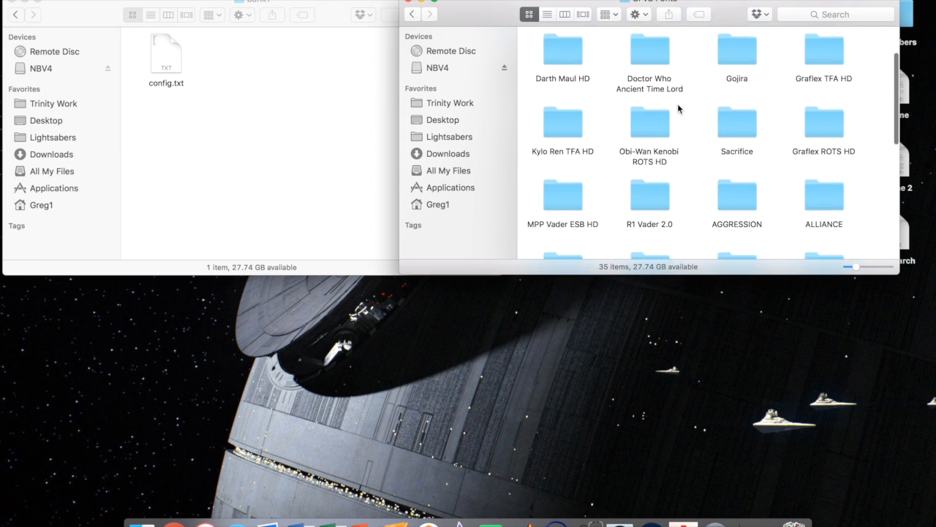
scroll(down, 3)
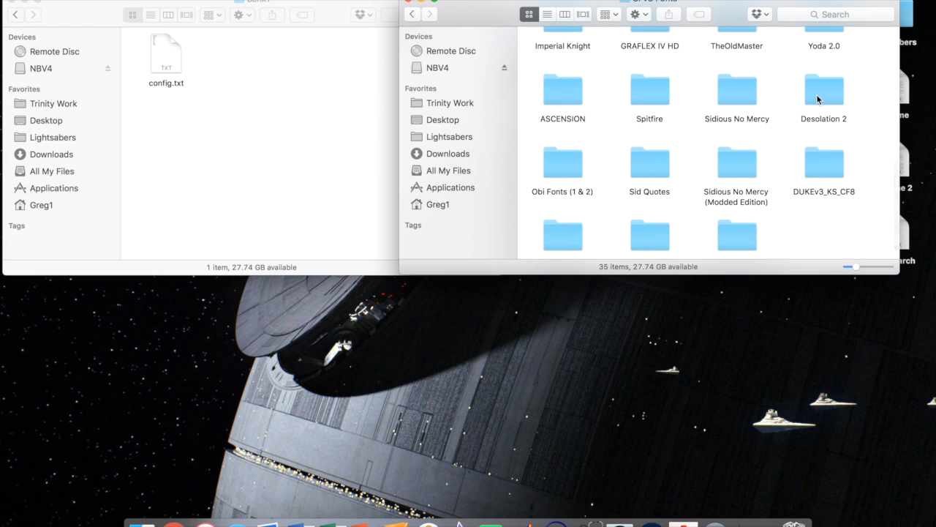
mouse_move(840, 114)
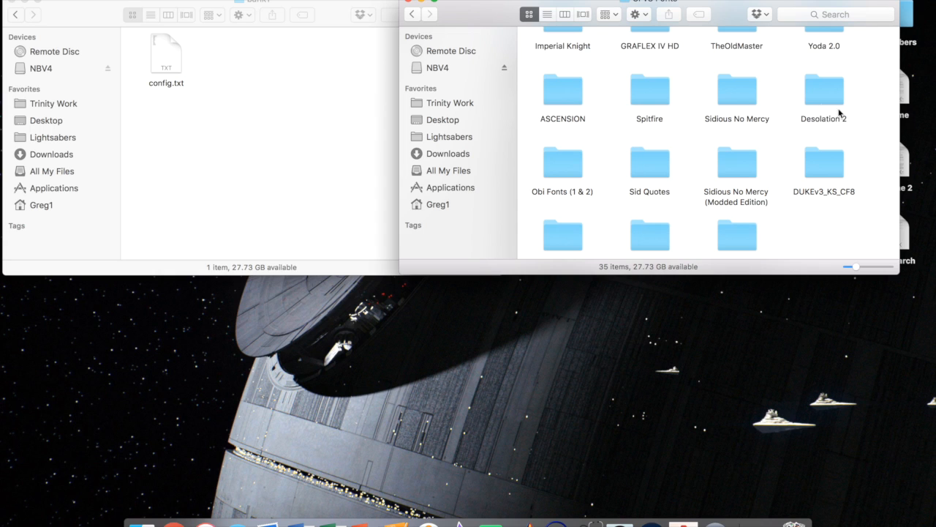
mouse_move(822, 97)
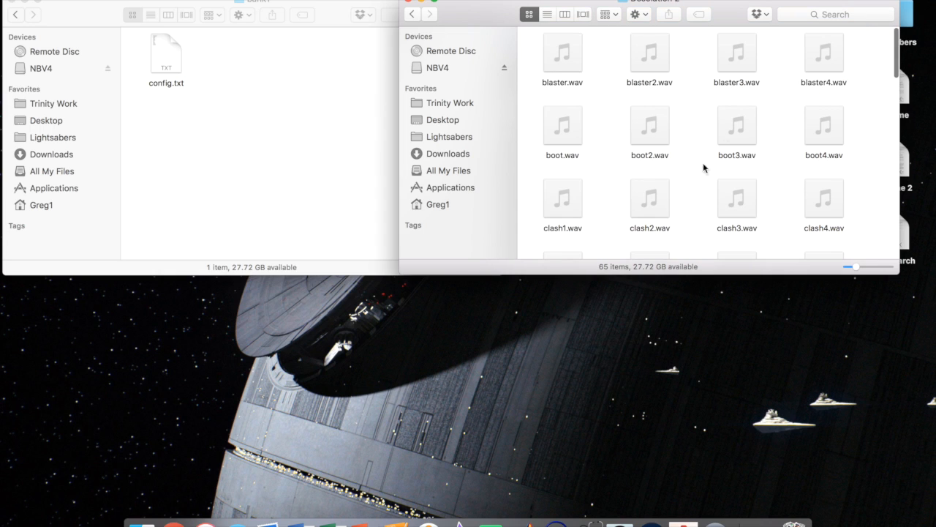
scroll(down, 3)
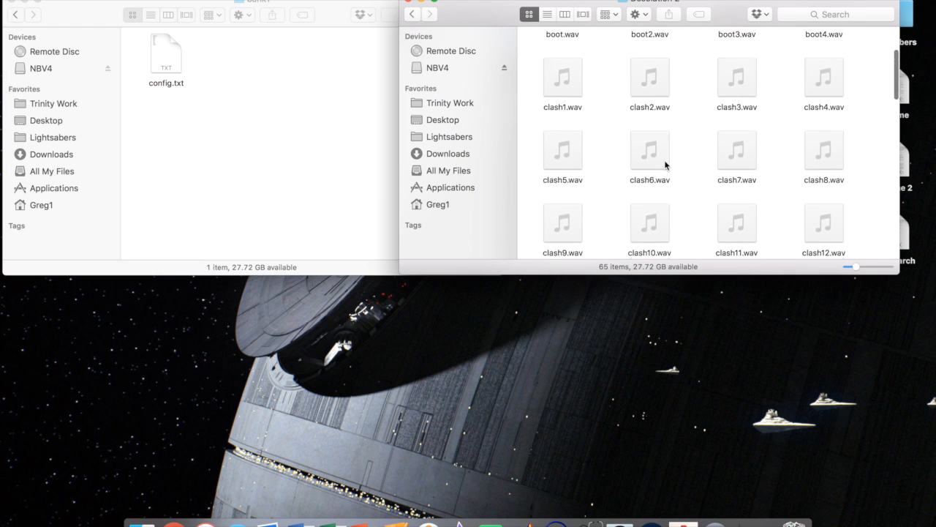
scroll(up, 3)
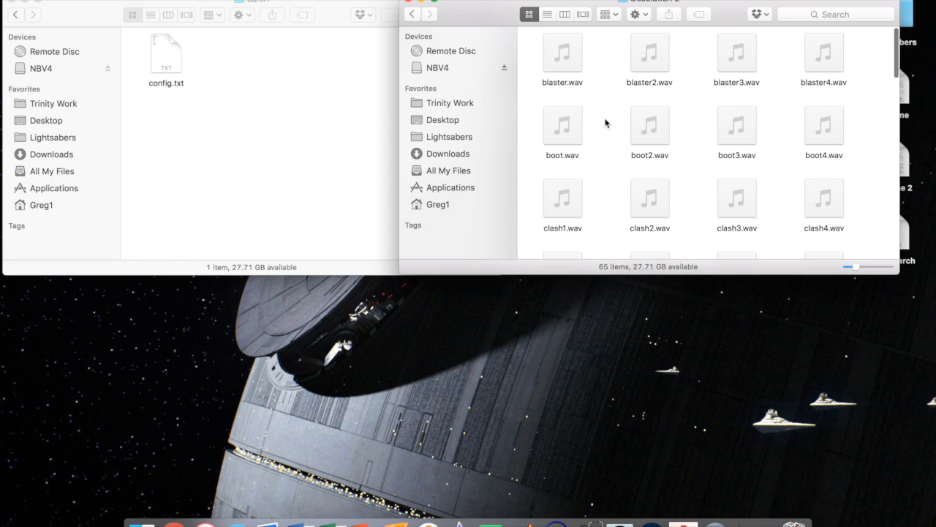
mouse_move(714, 53)
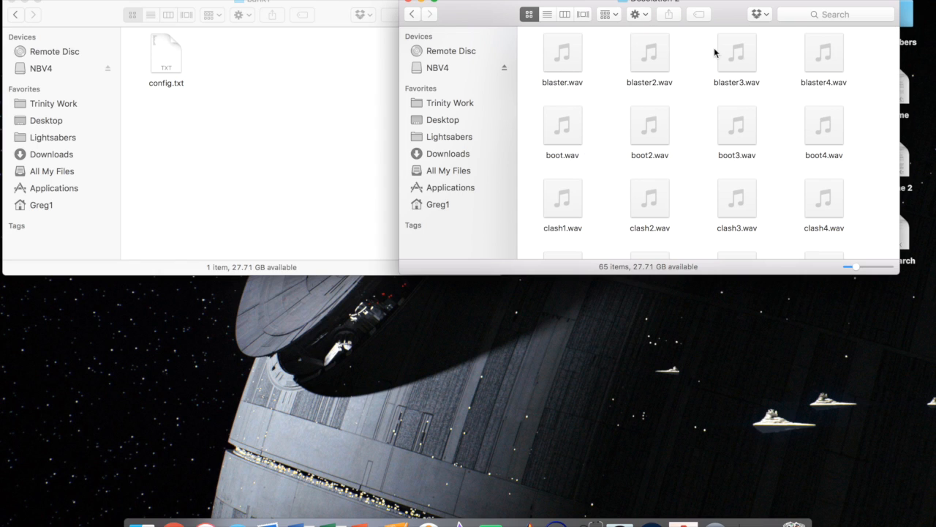
mouse_move(612, 123)
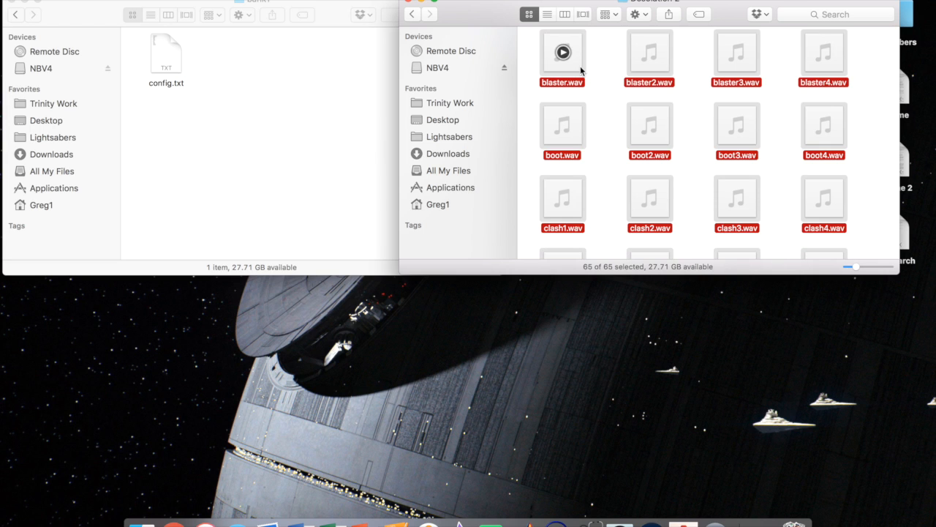
- Paste the 65 copied Desolation 2 sound files next to config.txt in bank1, making 66 items
right_click(650, 132)
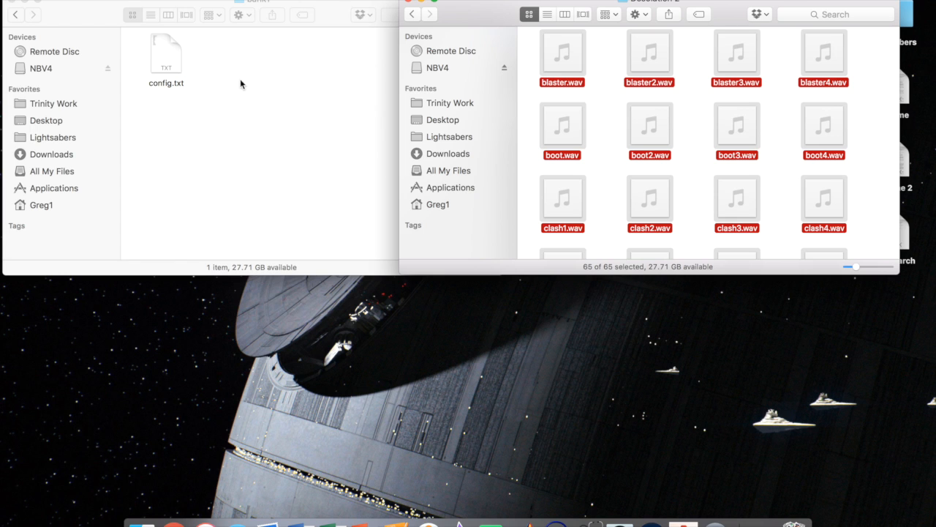
right_click(241, 83)
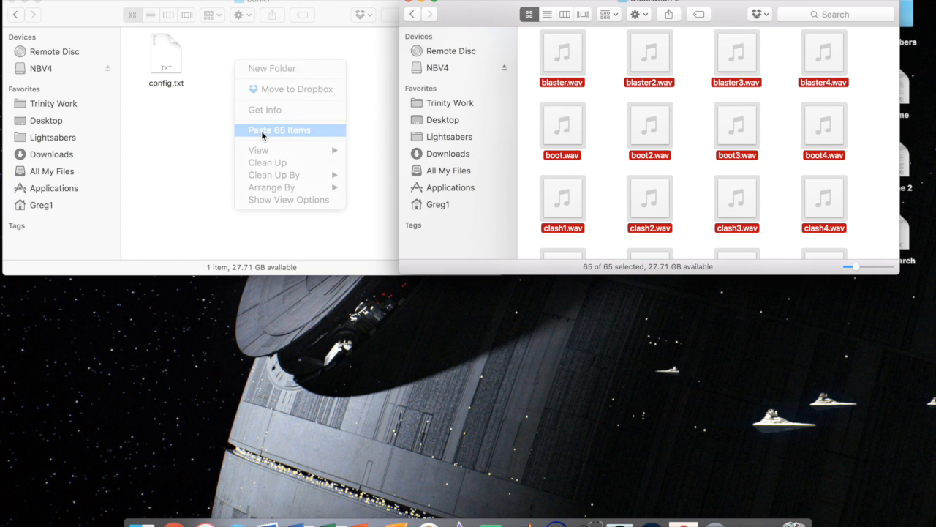
click(279, 129)
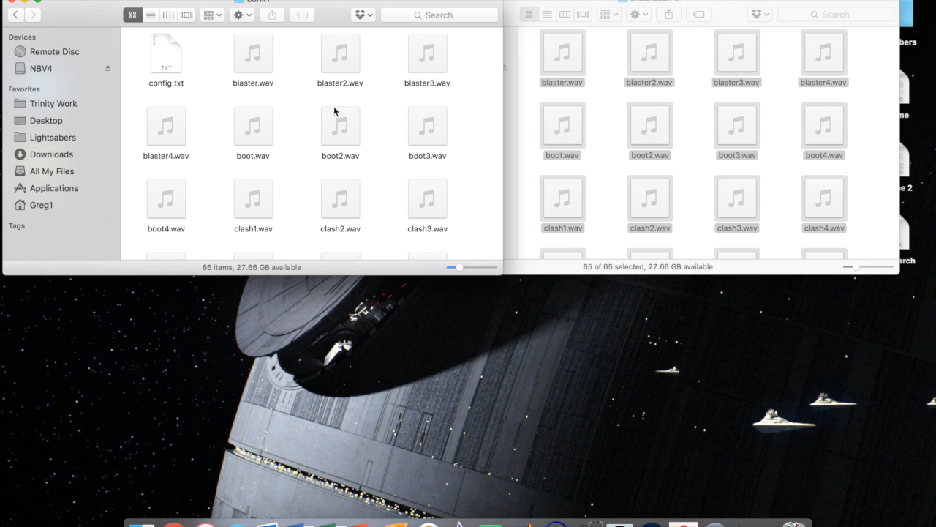
mouse_move(256, 178)
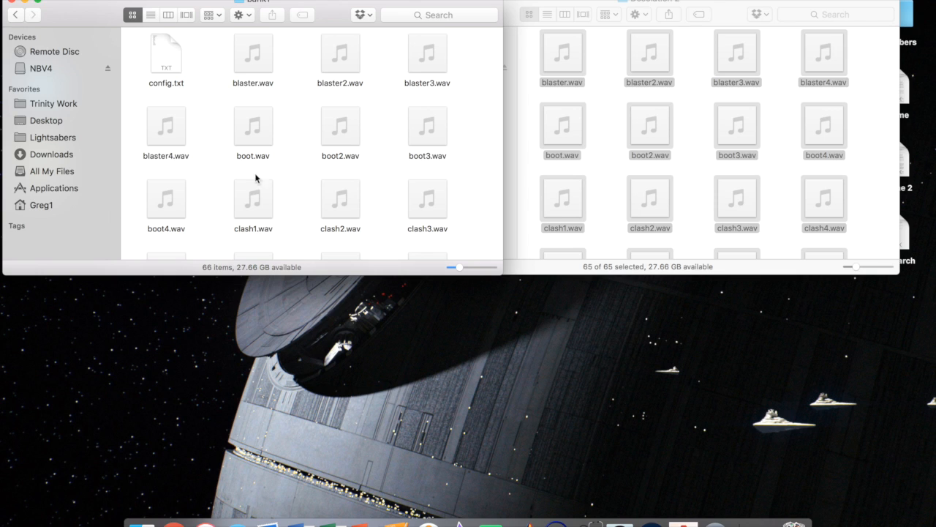
mouse_move(288, 105)
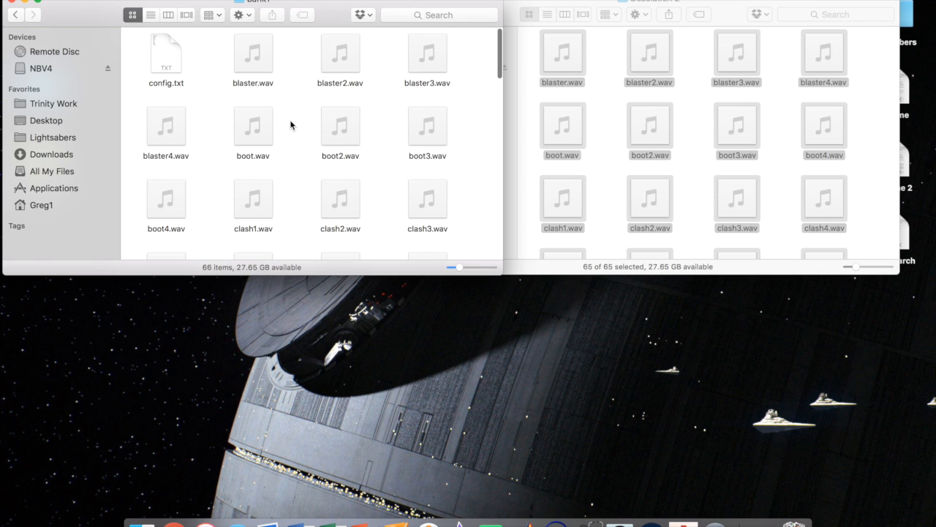
scroll(down, 3)
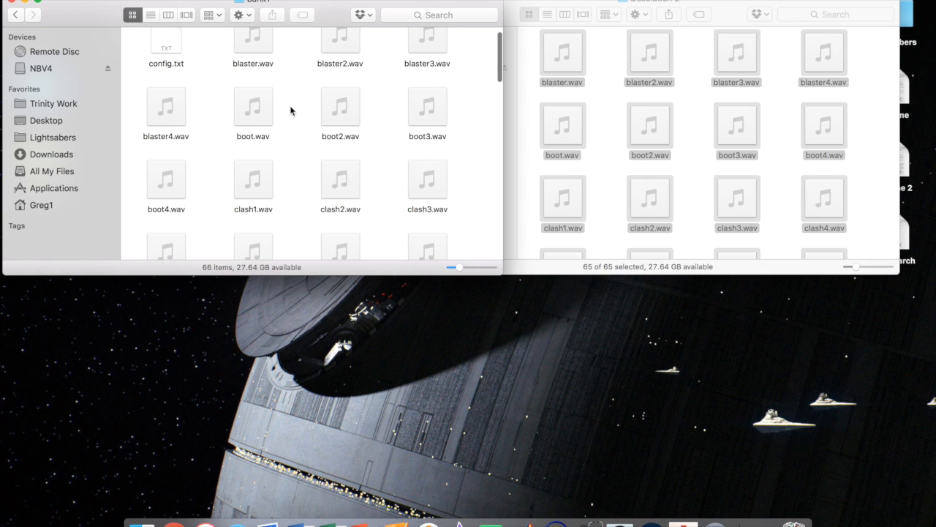
mouse_move(255, 144)
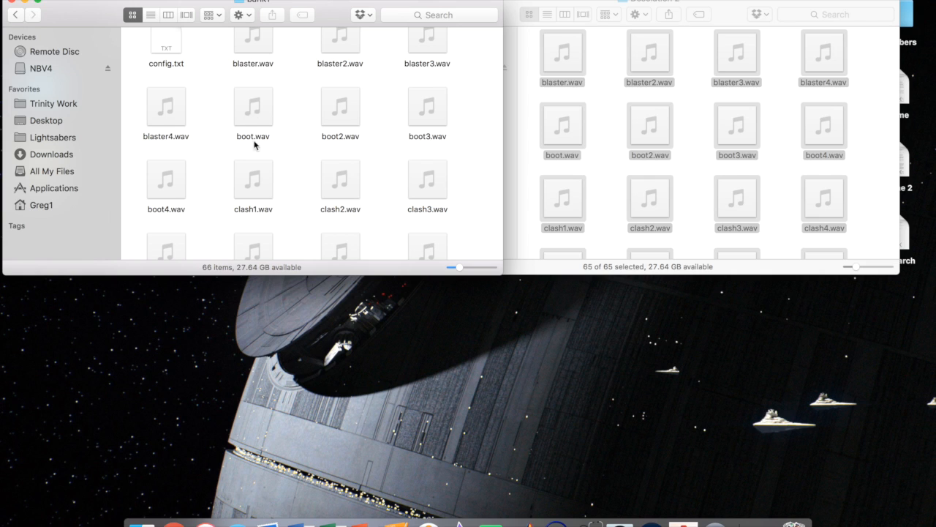
mouse_move(272, 116)
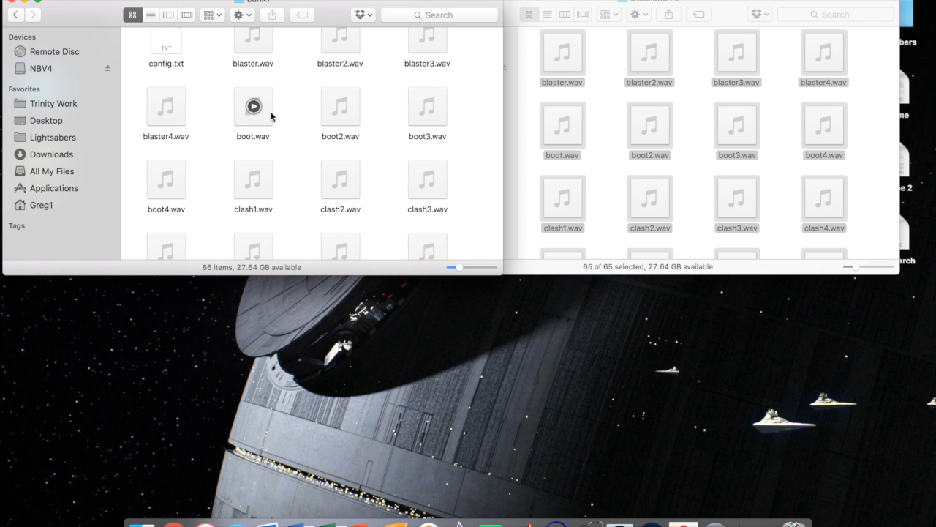
scroll(down, 3)
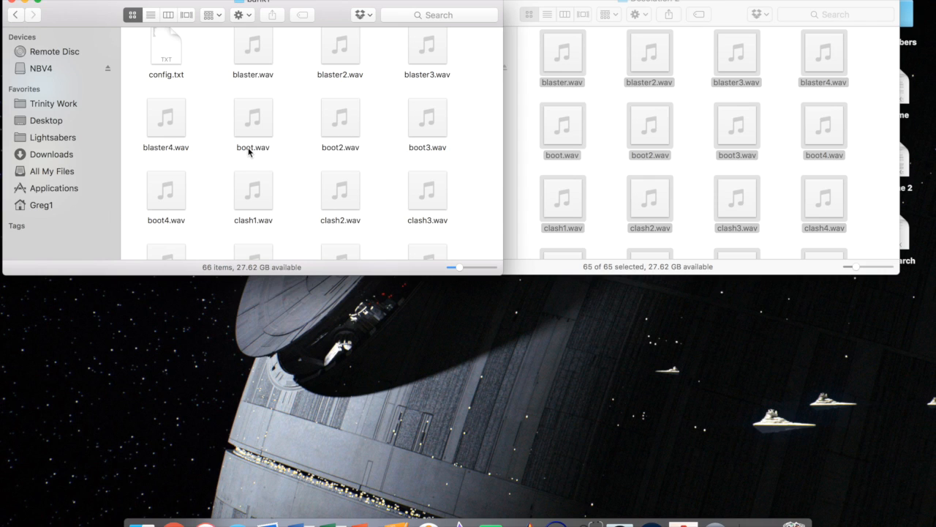
mouse_move(342, 151)
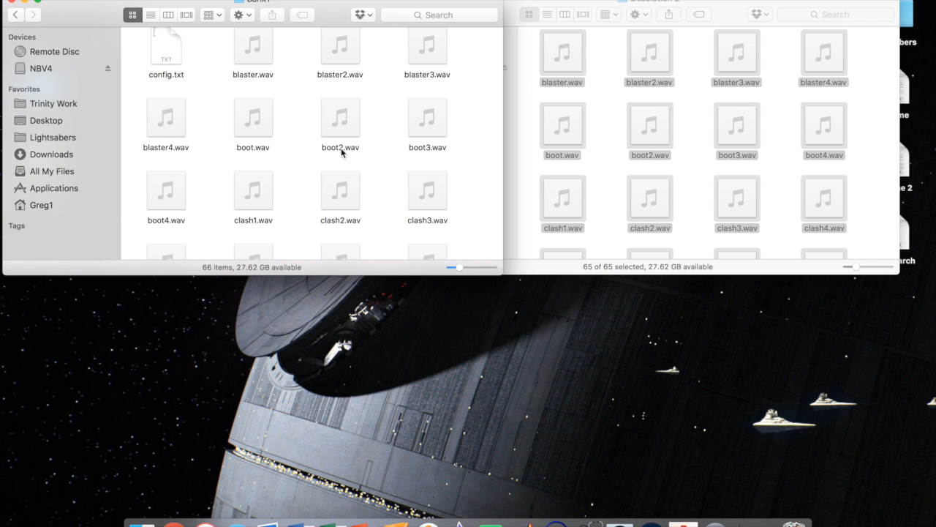
mouse_move(318, 130)
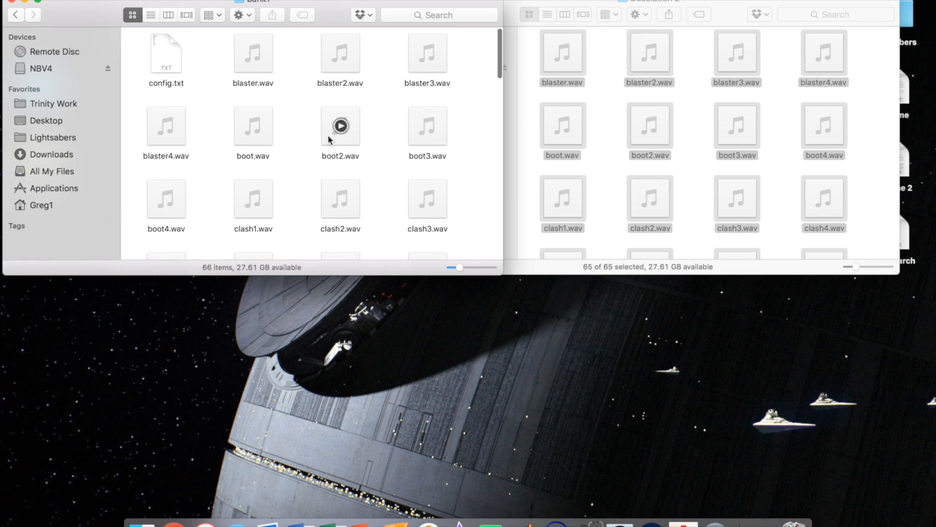
scroll(down, 3)
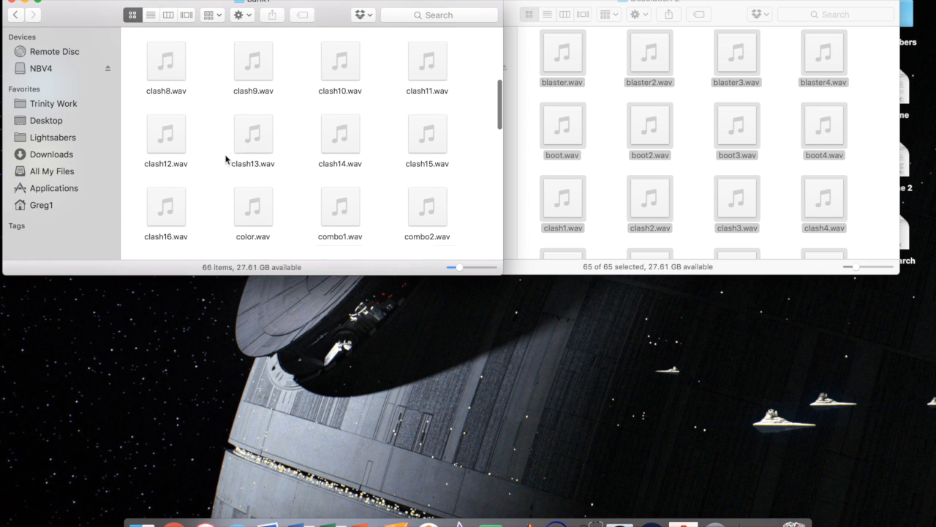
scroll(down, 3)
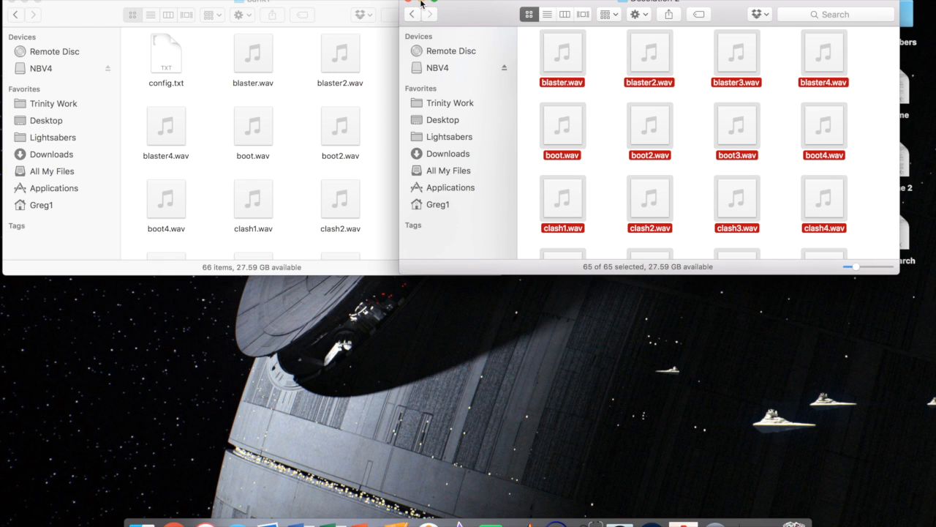
- Close the CFv6 font folder, reopen bank1 from Edited Files and select config.txt
click(406, 6)
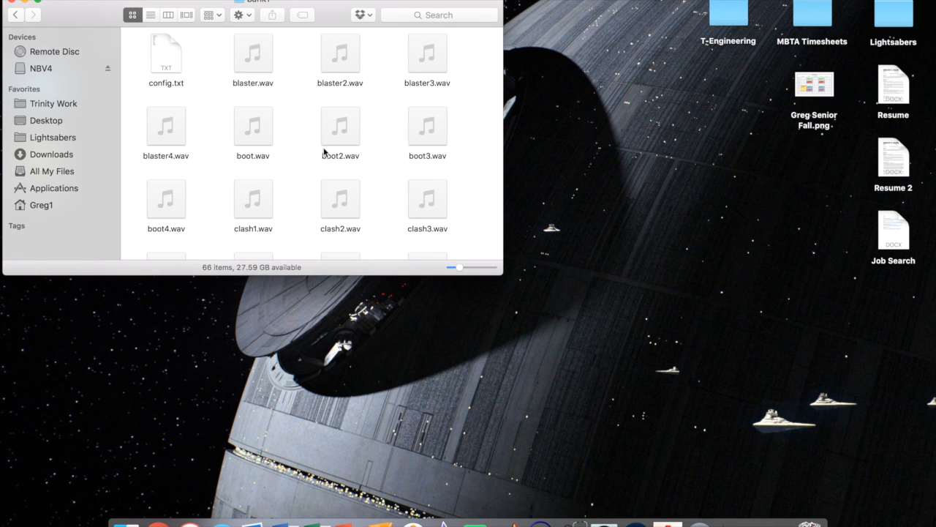
mouse_move(43, 36)
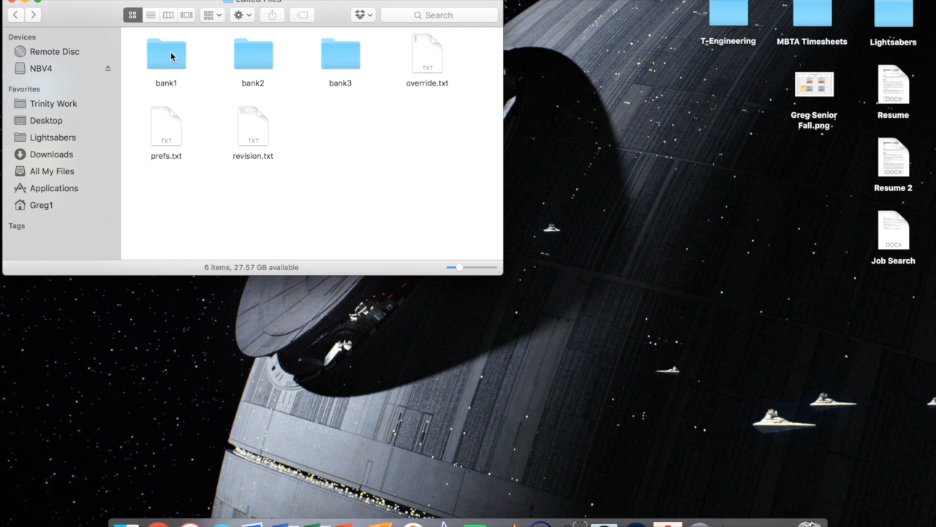
double_click(167, 52)
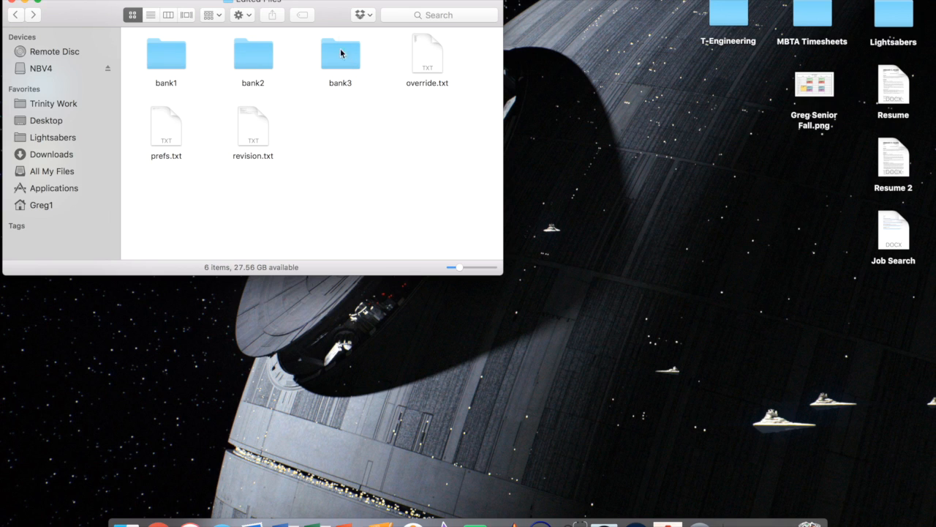
mouse_move(187, 62)
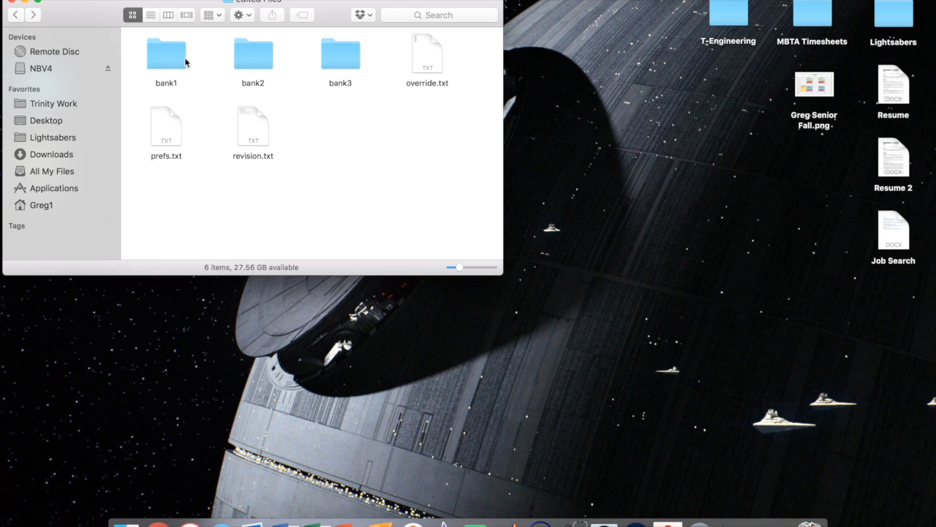
mouse_move(180, 58)
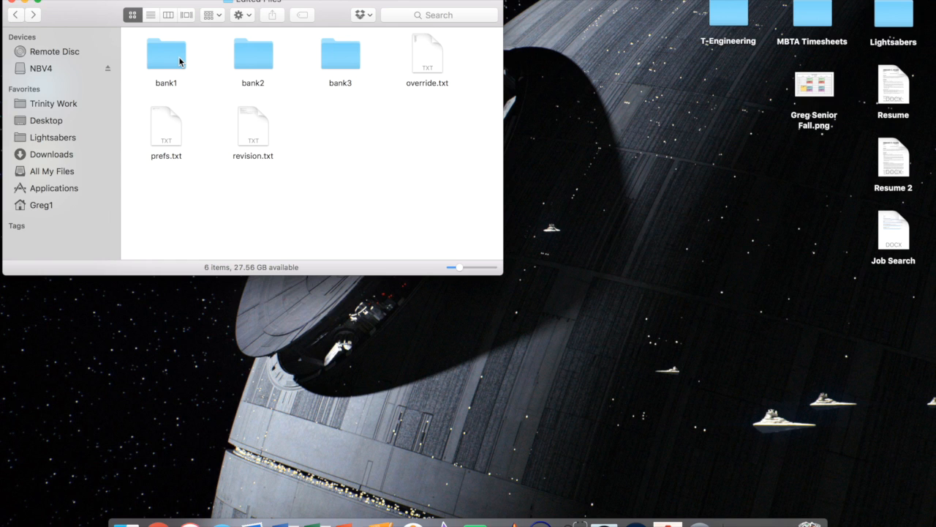
double_click(167, 51)
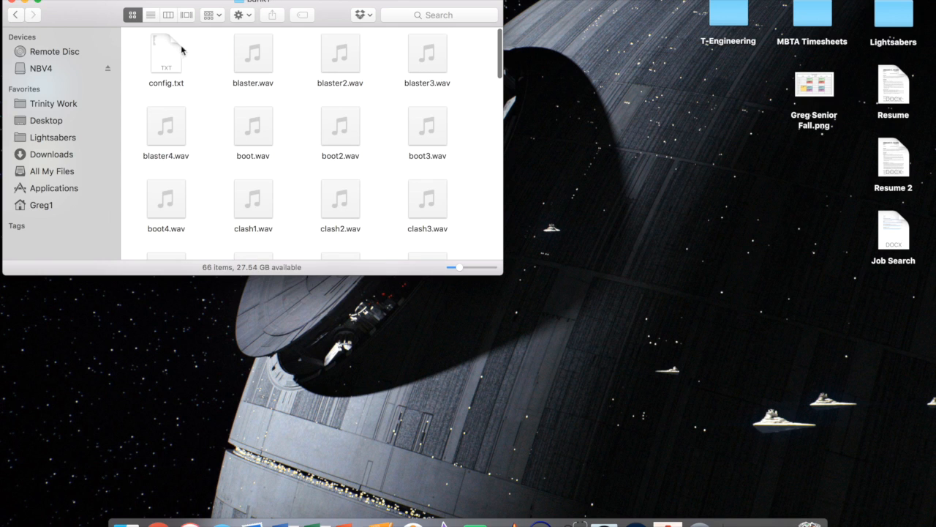
mouse_move(167, 53)
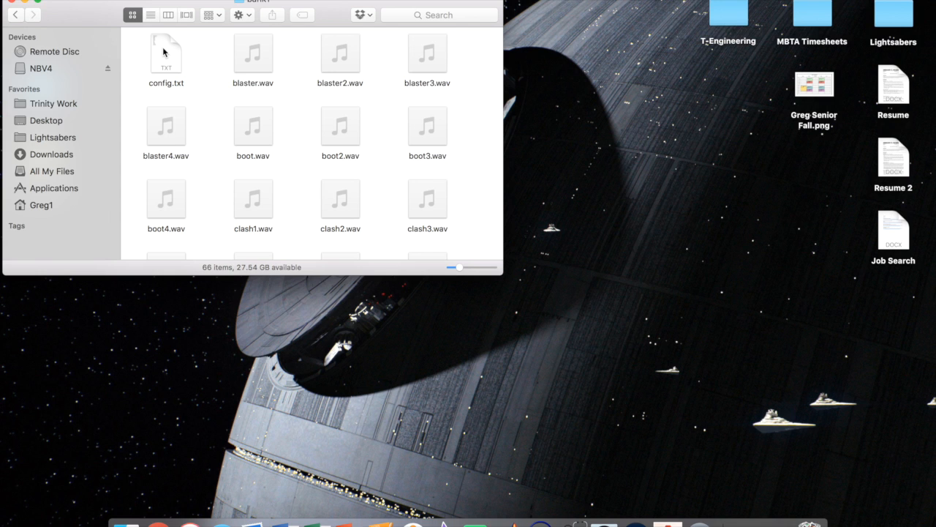
mouse_move(208, 89)
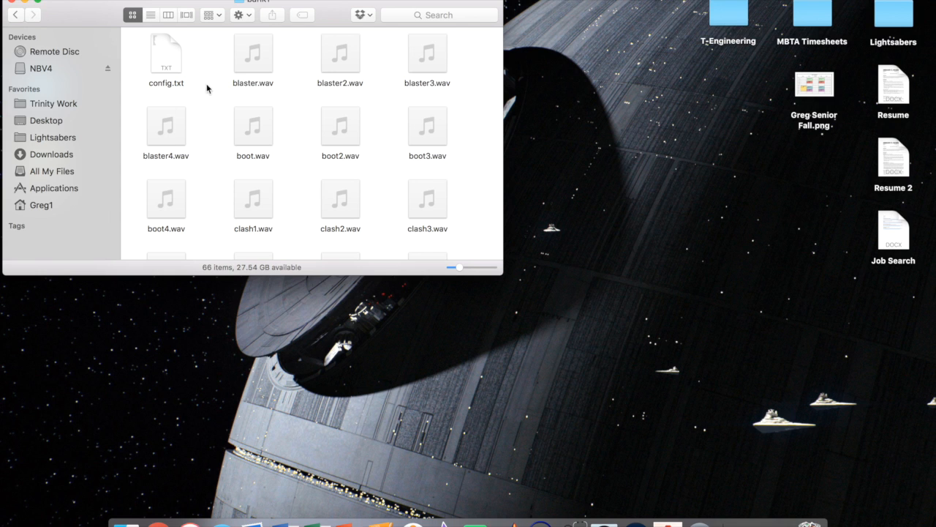
click(166, 52)
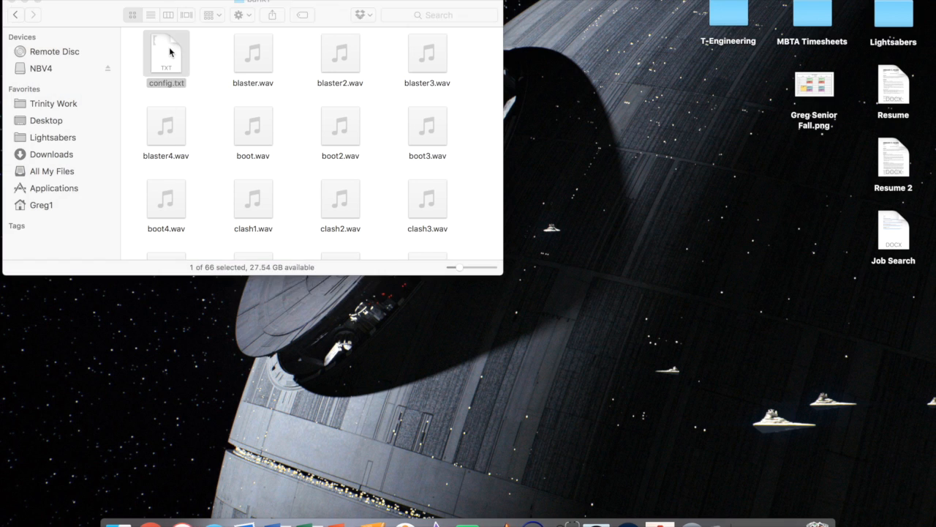
- Open bank1's config.txt in TextEdit to review its Nano Biscotte 4.0 settings
double_click(167, 47)
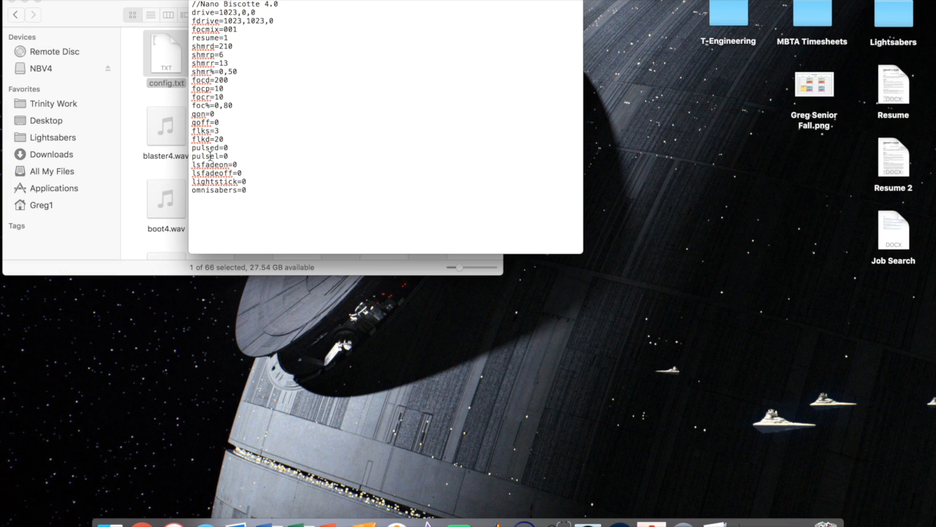
mouse_move(251, 135)
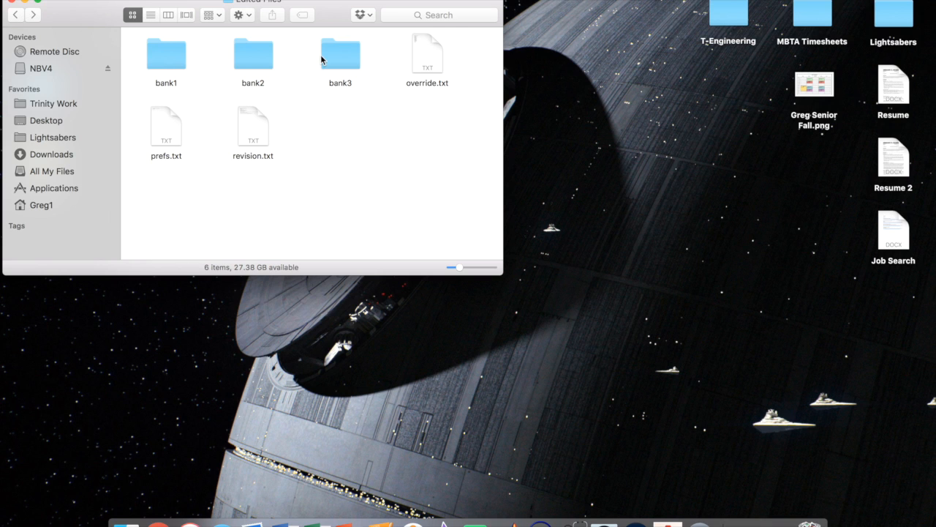
mouse_move(413, 60)
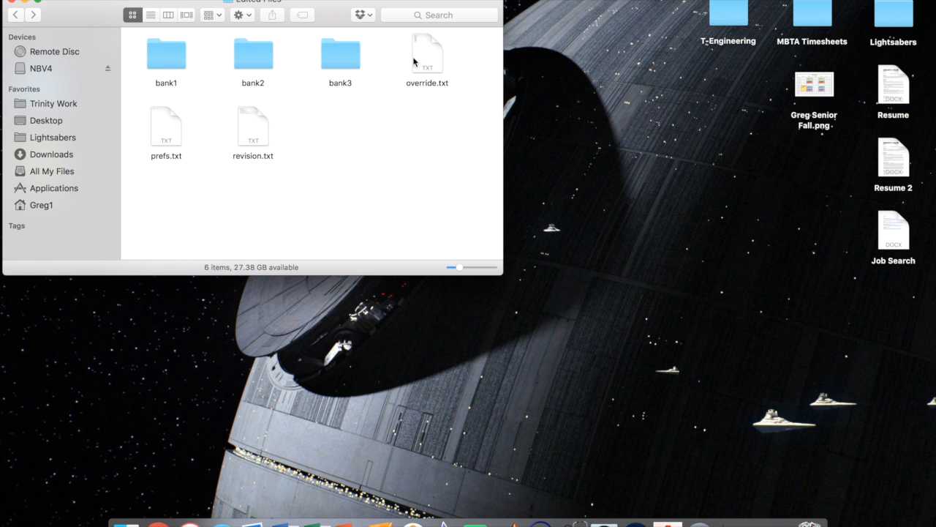
- Edit override.txt so vol is set to 2 instead of 4
click(424, 52)
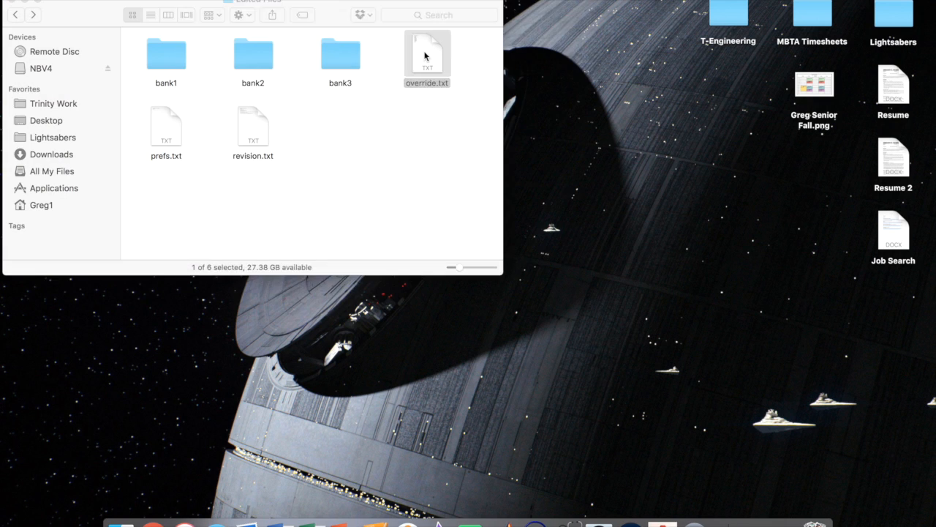
double_click(423, 47)
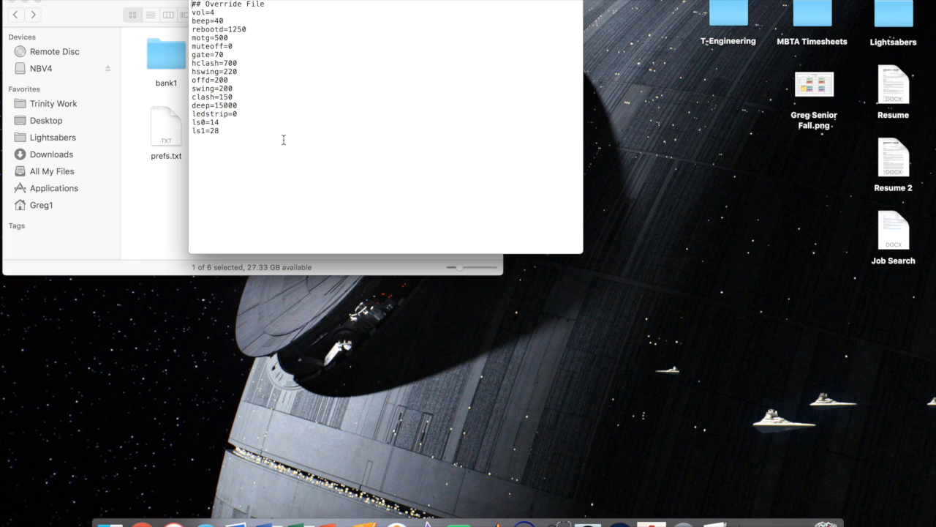
mouse_move(182, 8)
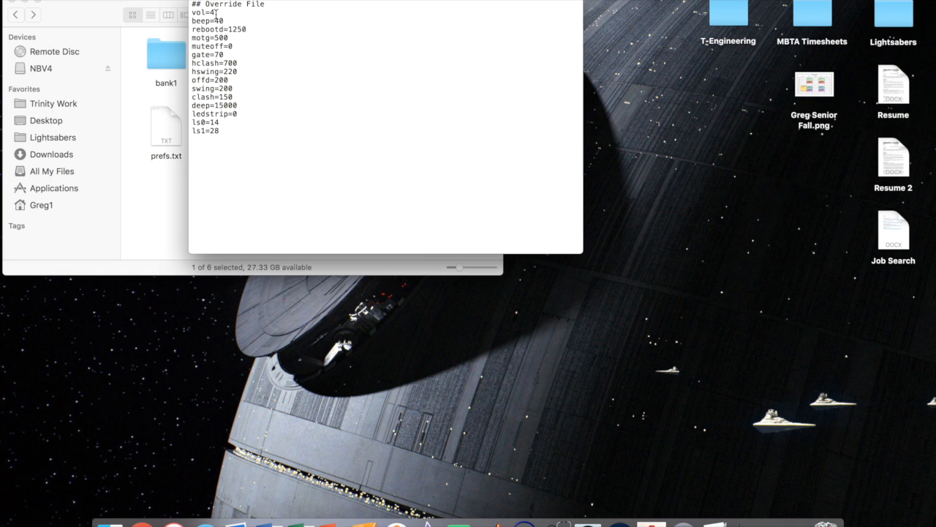
text(2)
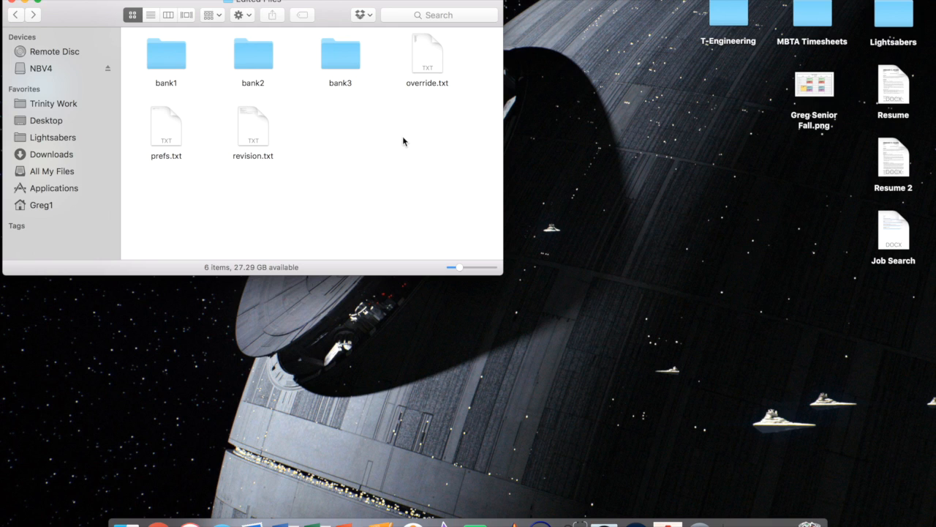
mouse_move(345, 190)
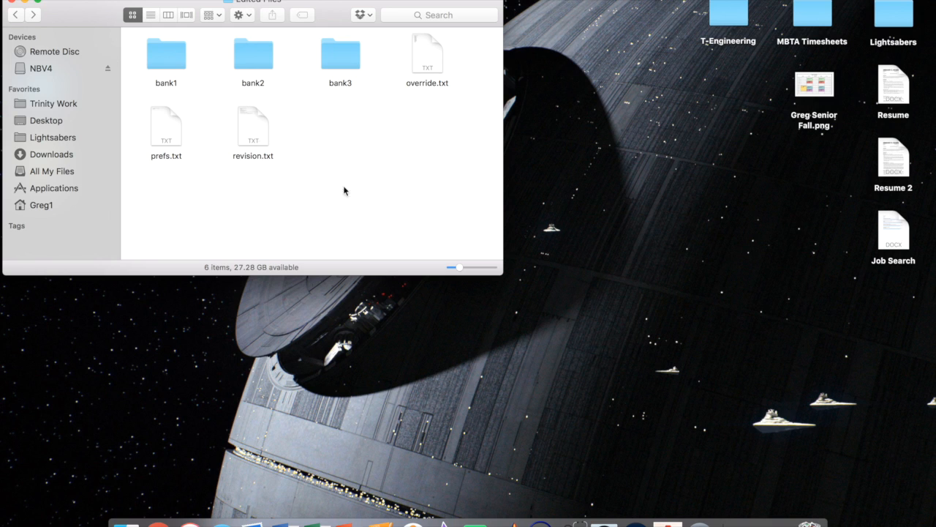
mouse_move(272, 95)
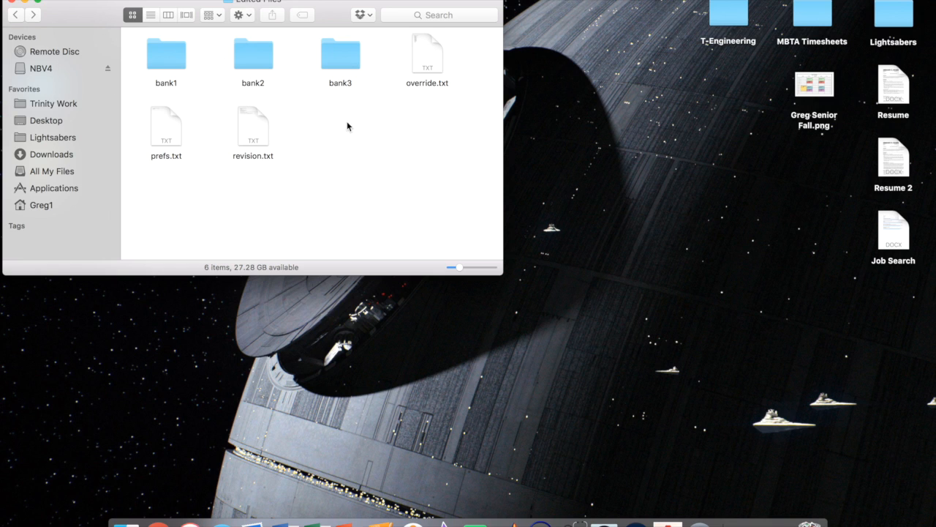
mouse_move(373, 177)
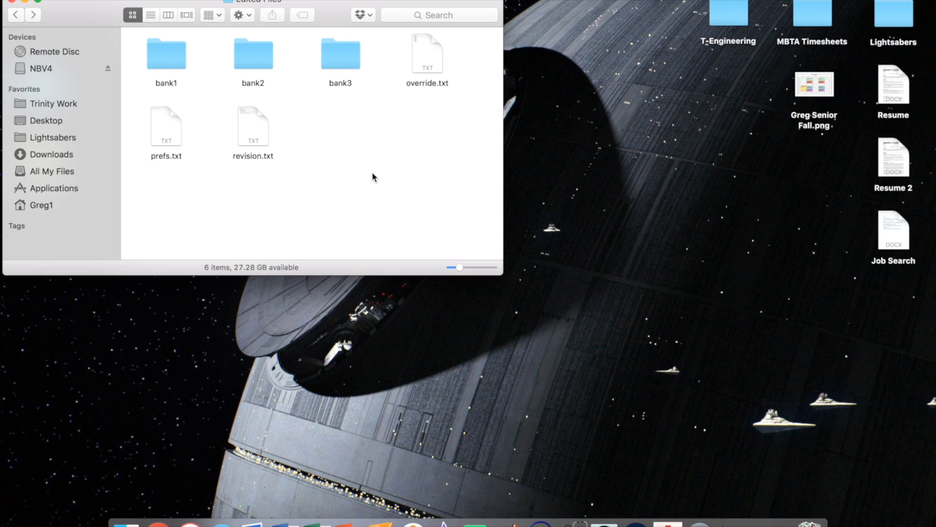
mouse_move(275, 143)
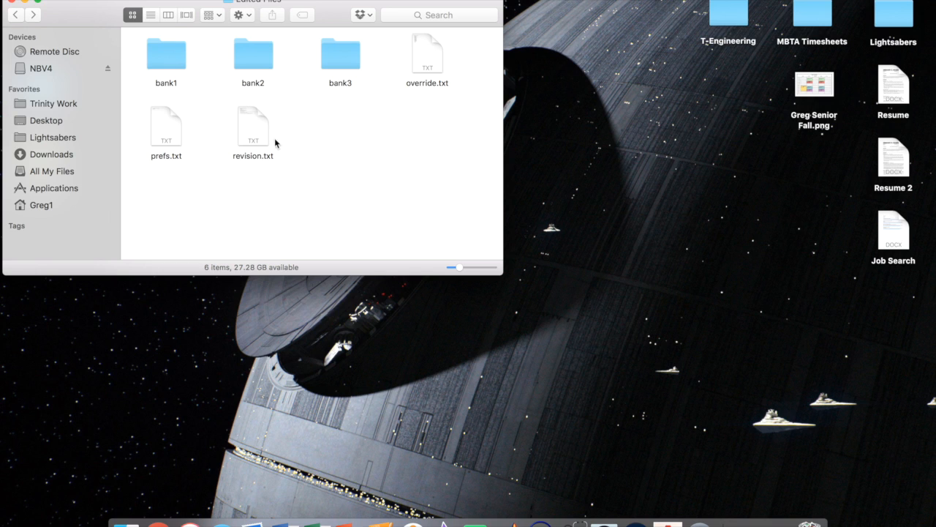
mouse_move(357, 155)
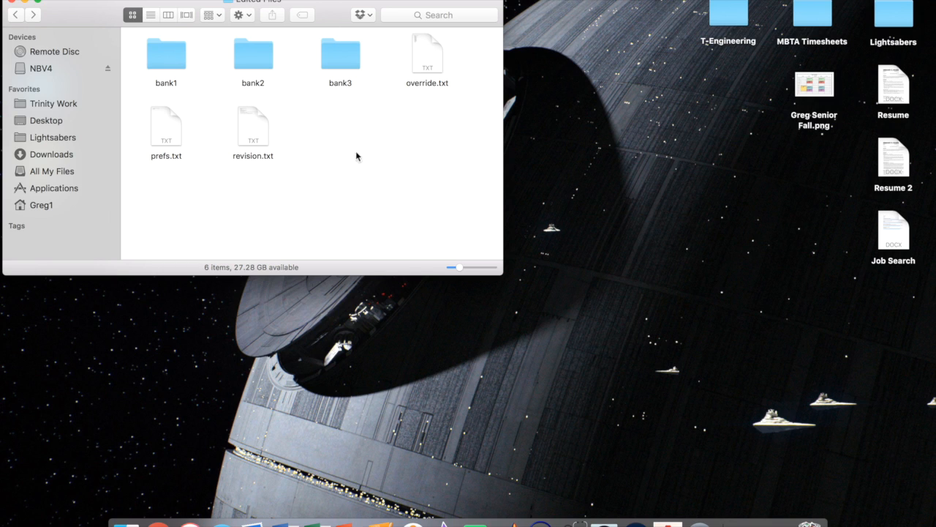
mouse_move(392, 164)
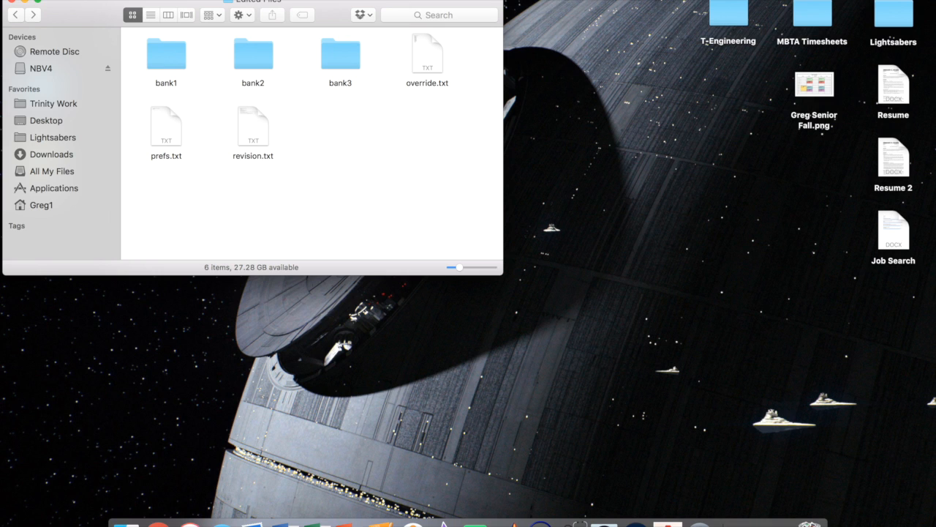
- Launch Disk Utility via Spotlight by searching 'disk Utility'
text(disk Utility)
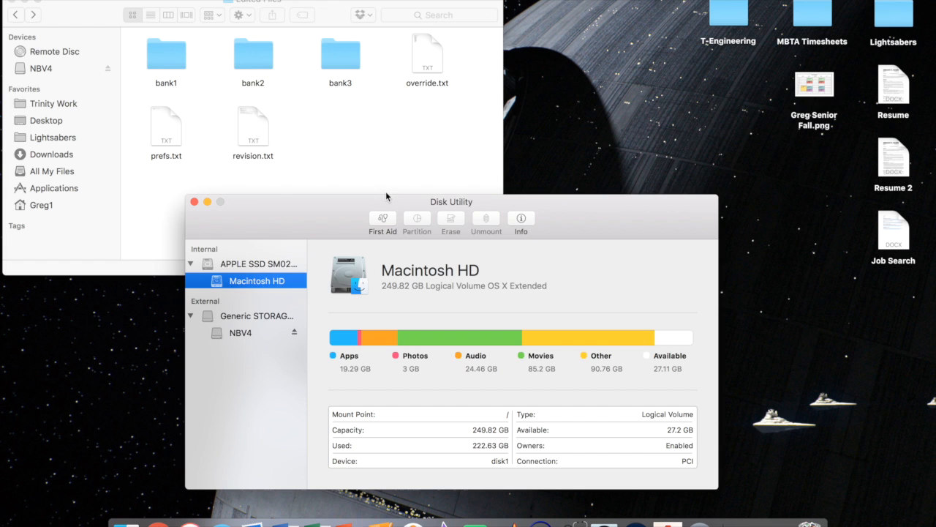
- Reposition the Disk Utility window, select the NBV4 card and start its erase
drag(451, 202, 578, 99)
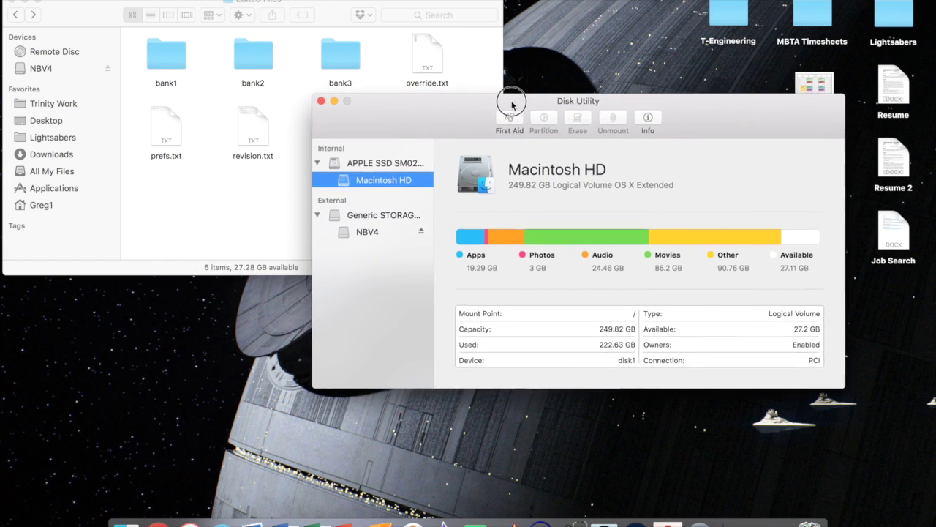
drag(512, 101, 530, 110)
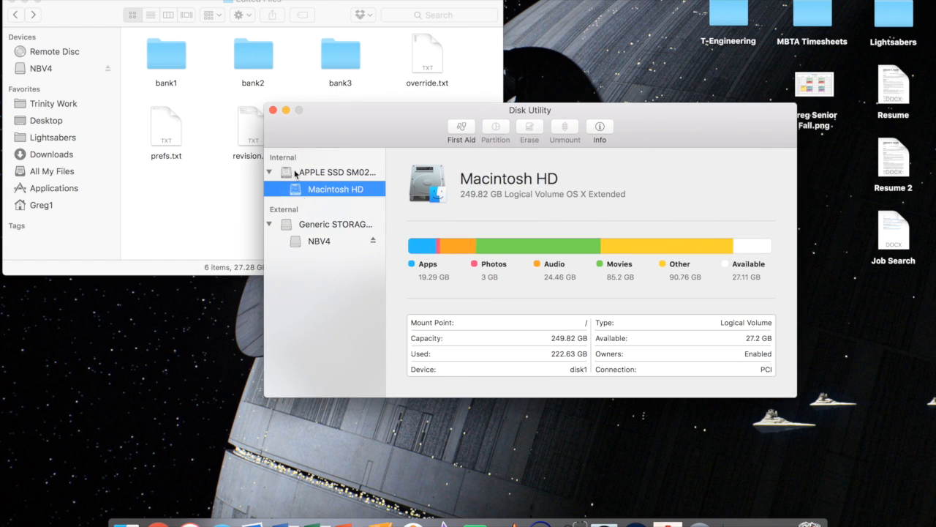
mouse_move(290, 258)
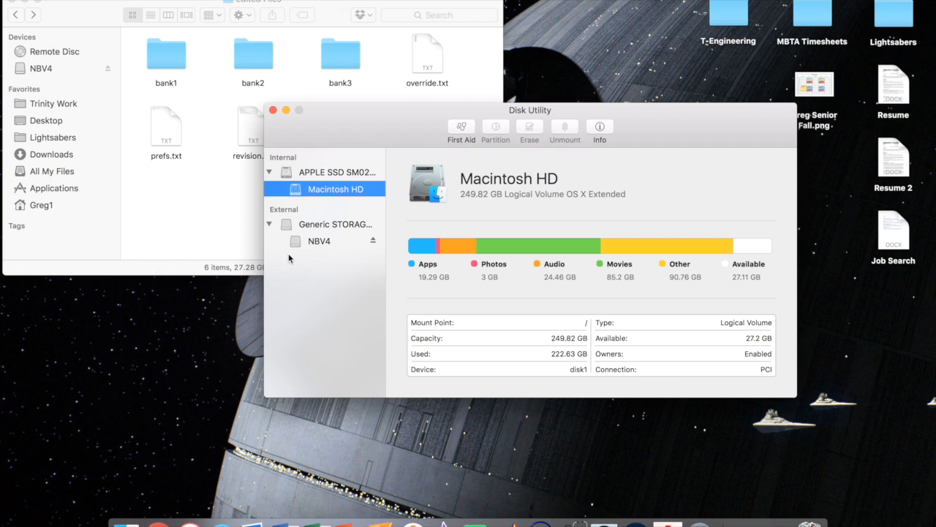
mouse_move(348, 227)
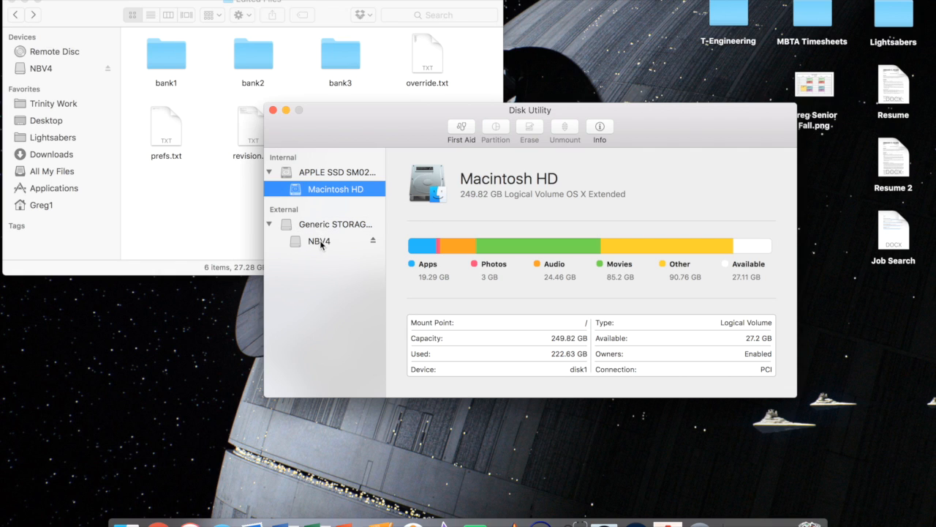
click(320, 239)
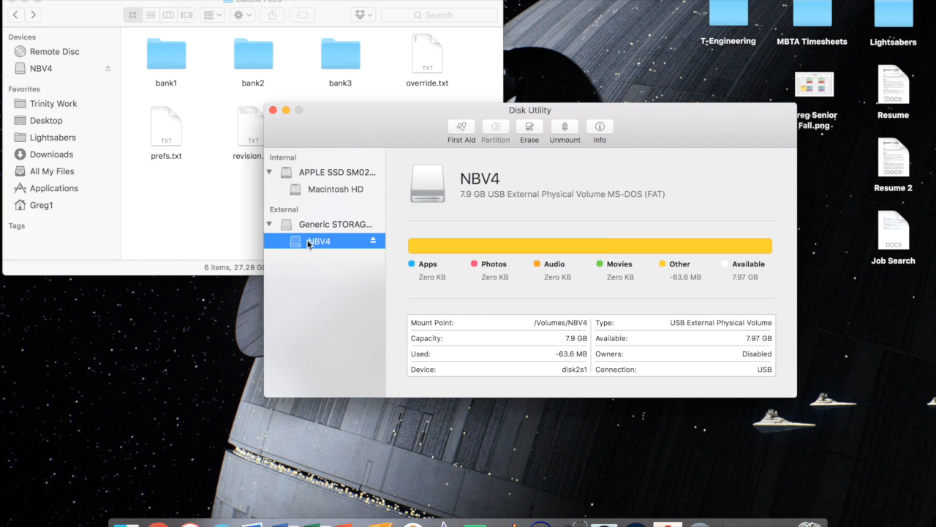
mouse_move(152, 155)
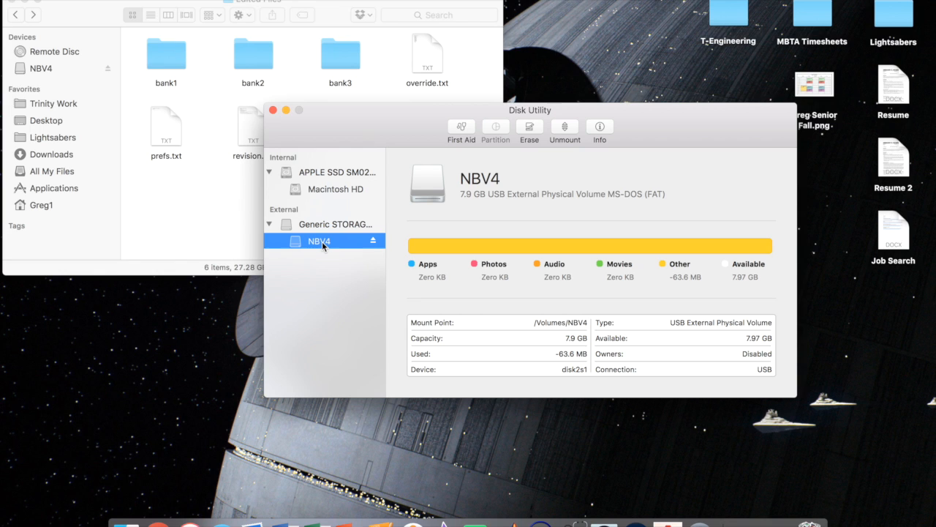
mouse_move(358, 231)
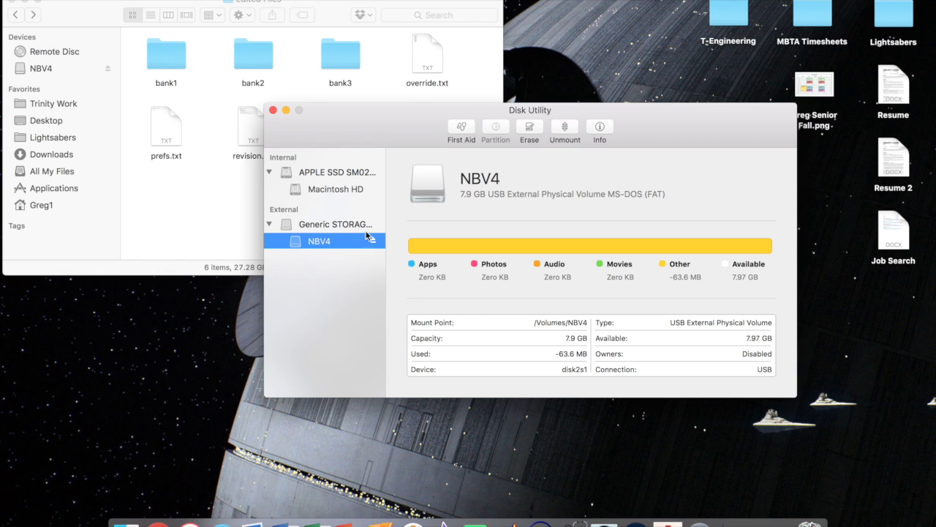
click(529, 130)
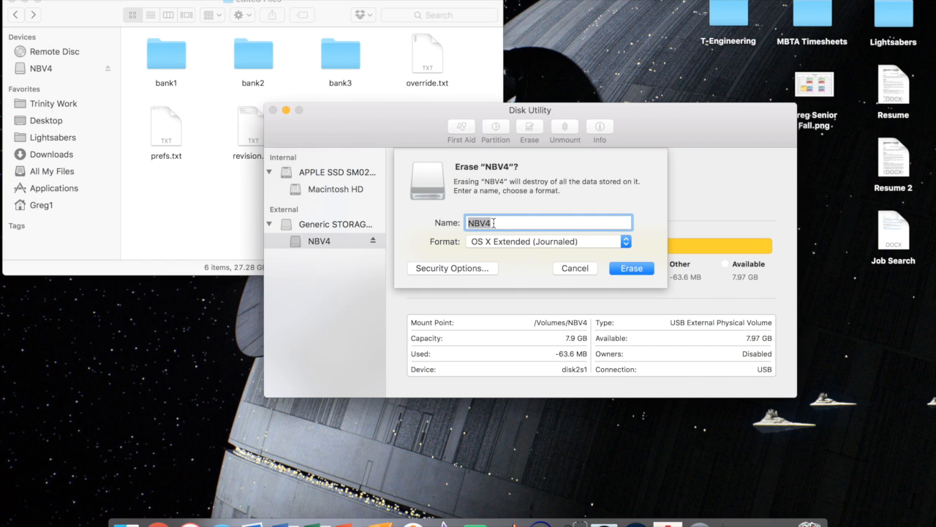
mouse_move(498, 246)
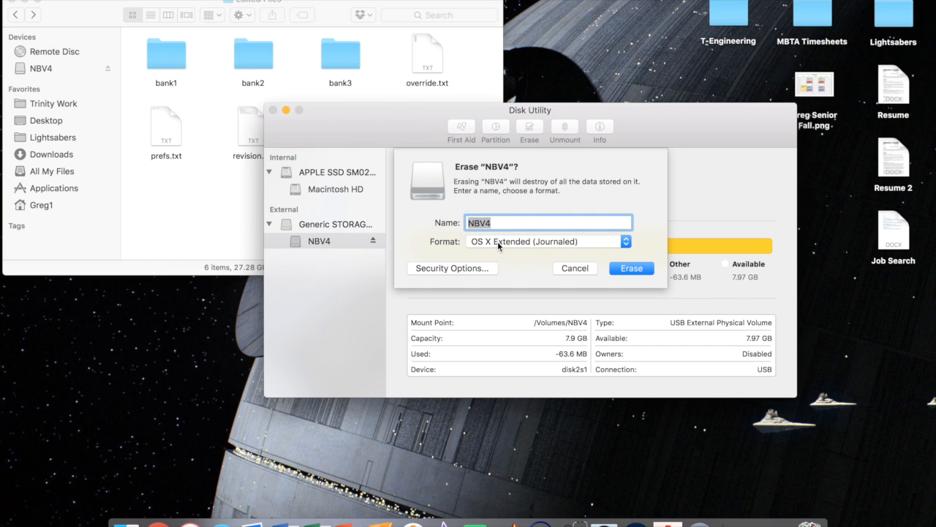
- Erase the NBV4 card with the MS-DOS (FAT) format and dismiss the completion message
click(547, 240)
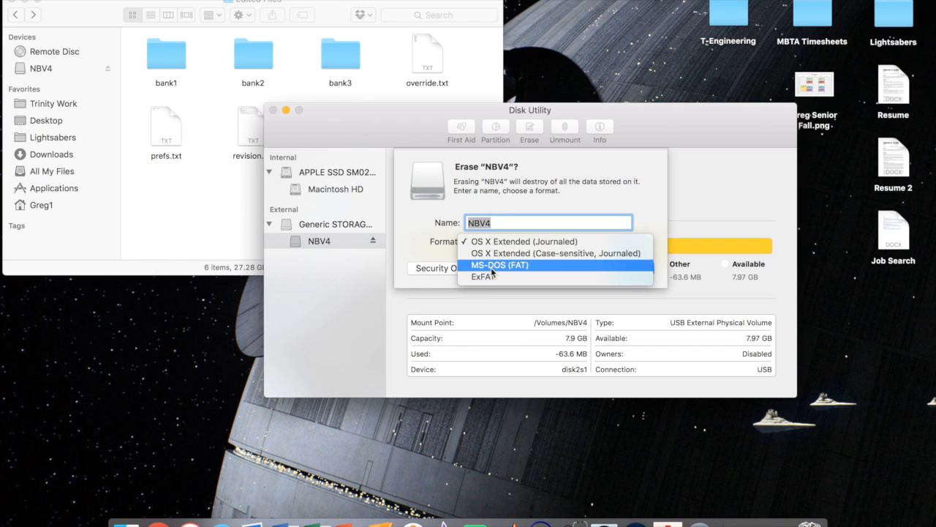
click(501, 265)
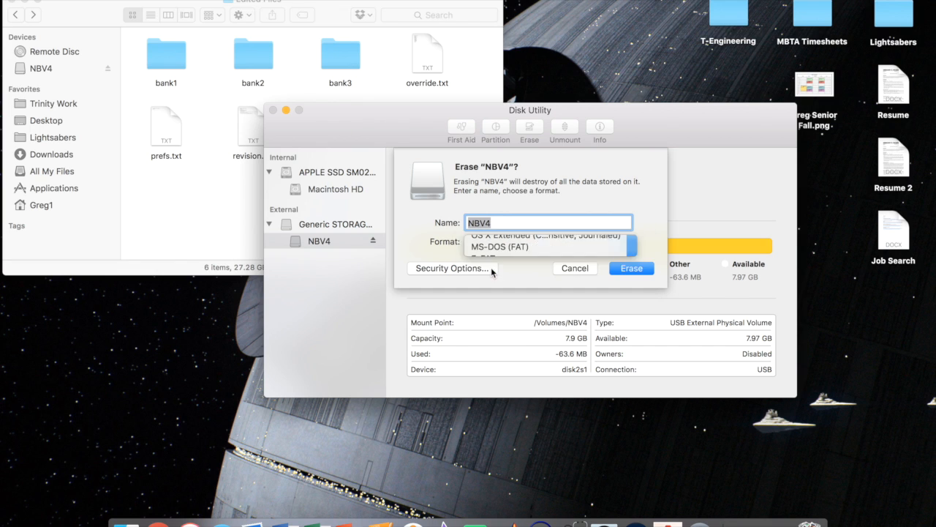
click(500, 246)
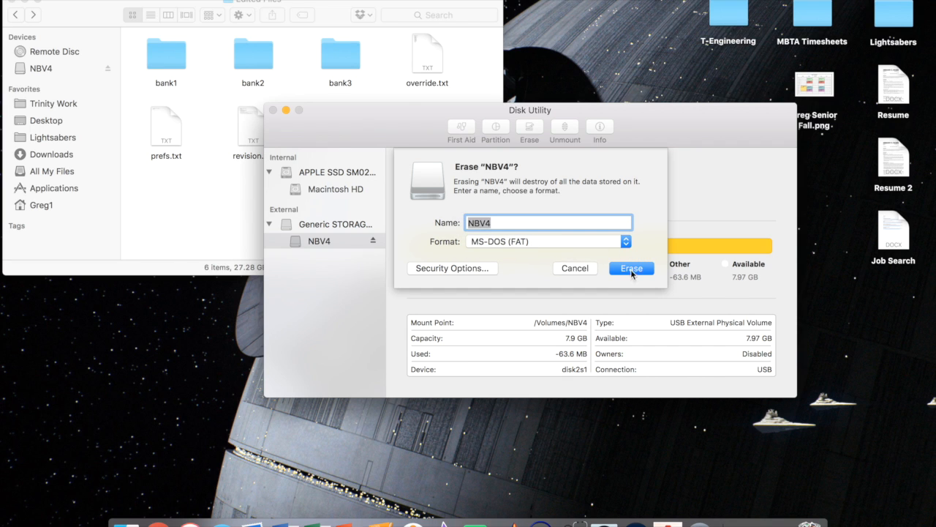
click(632, 268)
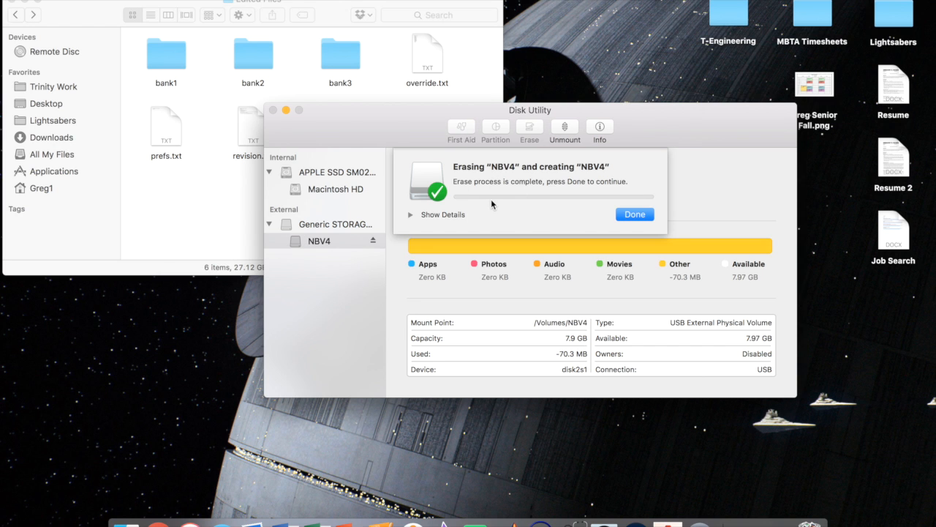
click(635, 213)
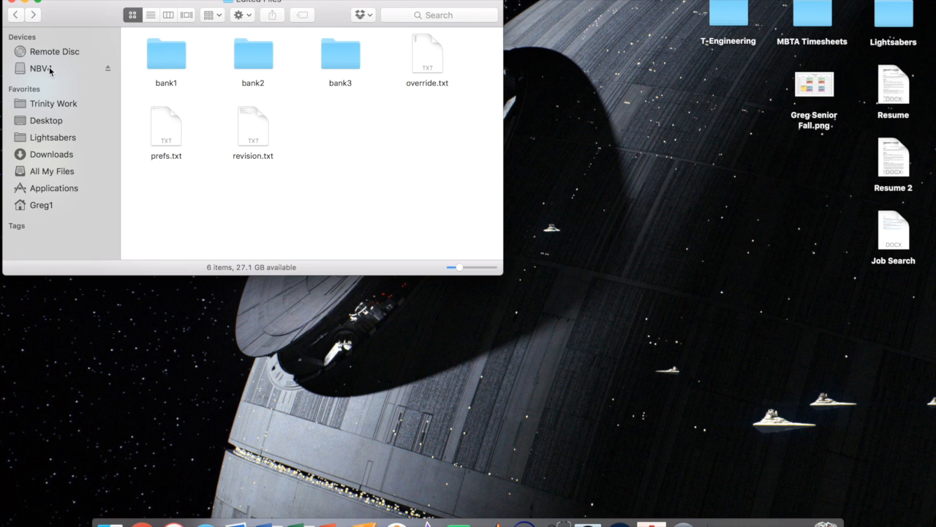
- Copy bank1–bank3, override.txt, prefs.txt and revision.txt onto the NBV4 card
click(40, 69)
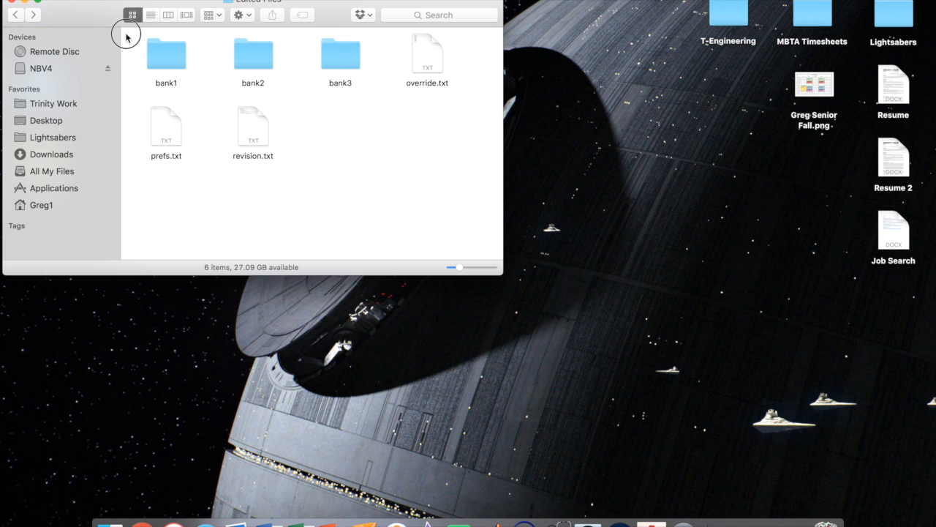
key(cmd+a)
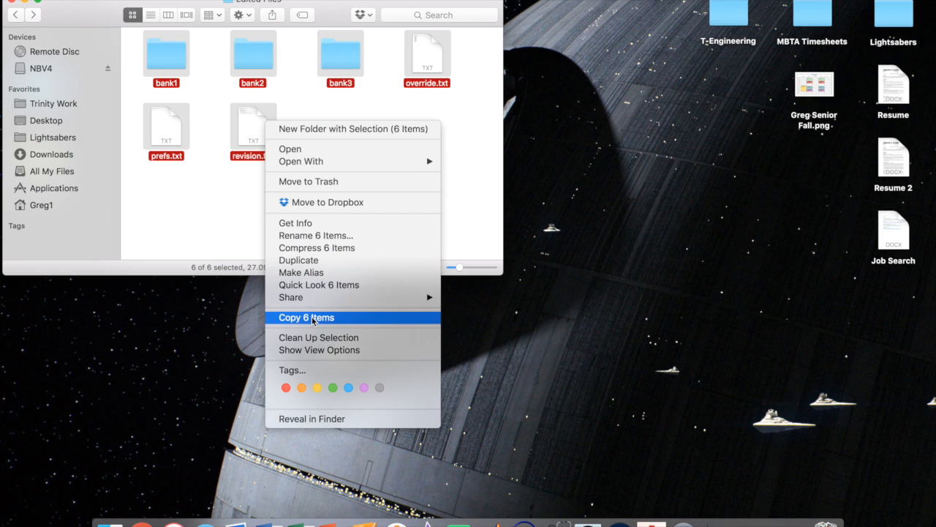
click(306, 316)
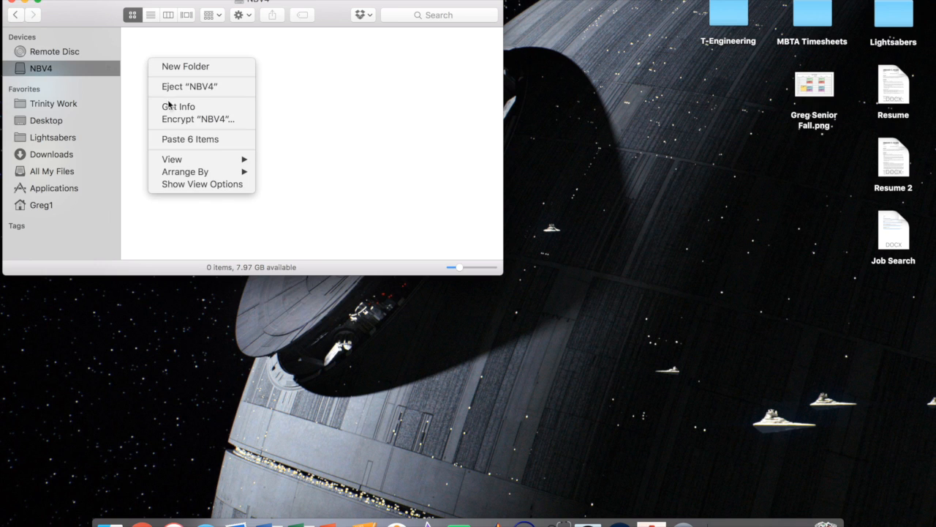
click(190, 139)
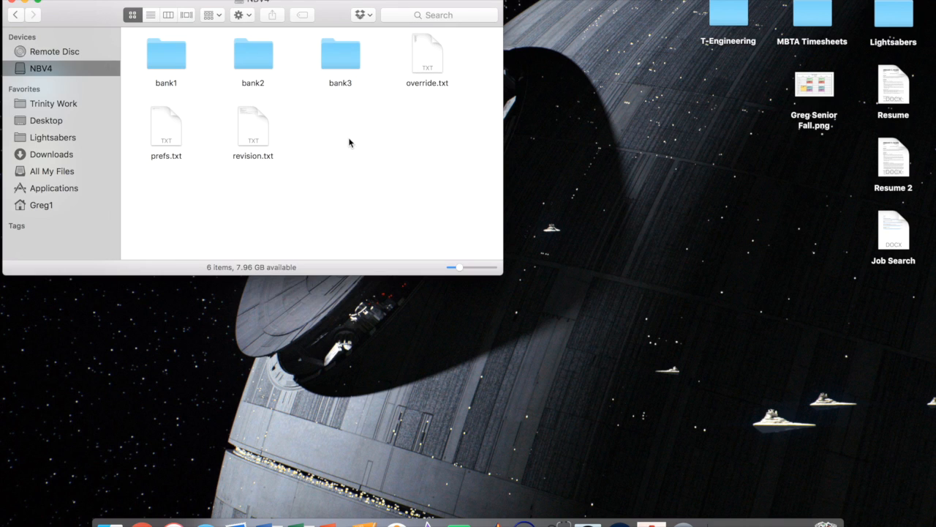
mouse_move(290, 115)
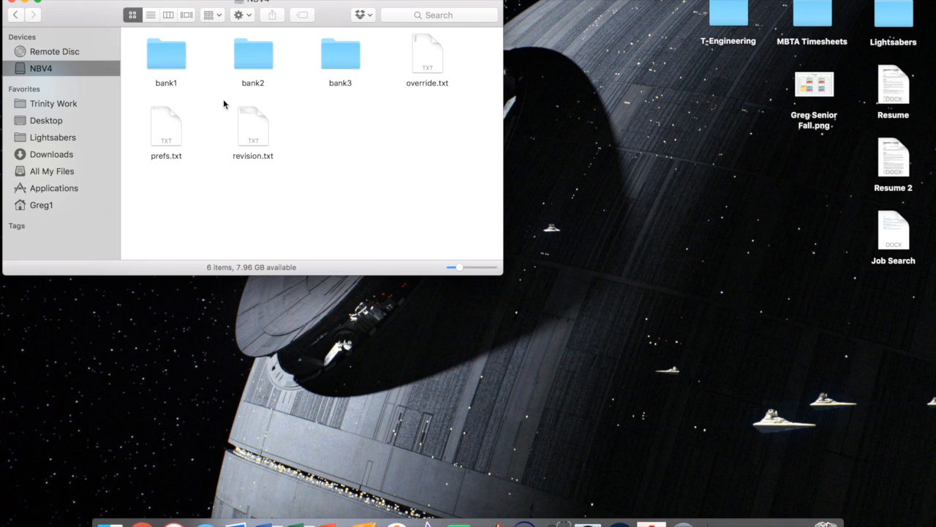
mouse_move(345, 164)
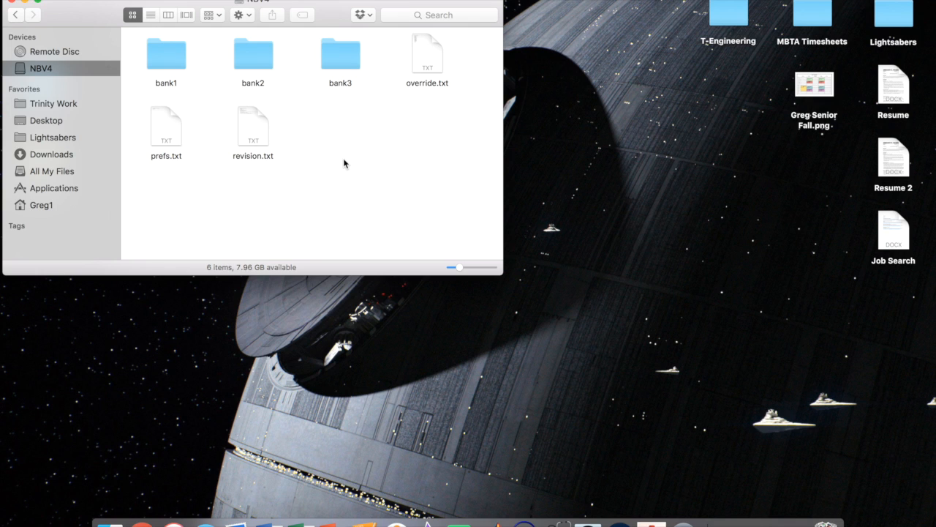
mouse_move(282, 105)
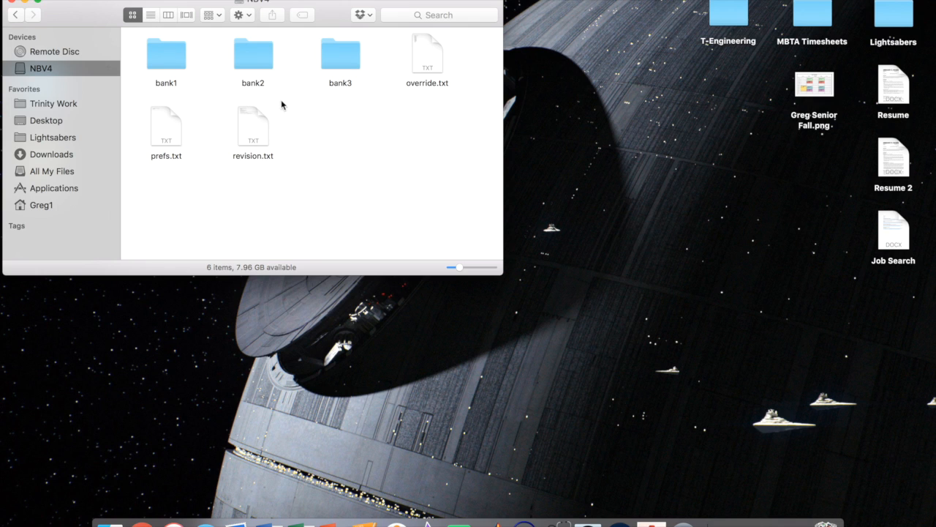
mouse_move(288, 144)
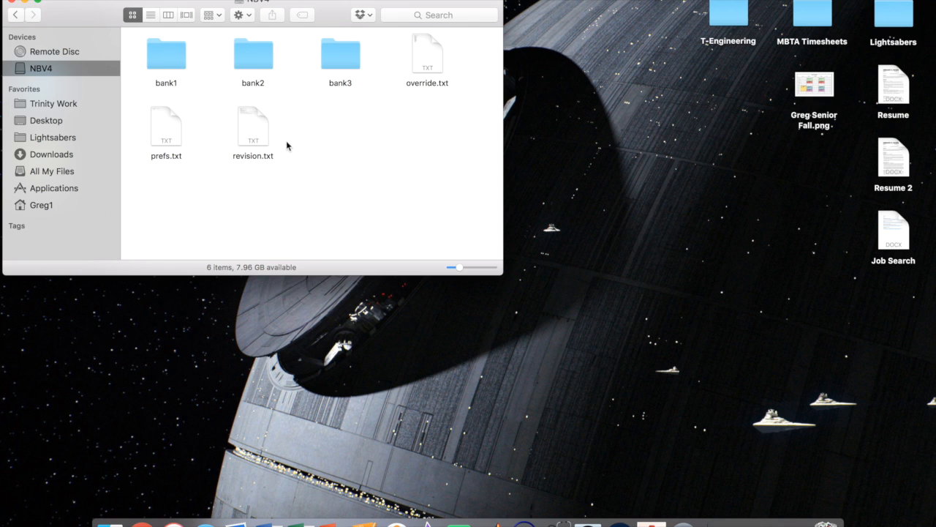
mouse_move(299, 45)
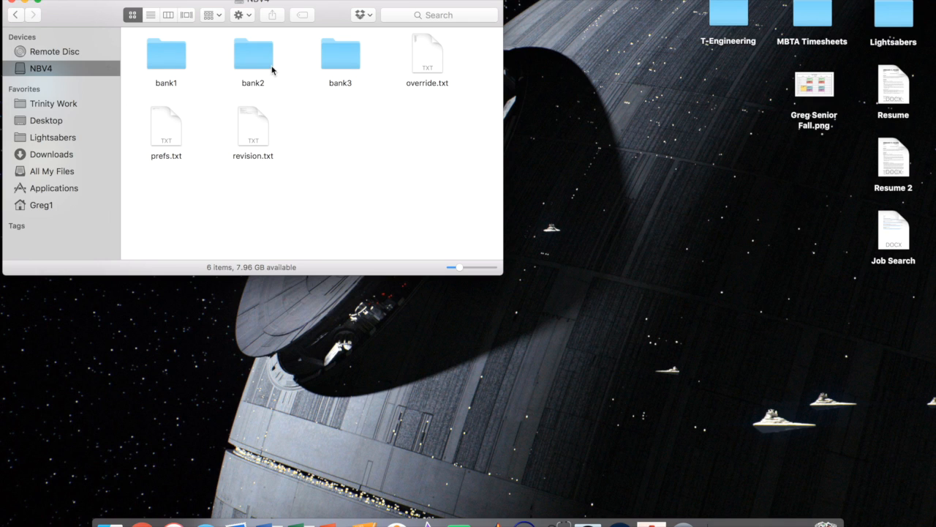
mouse_move(359, 51)
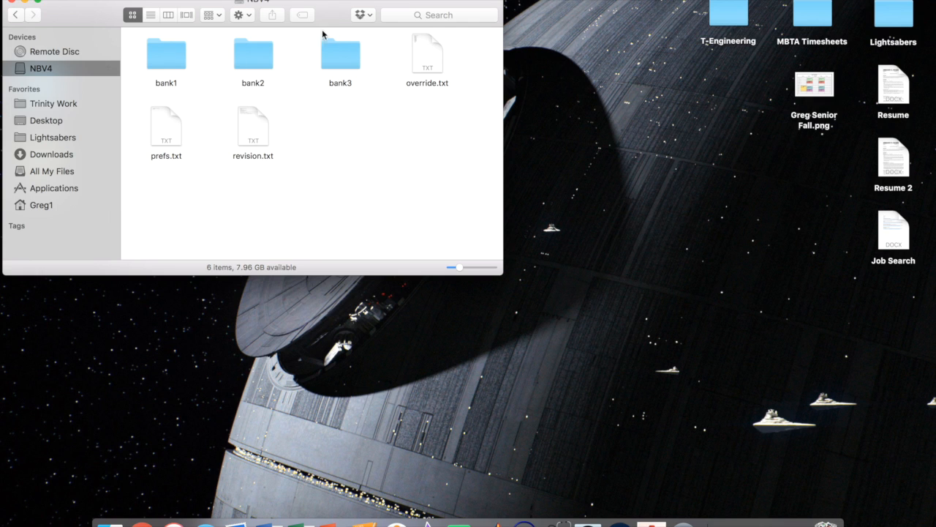
mouse_move(345, 15)
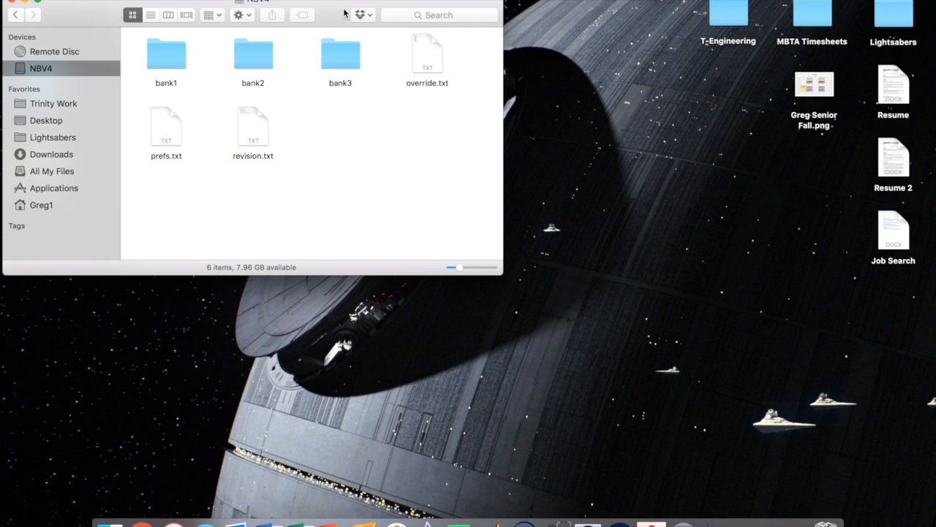
mouse_move(313, 41)
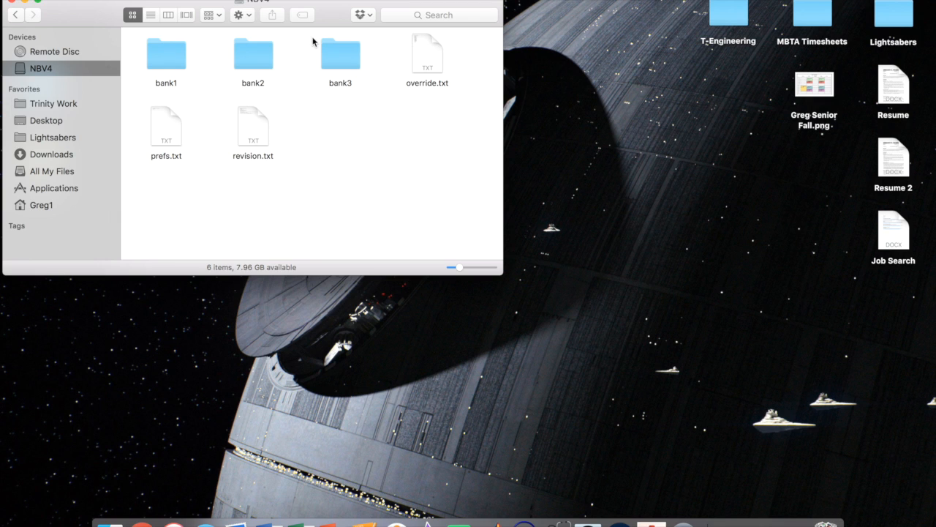
mouse_move(413, 108)
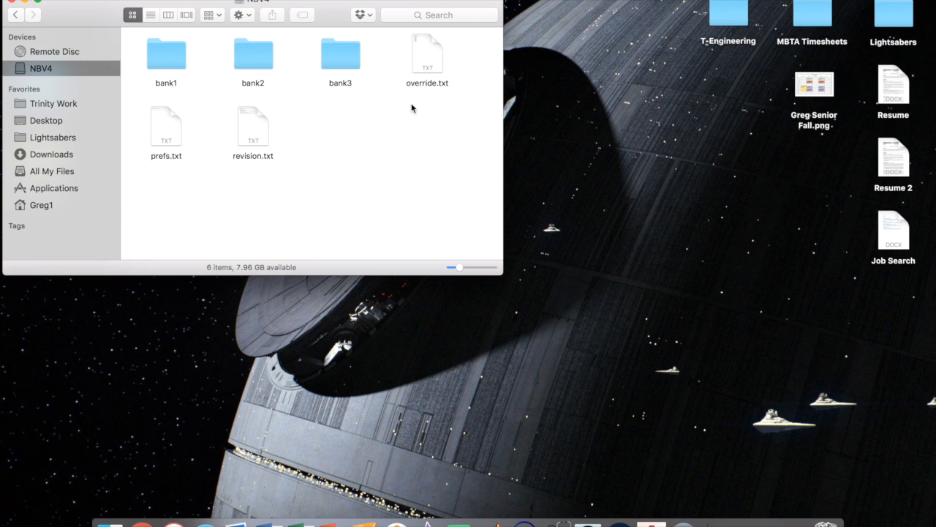
mouse_move(427, 54)
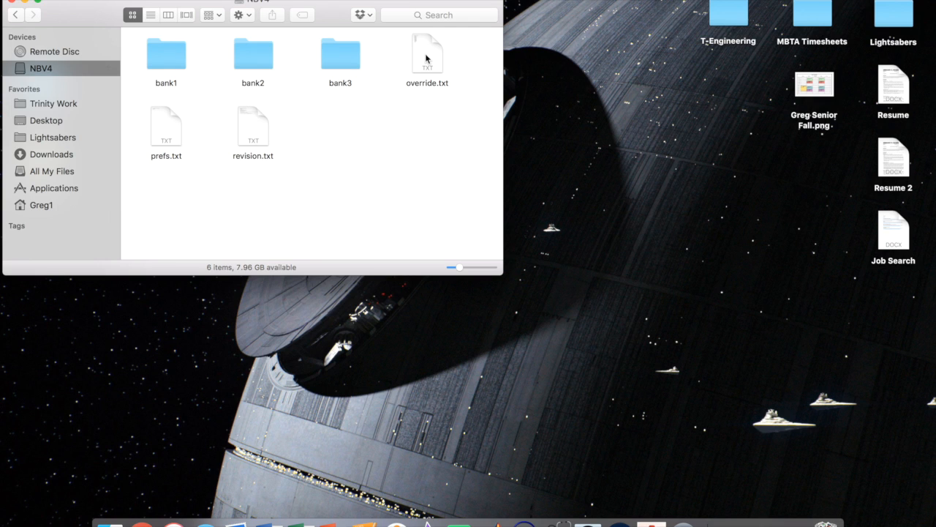
mouse_move(242, 154)
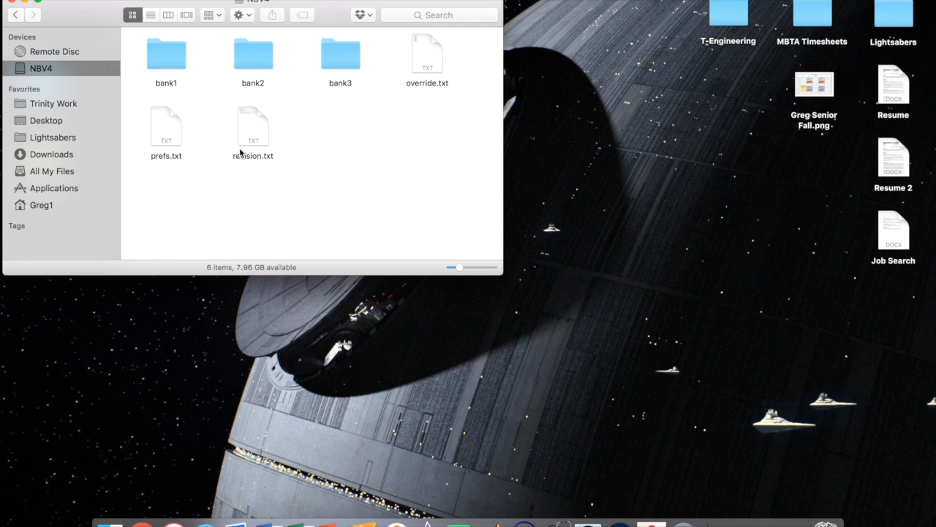
mouse_move(196, 130)
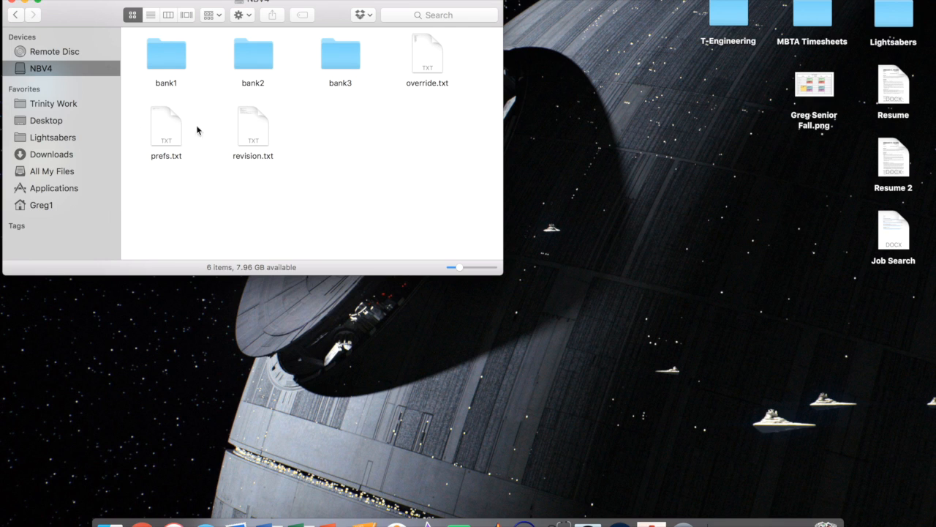
mouse_move(427, 54)
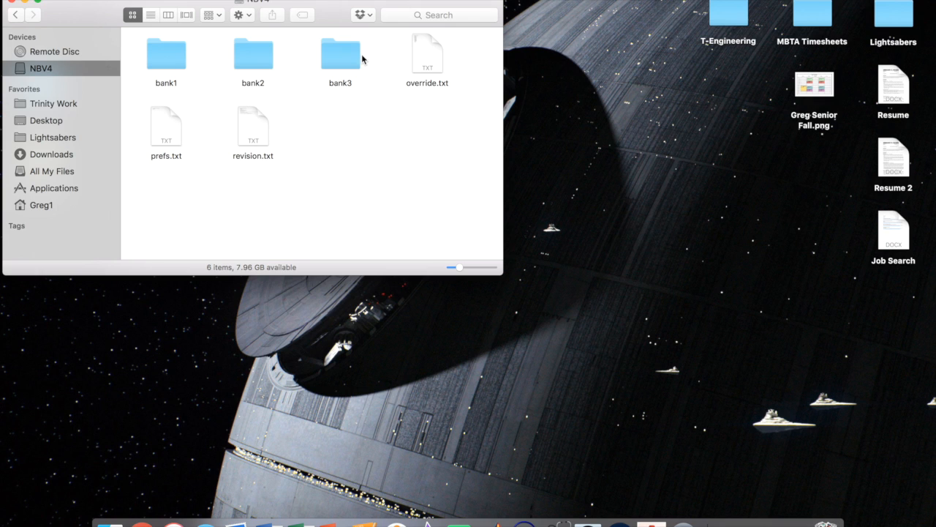
mouse_move(43, 51)
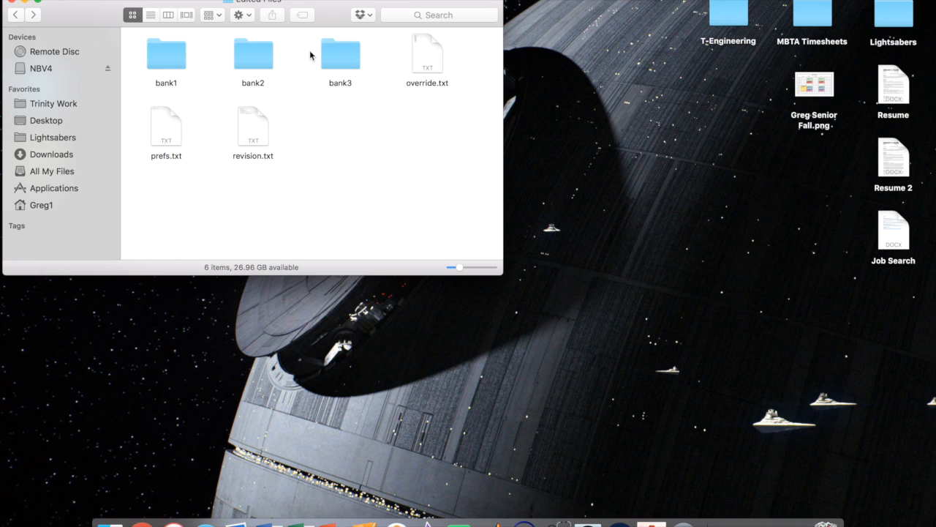
mouse_move(193, 147)
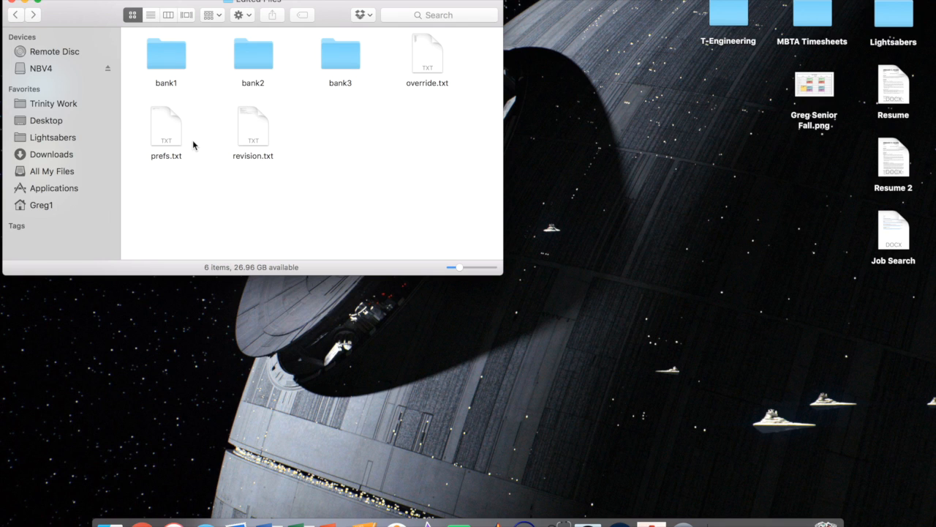
mouse_move(45, 71)
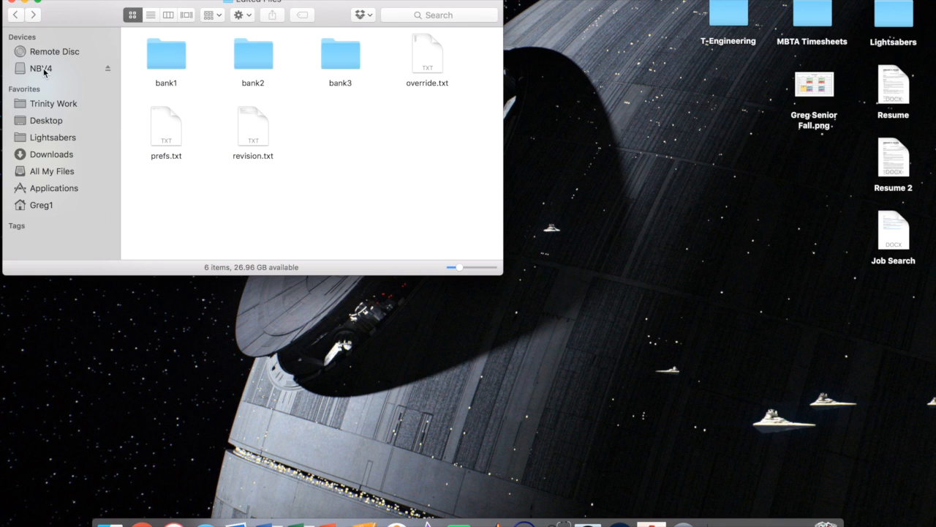
- Show the NBV4 card's six copied items to compare against Edited Files
click(41, 69)
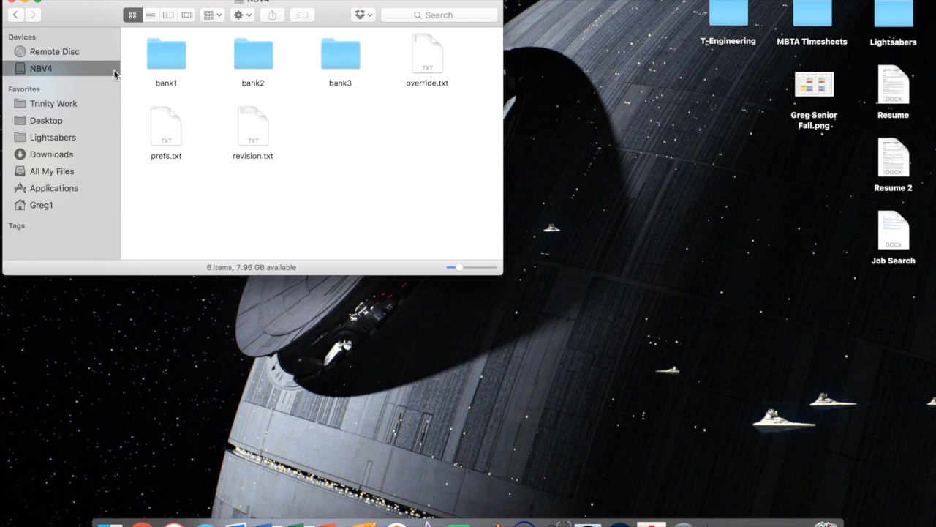
mouse_move(116, 73)
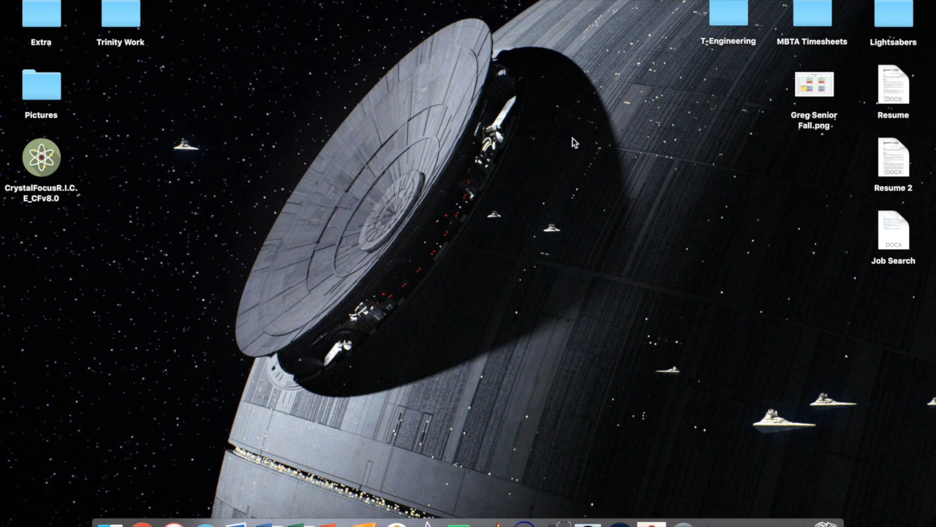
mouse_move(591, 217)
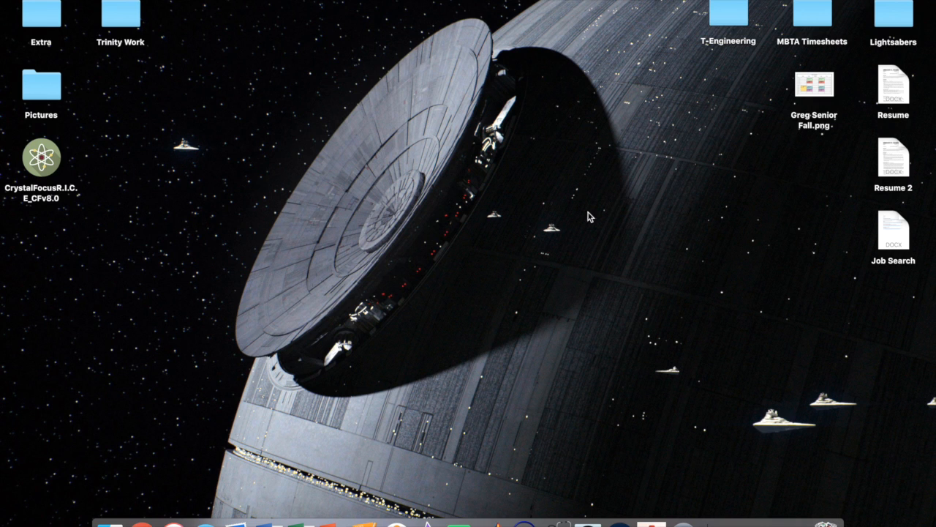
mouse_move(515, 136)
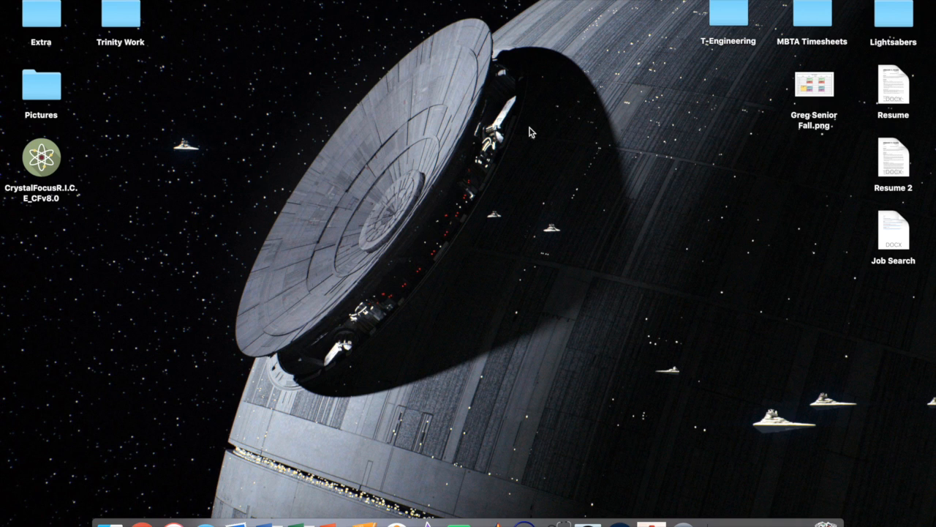
mouse_move(471, 239)
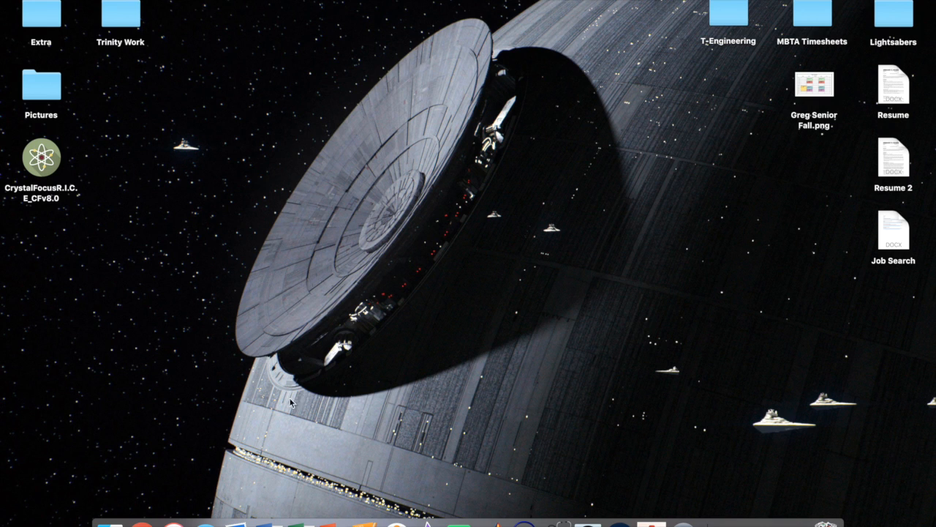
mouse_move(612, 146)
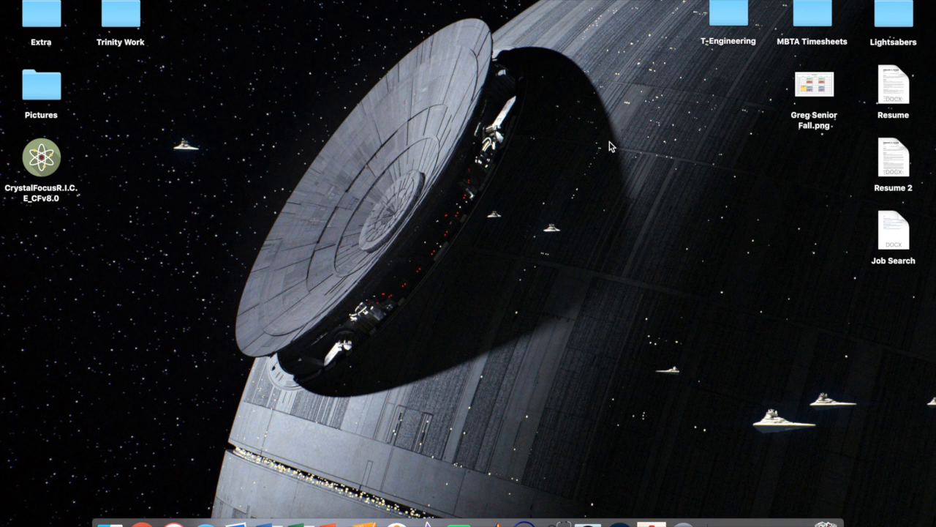
mouse_move(626, 147)
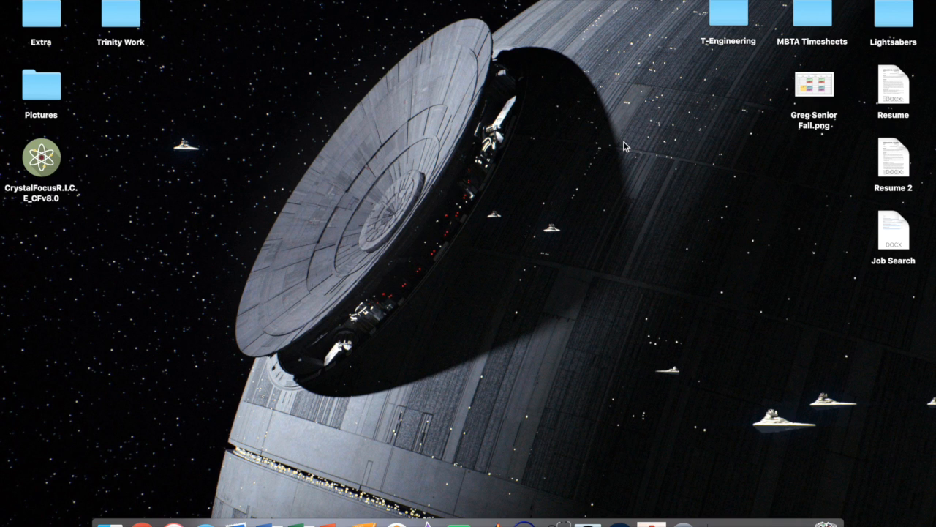
mouse_move(626, 176)
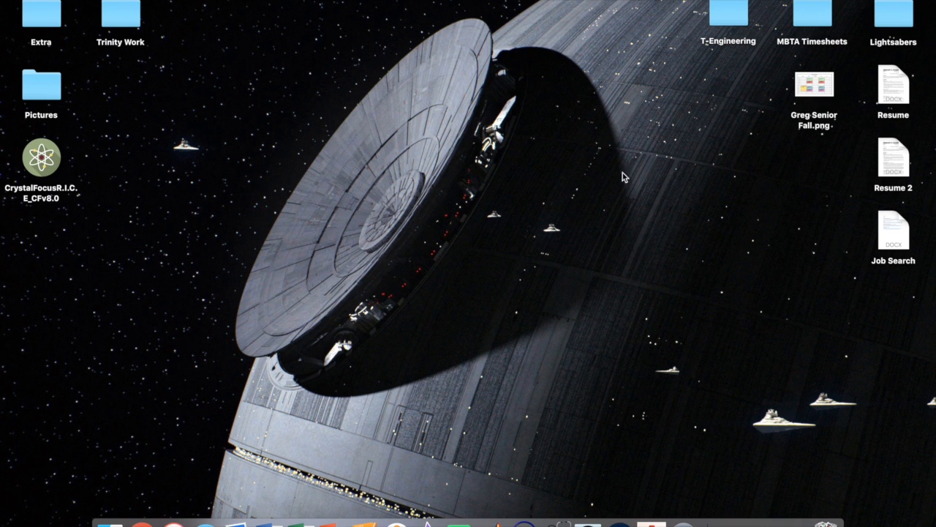
mouse_move(583, 137)
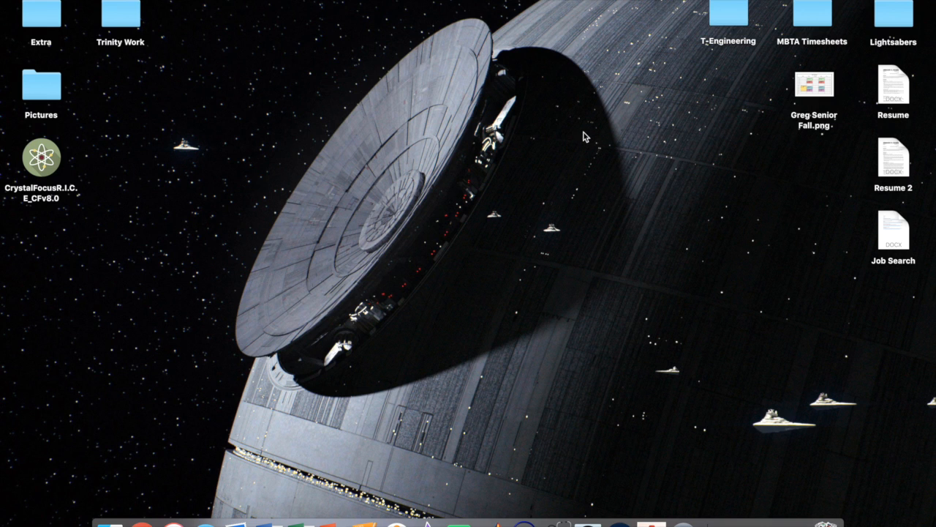